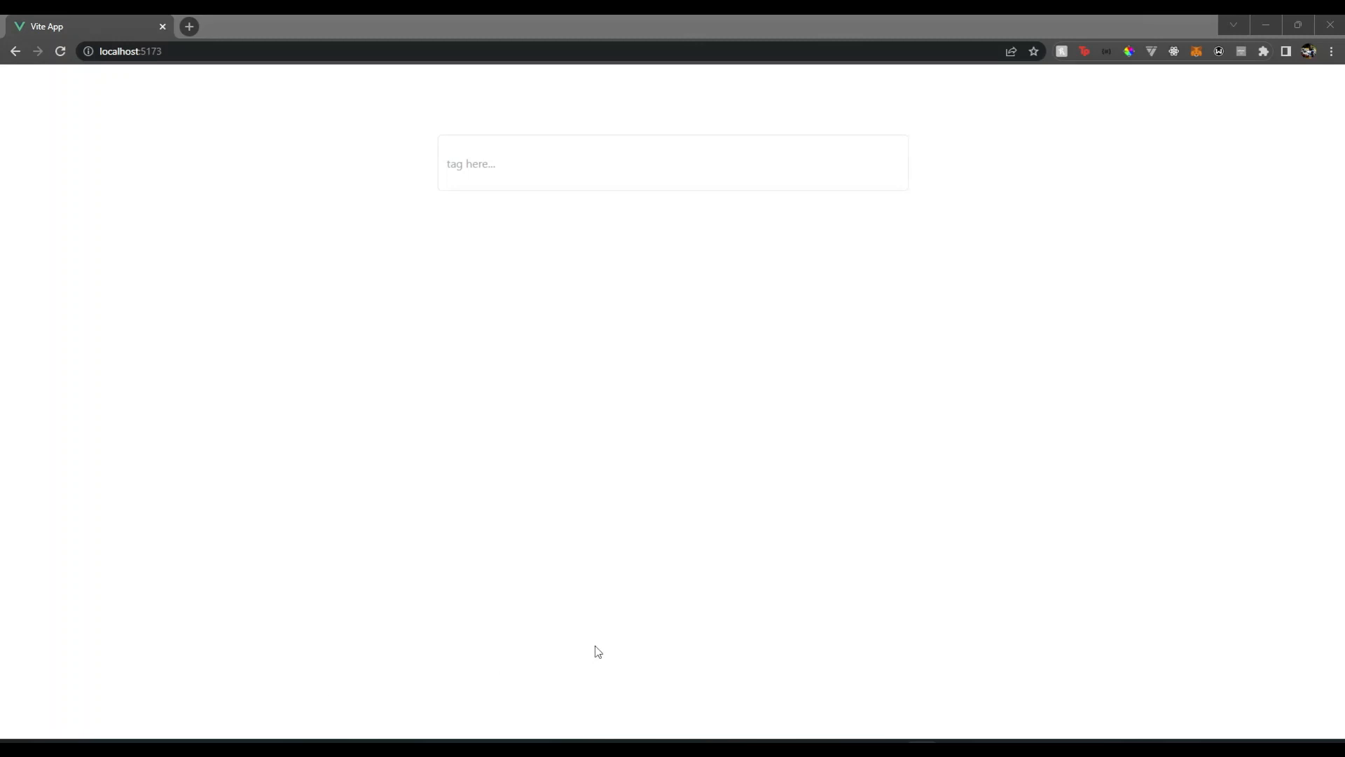
Step: Enter vue, react and nuxt 3 as chips in the demo tag input, then delete the nuxt 3 chip
{"action": "left_click", "coordinate": [481, 169]}
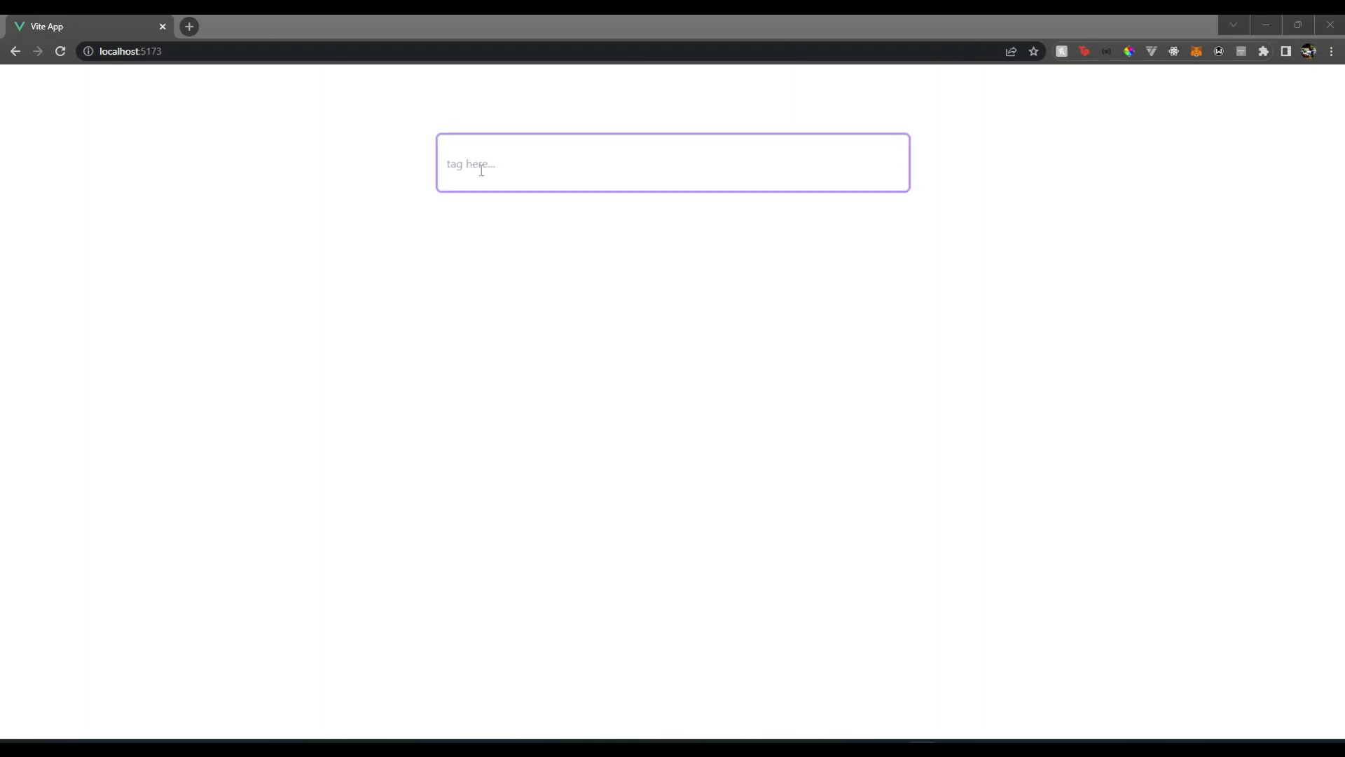
{"action": "type", "text": "bu"}
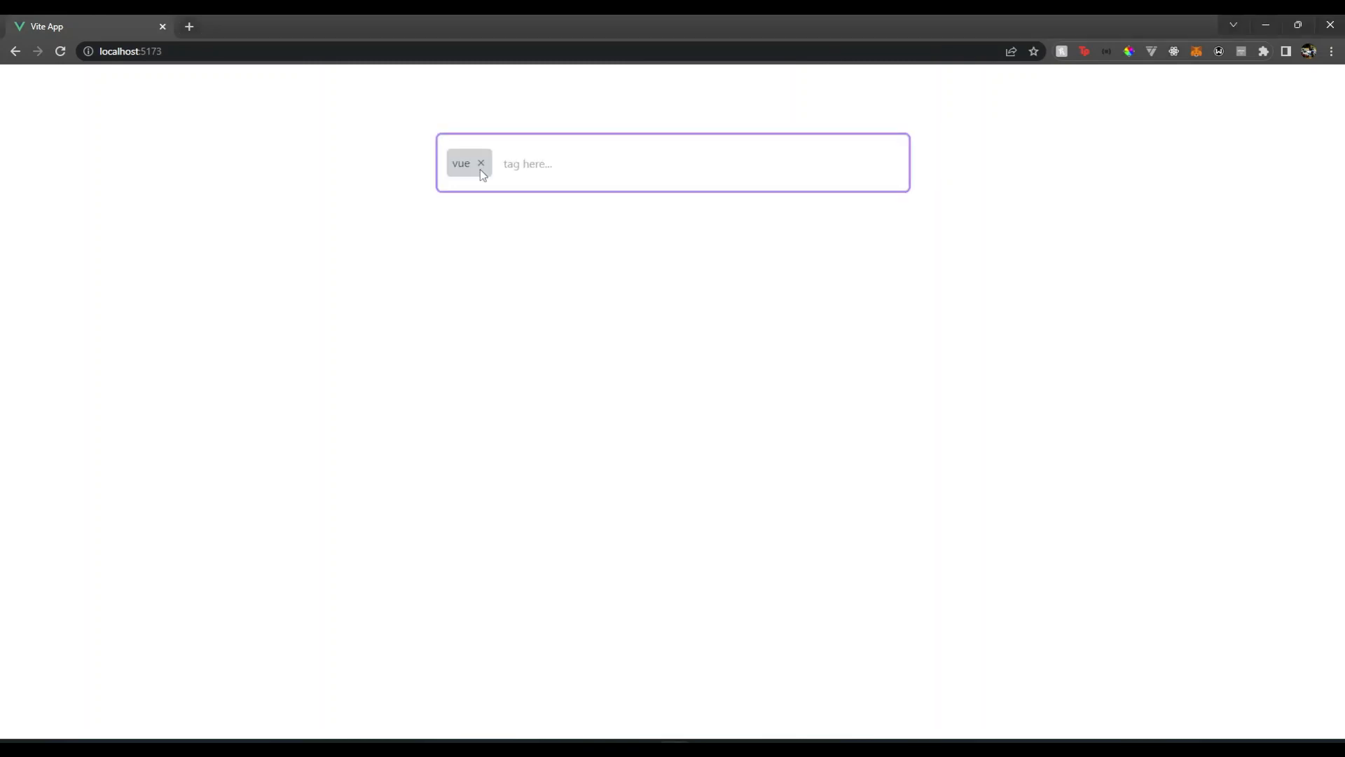
{"action": "type", "text": "react"}
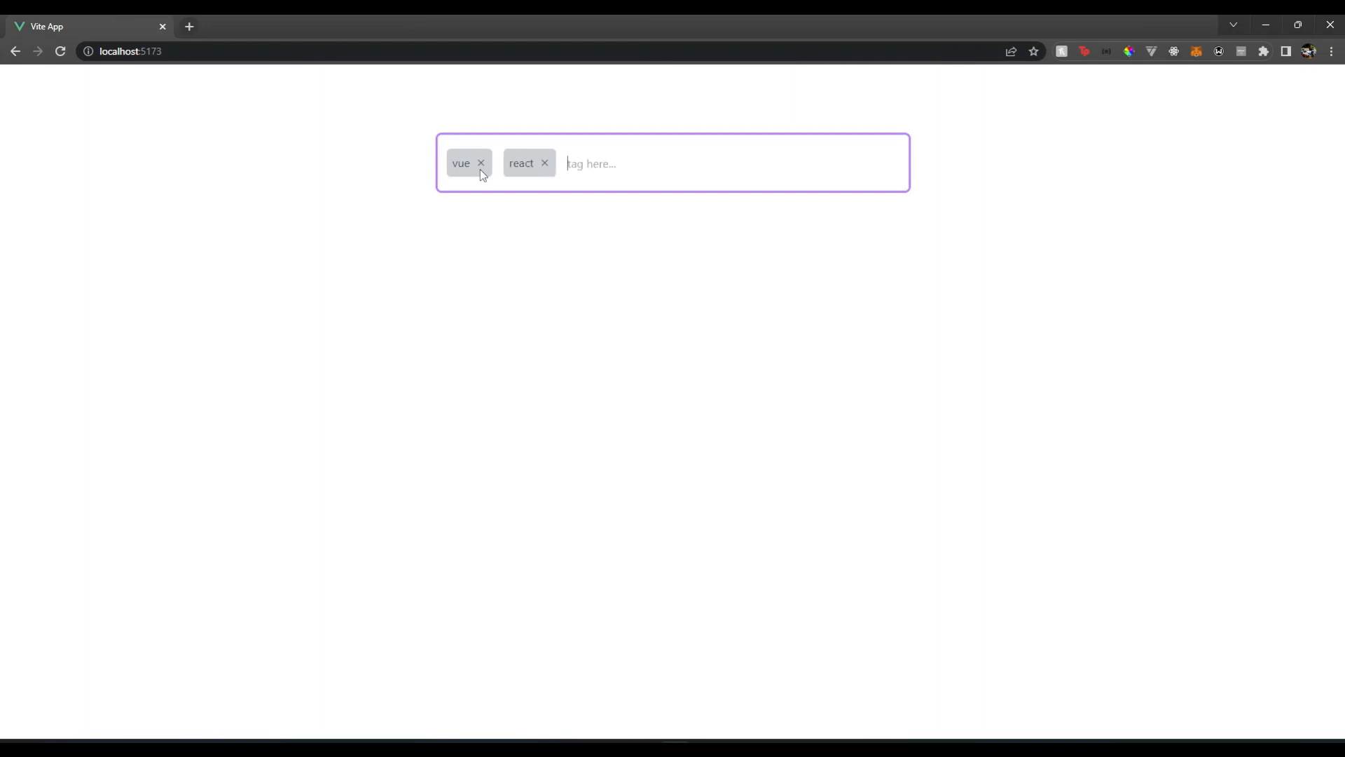
{"action": "type", "text": "nuxt 3"}
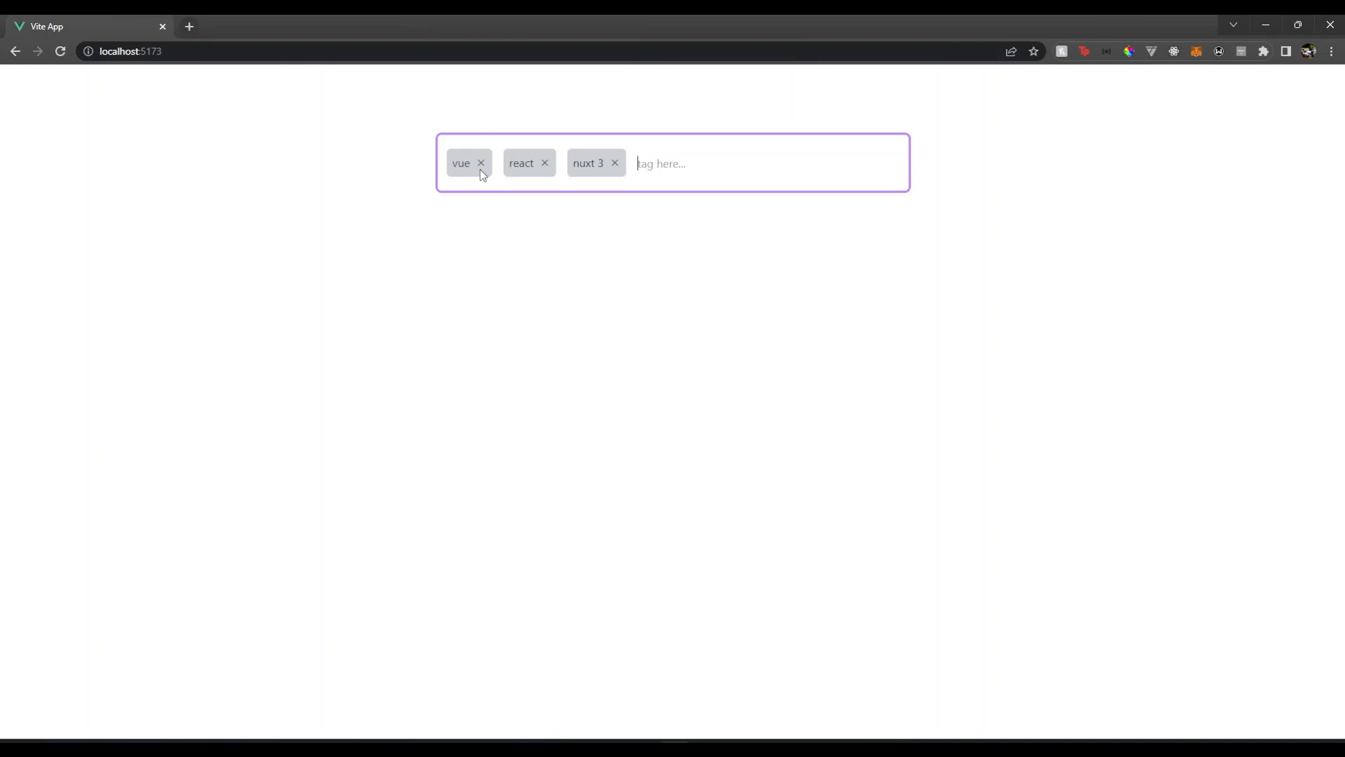
{"action": "left_click", "coordinate": [615, 164]}
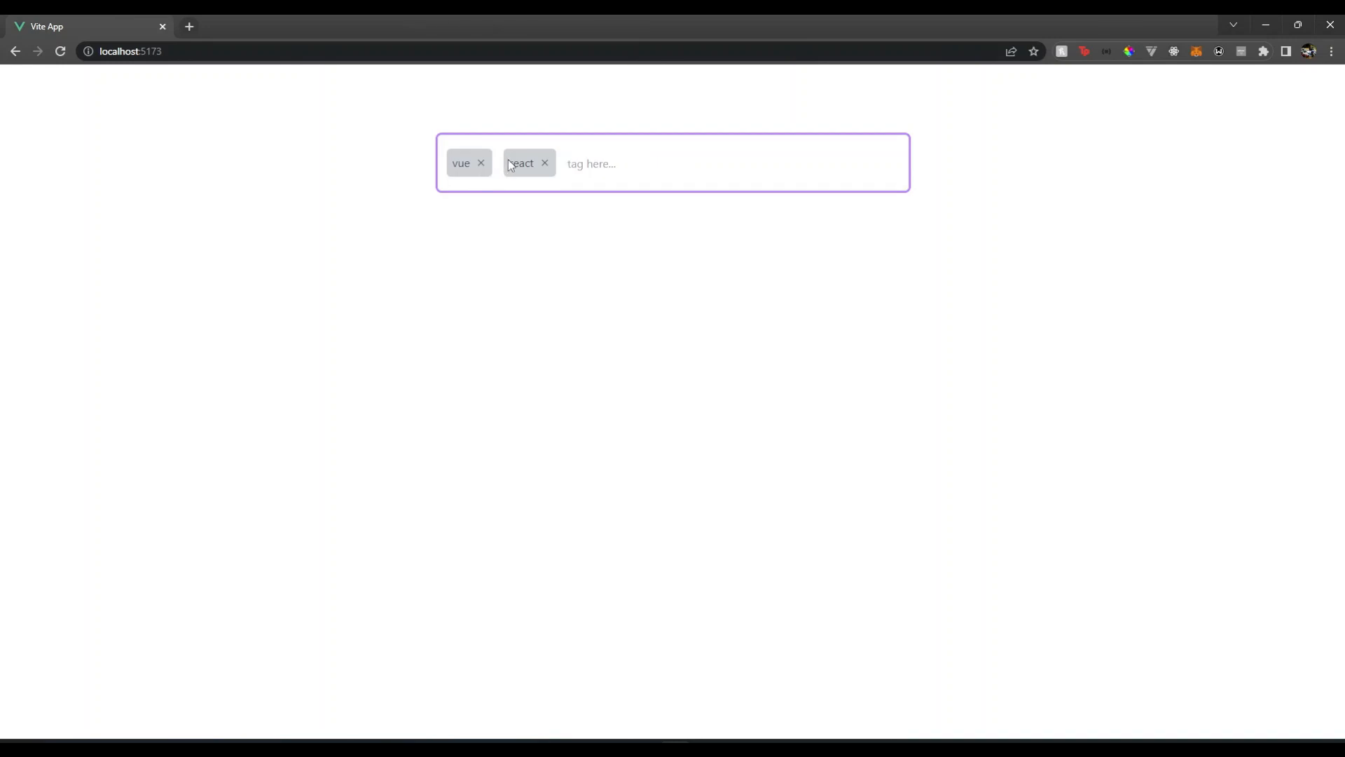
{"action": "left_click", "coordinate": [545, 163]}
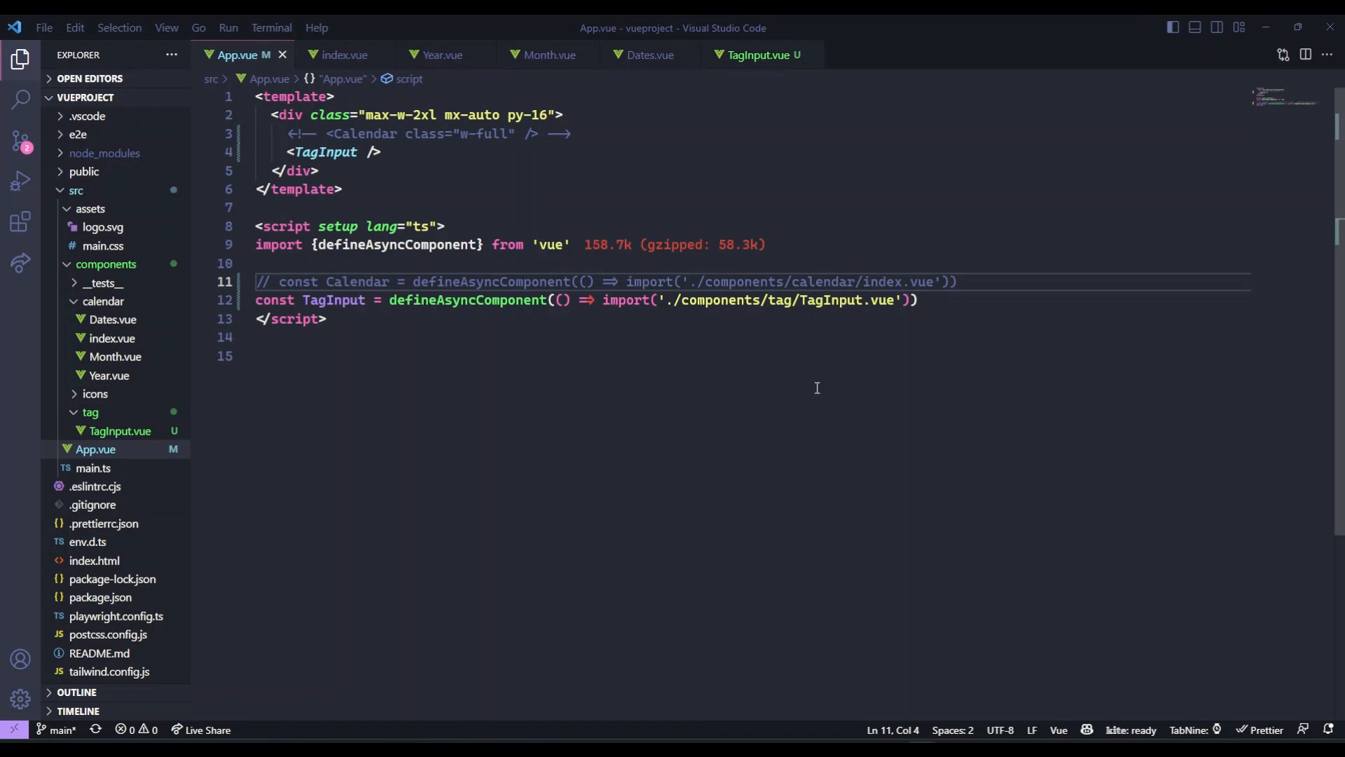
{"action": "mouse_move", "coordinate": [330, 286]}
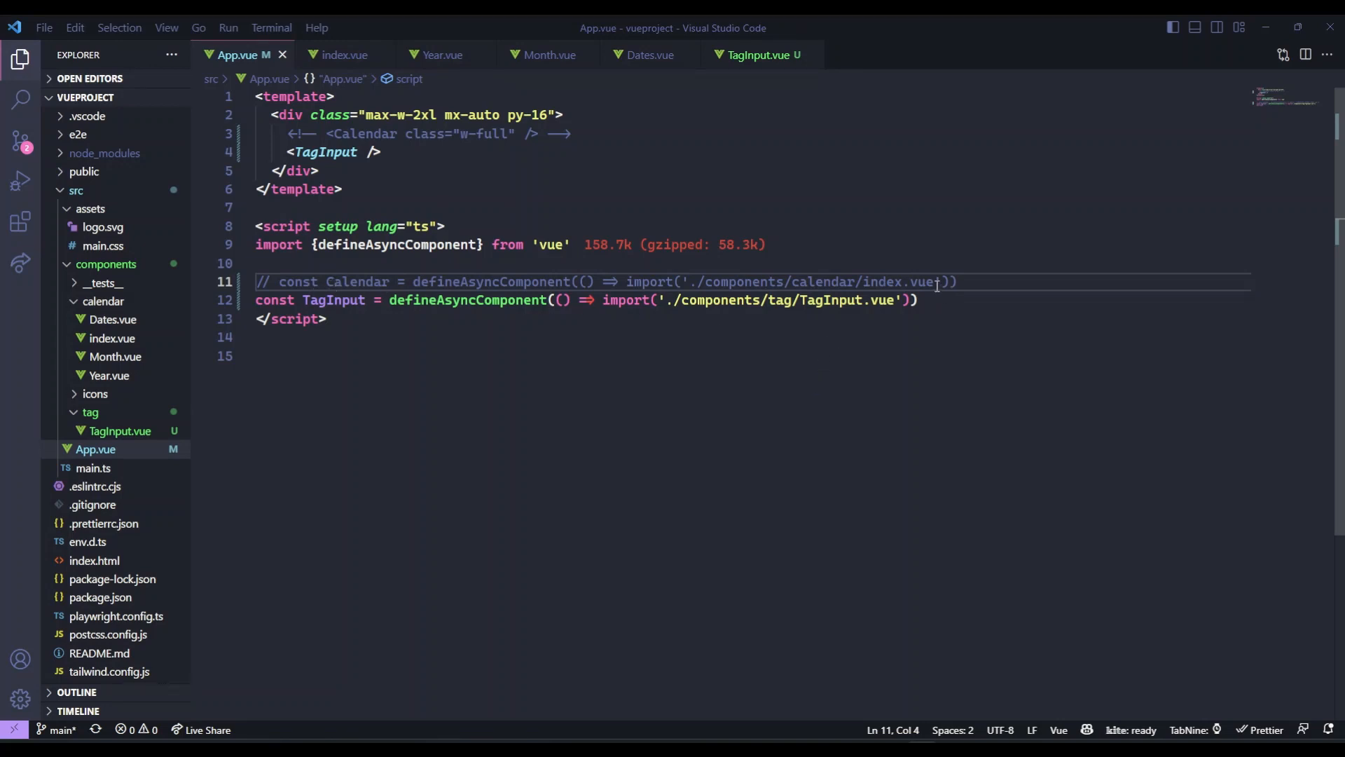
{"action": "mouse_move", "coordinate": [426, 282]}
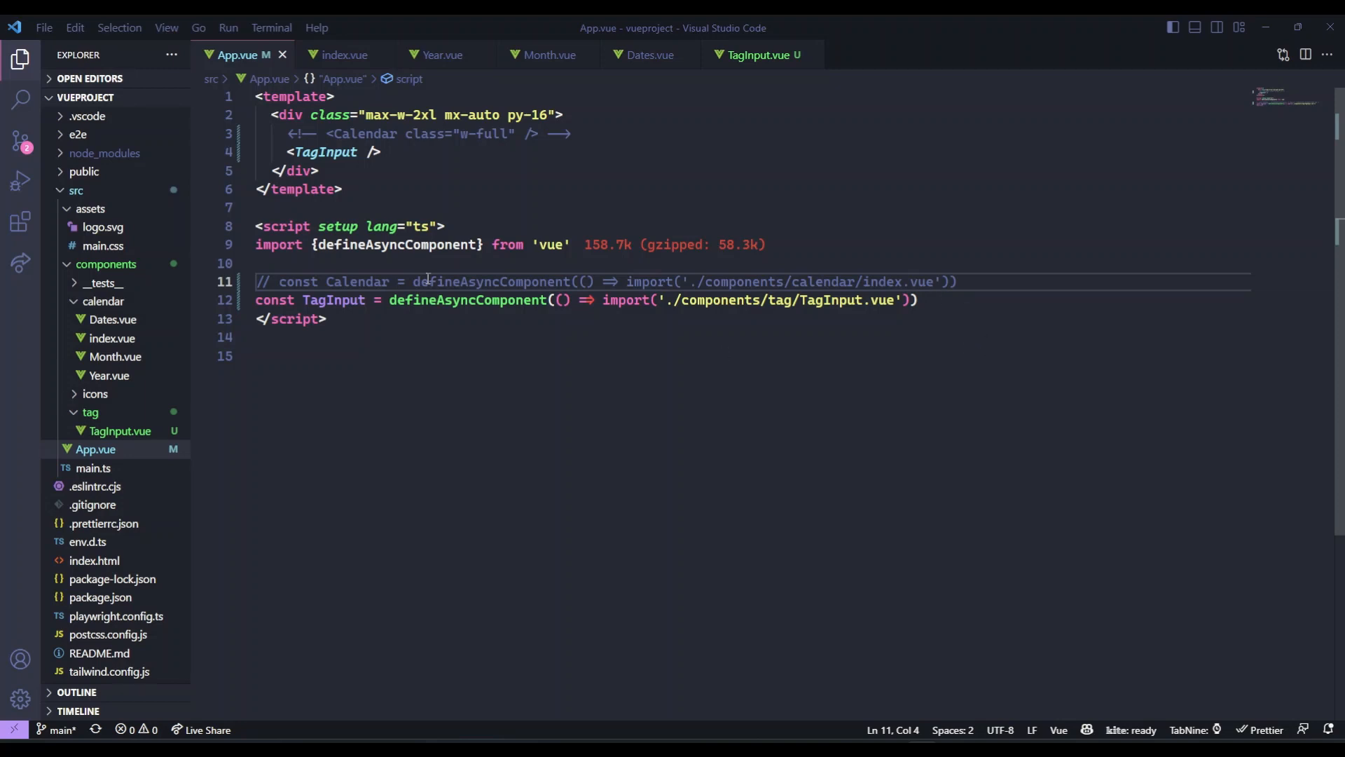
{"action": "mouse_move", "coordinate": [146, 379]}
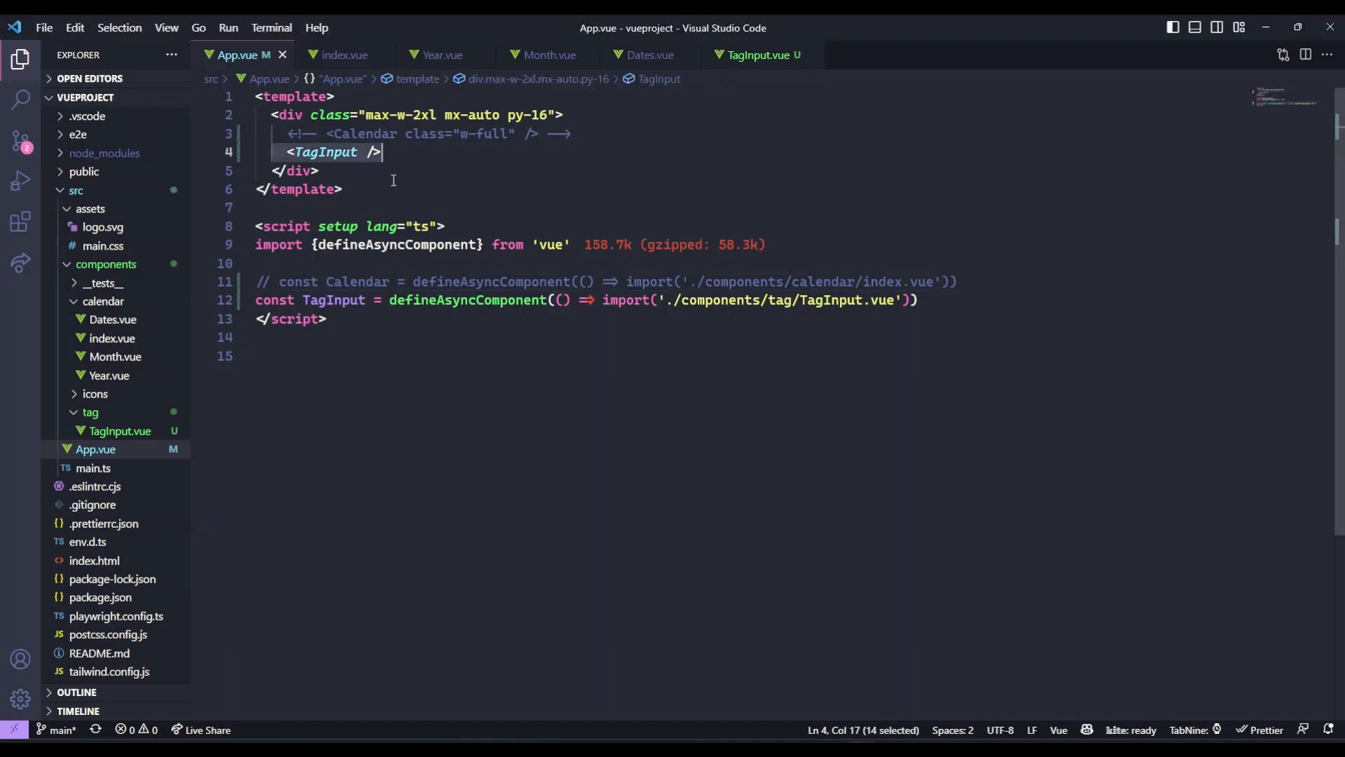
Step: Open TagInput.vue and expand the vbase snippet into a template/script/style scaffold
{"action": "left_click", "coordinate": [756, 54]}
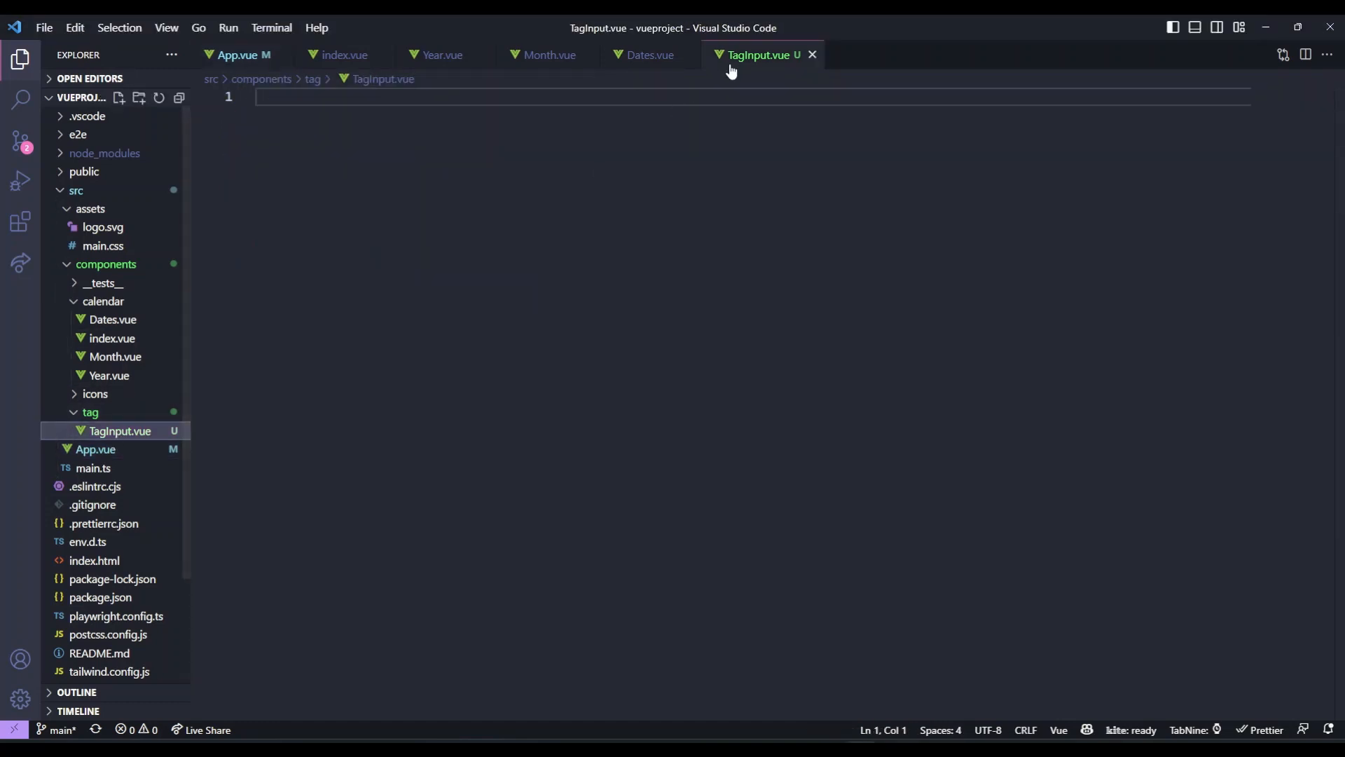
{"action": "mouse_move", "coordinate": [119, 431]}
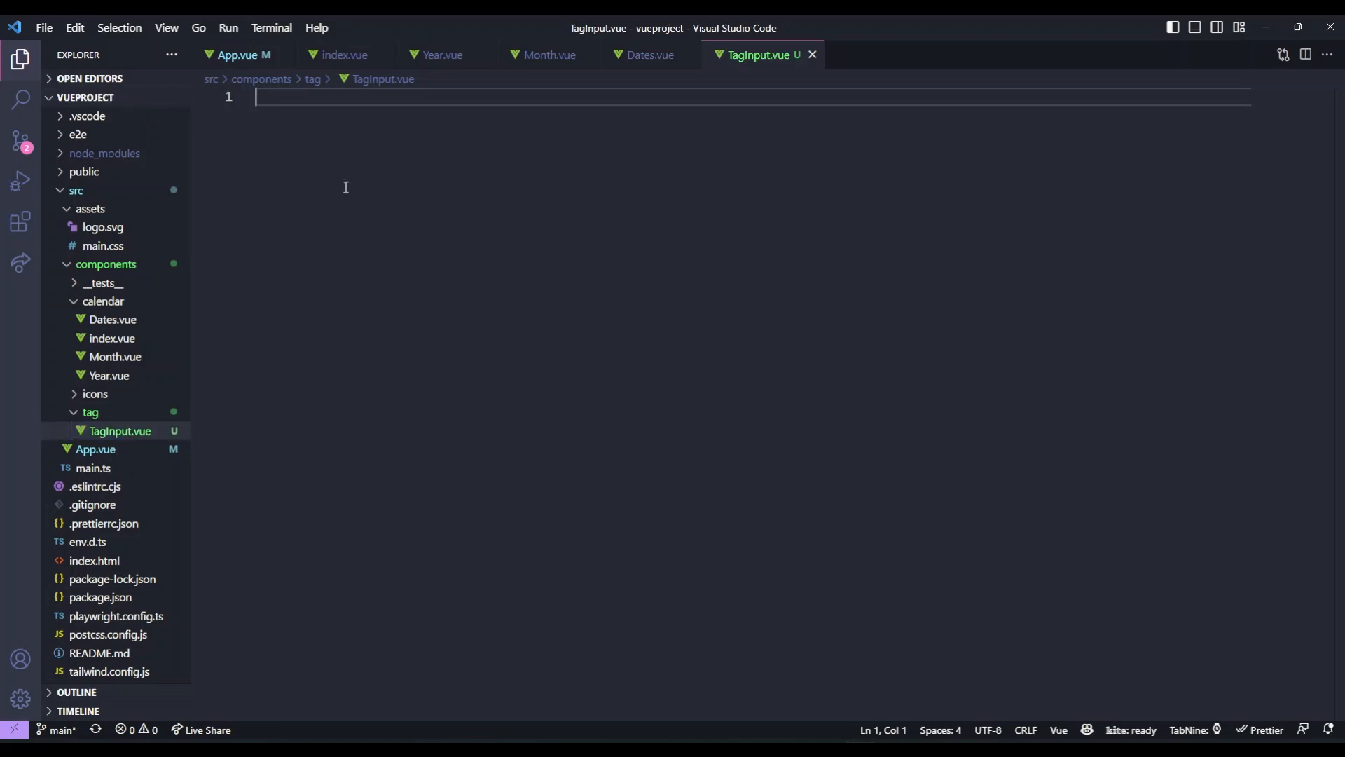
{"action": "type", "text": "vbase"}
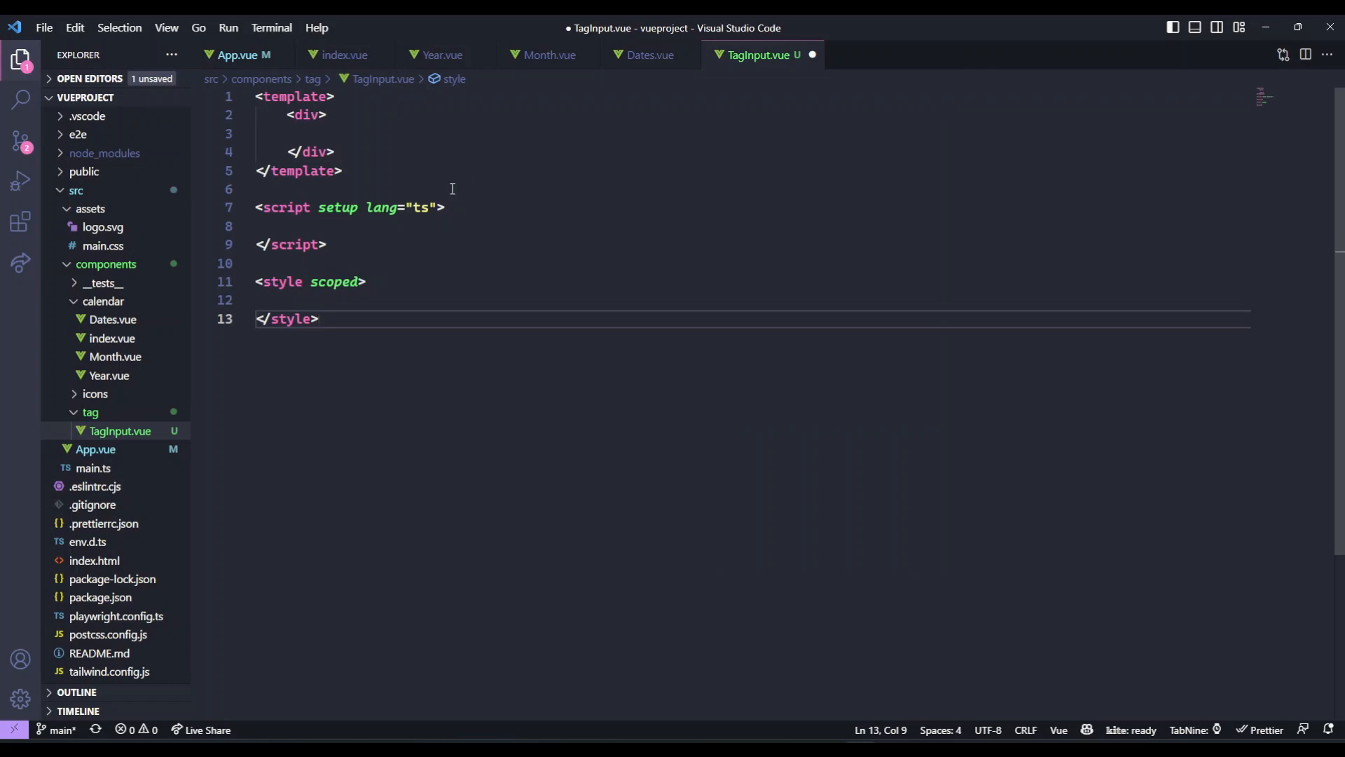
Step: Import ref from 'vue' and define tags ref ['vue','react'] and an empty tag ref
{"action": "type", "text": "i"}
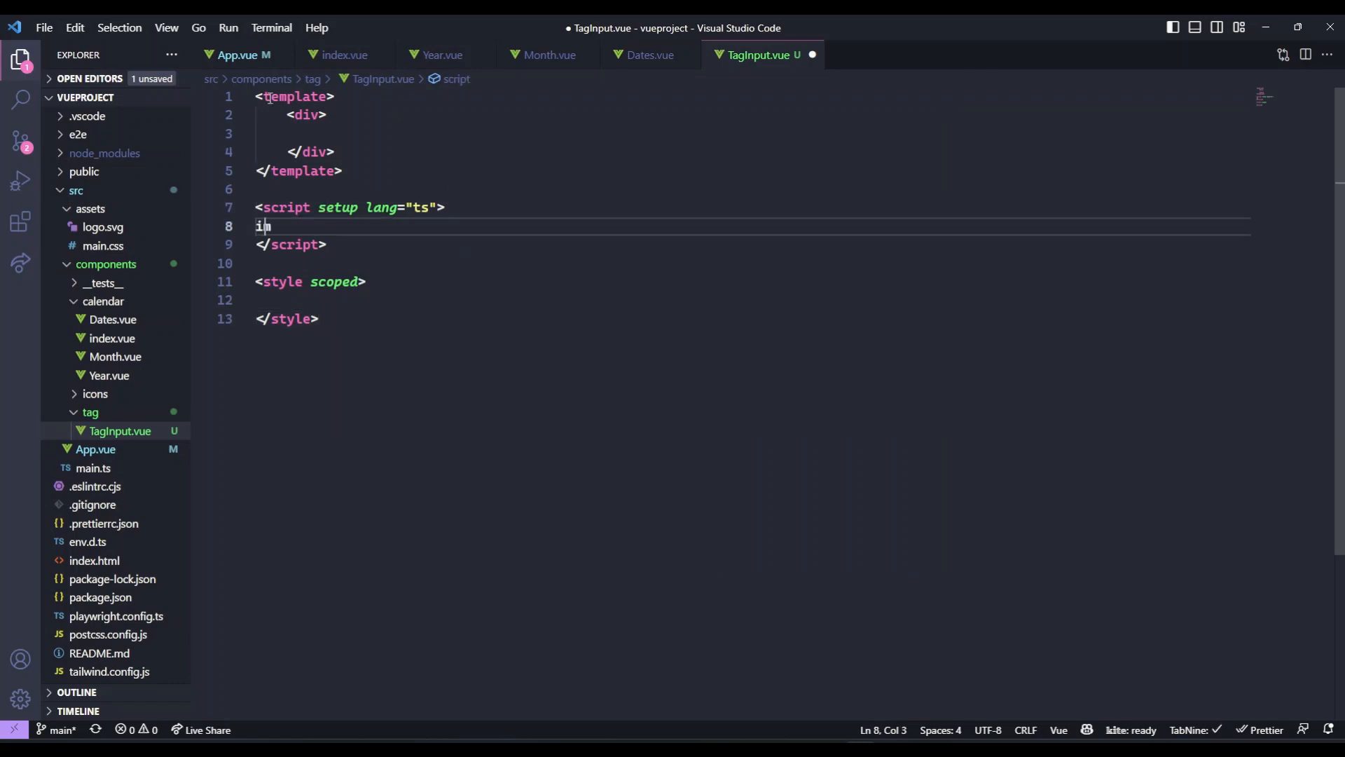
{"action": "type", "text": "mport {ref} from 'vue'"}
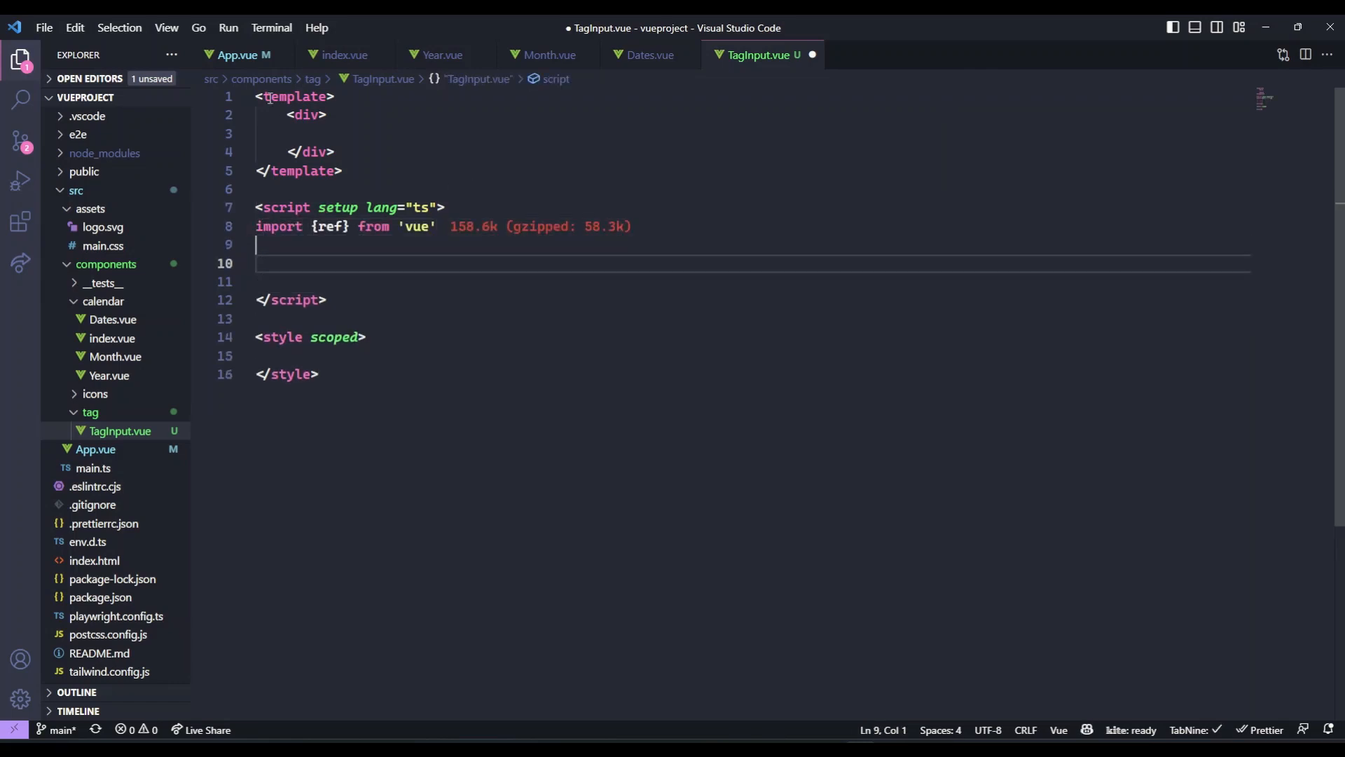
{"action": "type", "text": "const tags = ref<string[]>(["}
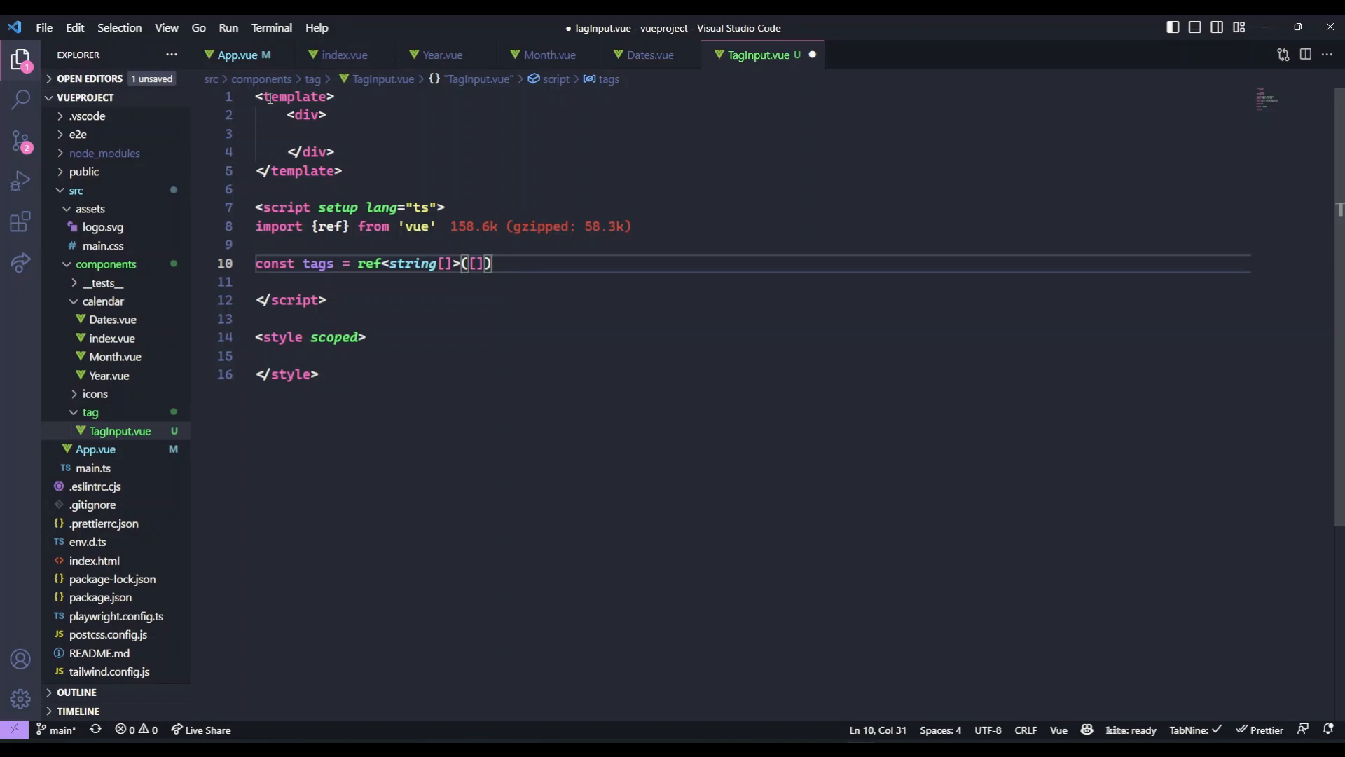
{"action": "type", "text": "vue', 'react'"}
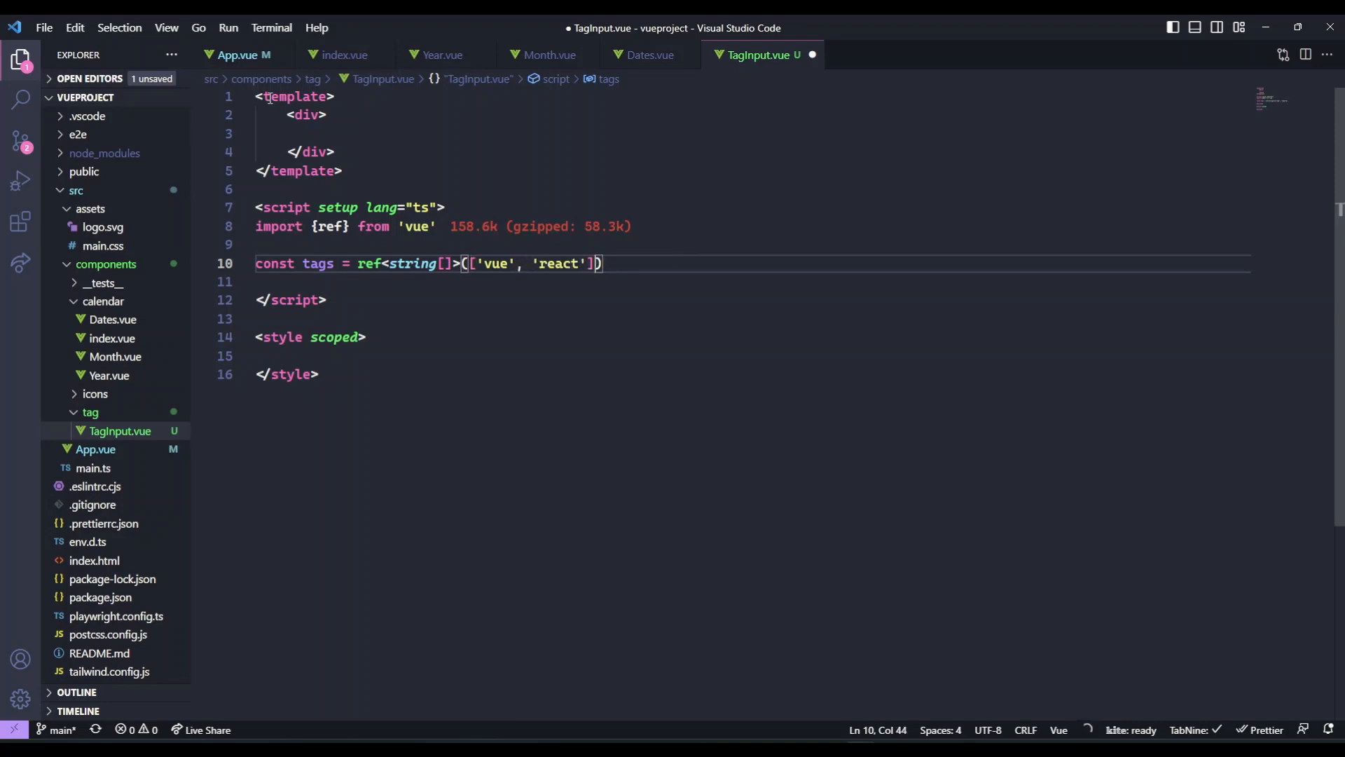
{"action": "key", "text": "Enter"}
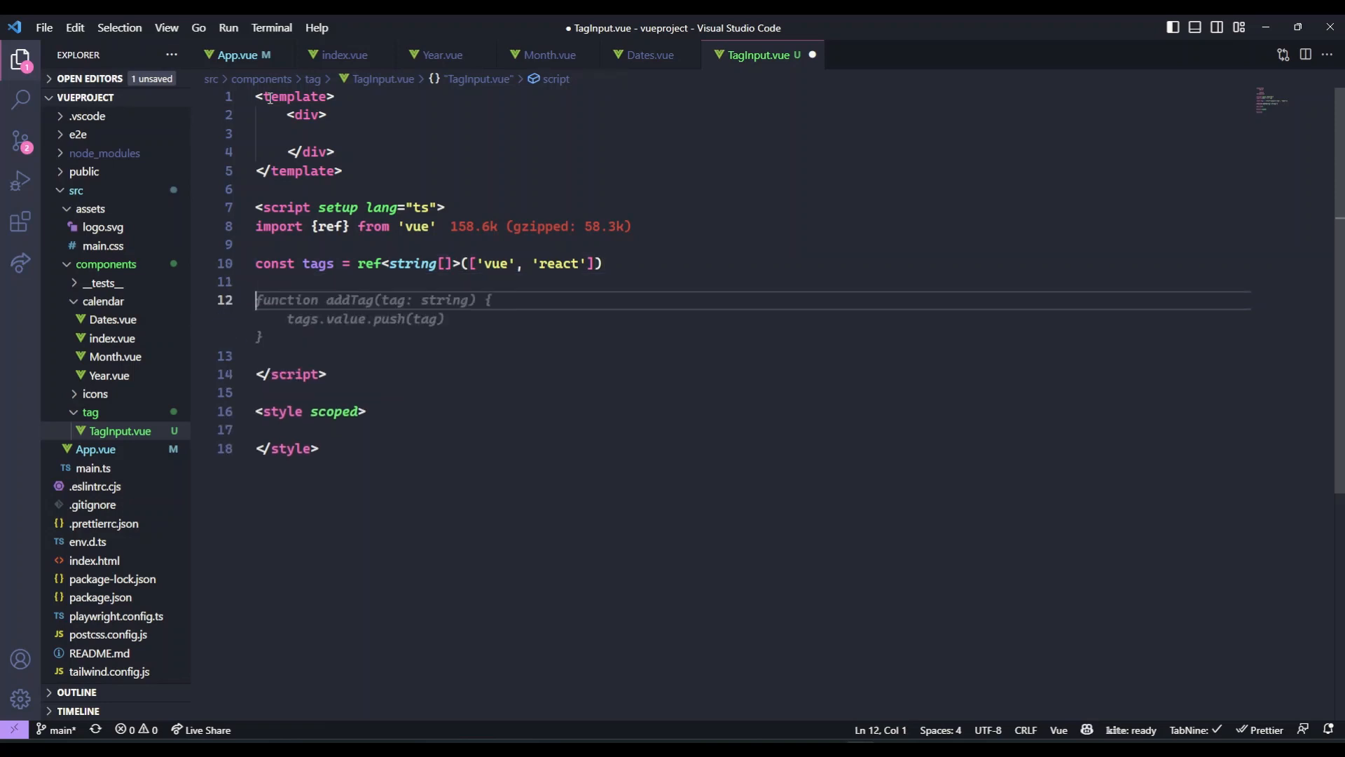
{"action": "type", "text": "const tag = ref<string>('"}
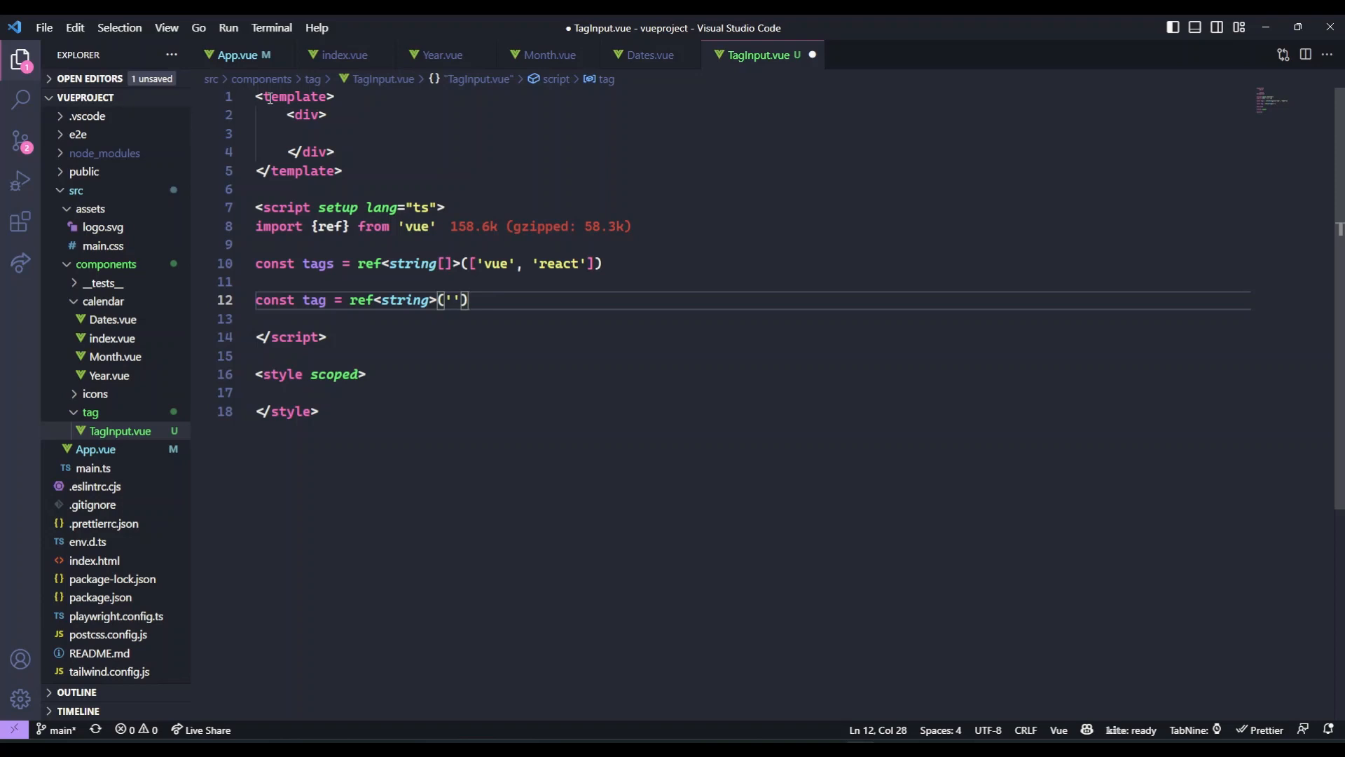
{"action": "key", "text": "Enter"}
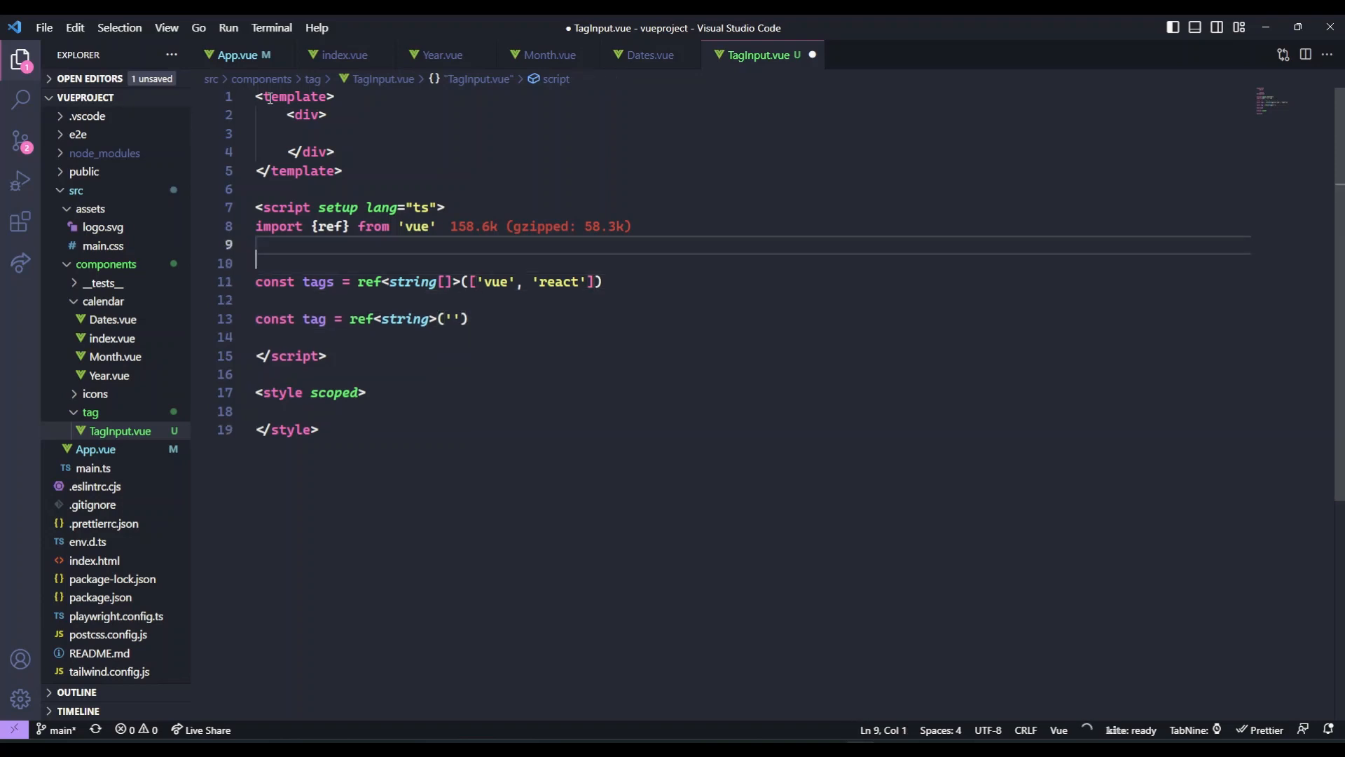
{"action": "type", "text": "import {}"}
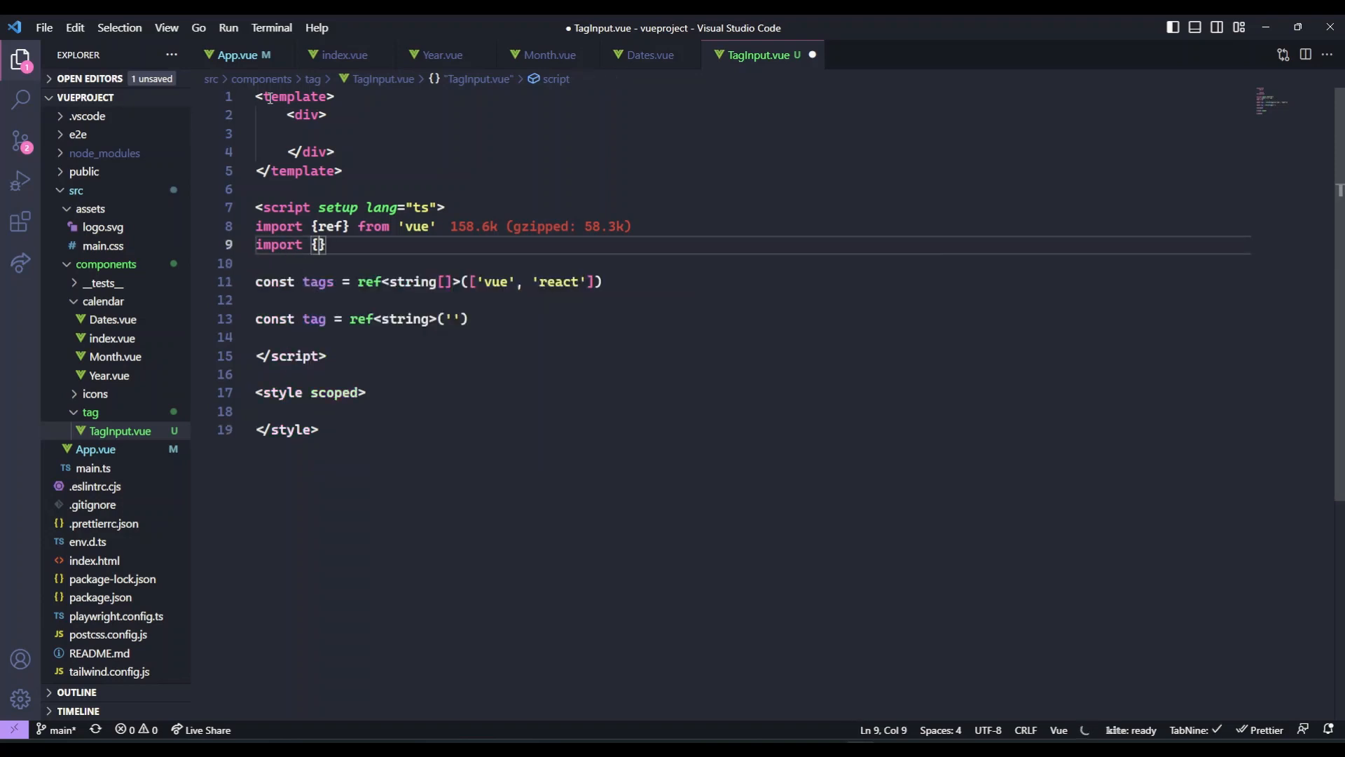
{"action": "type", "text": "X"}
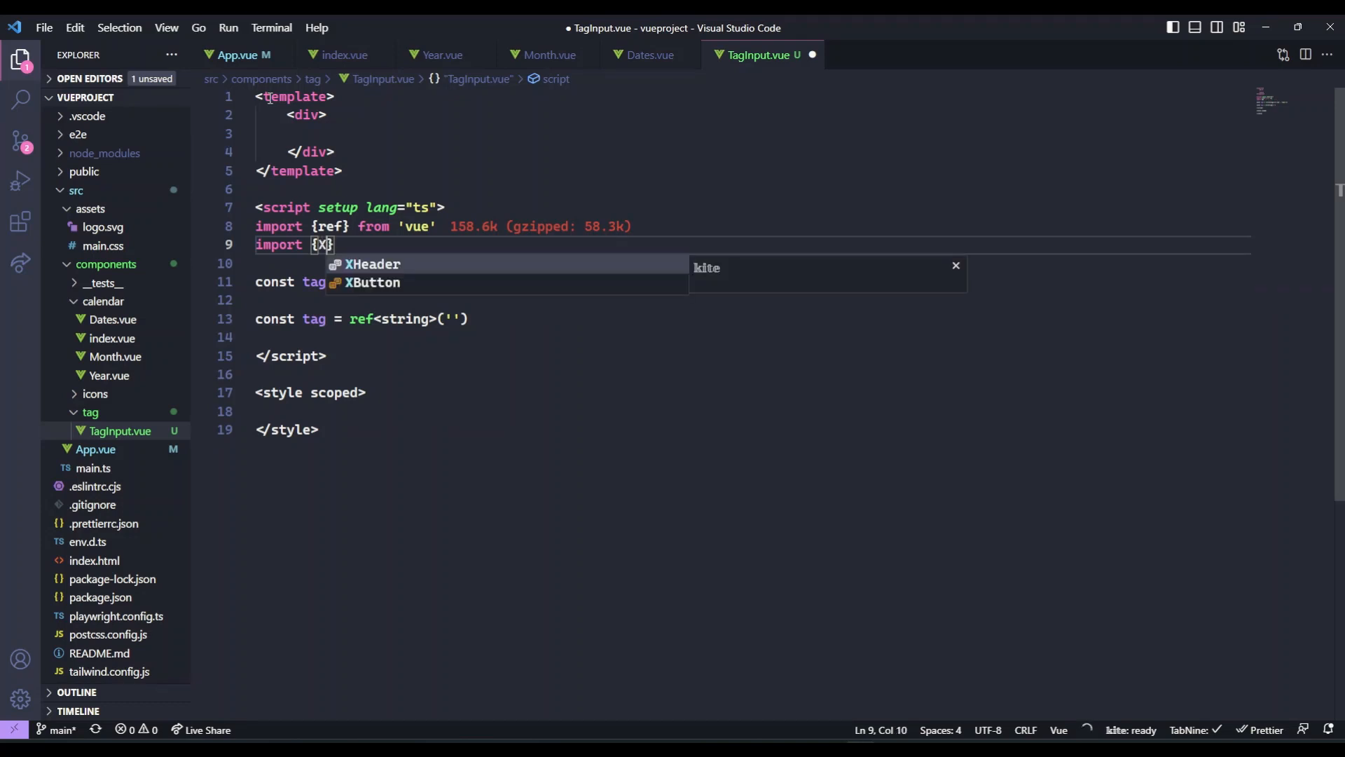
{"action": "type", "text": "XMarkIcon"}
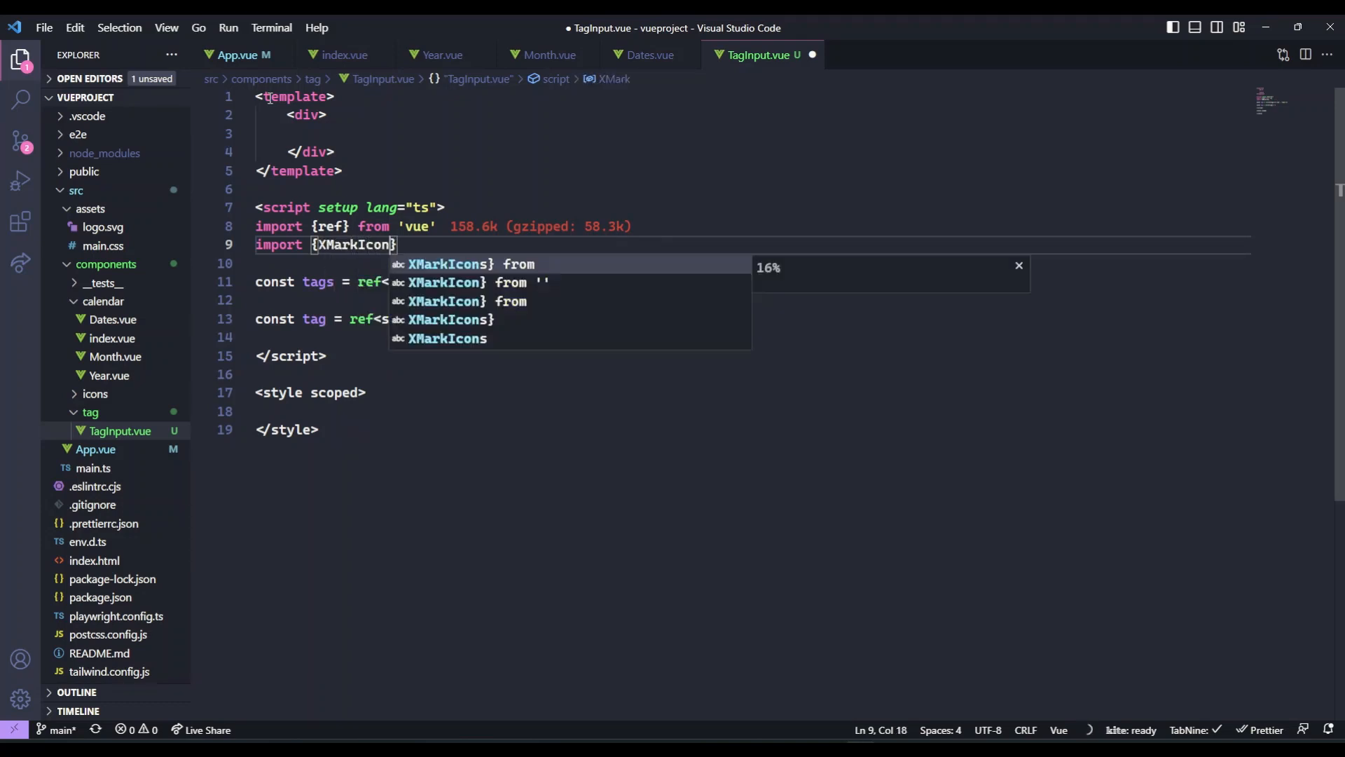
{"action": "type", "text": "from \"@heroicons/vue/24/outline"}
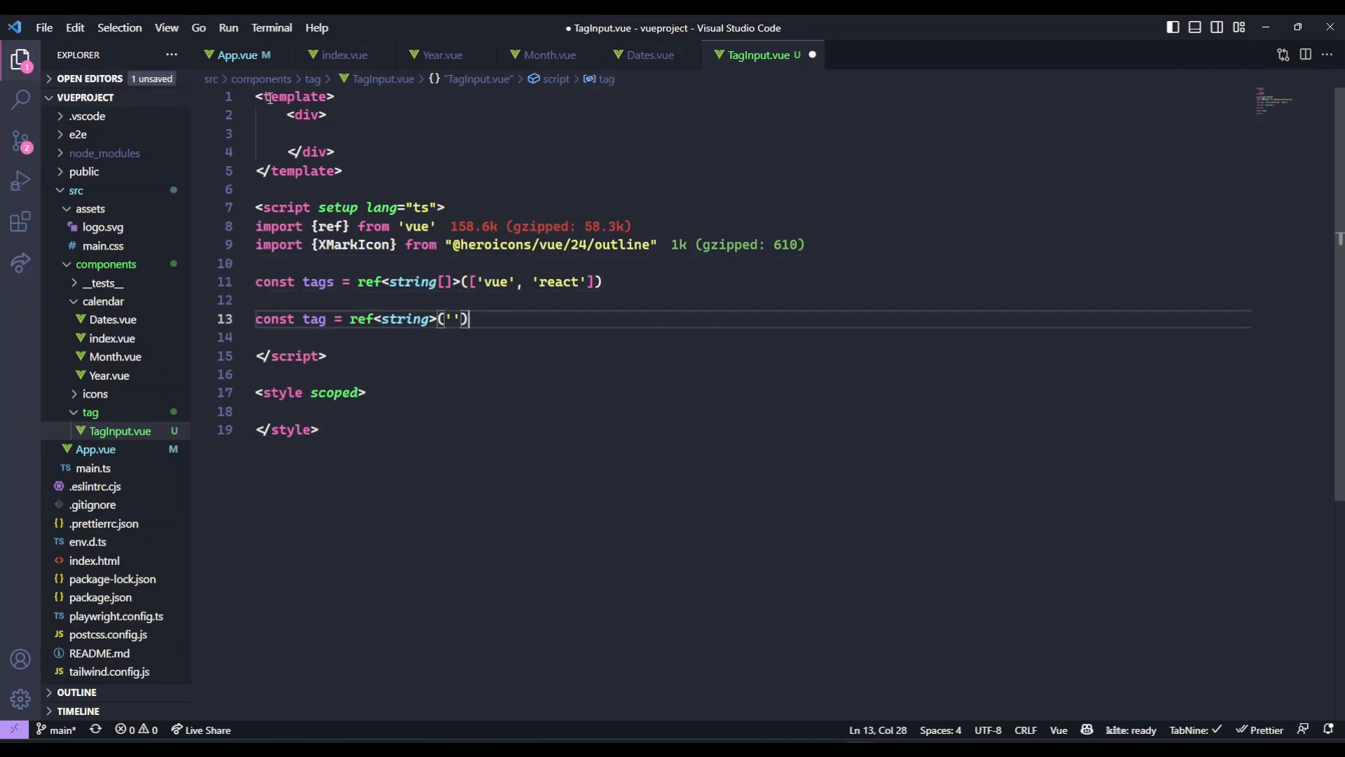
{"action": "key", "text": "Enter"}
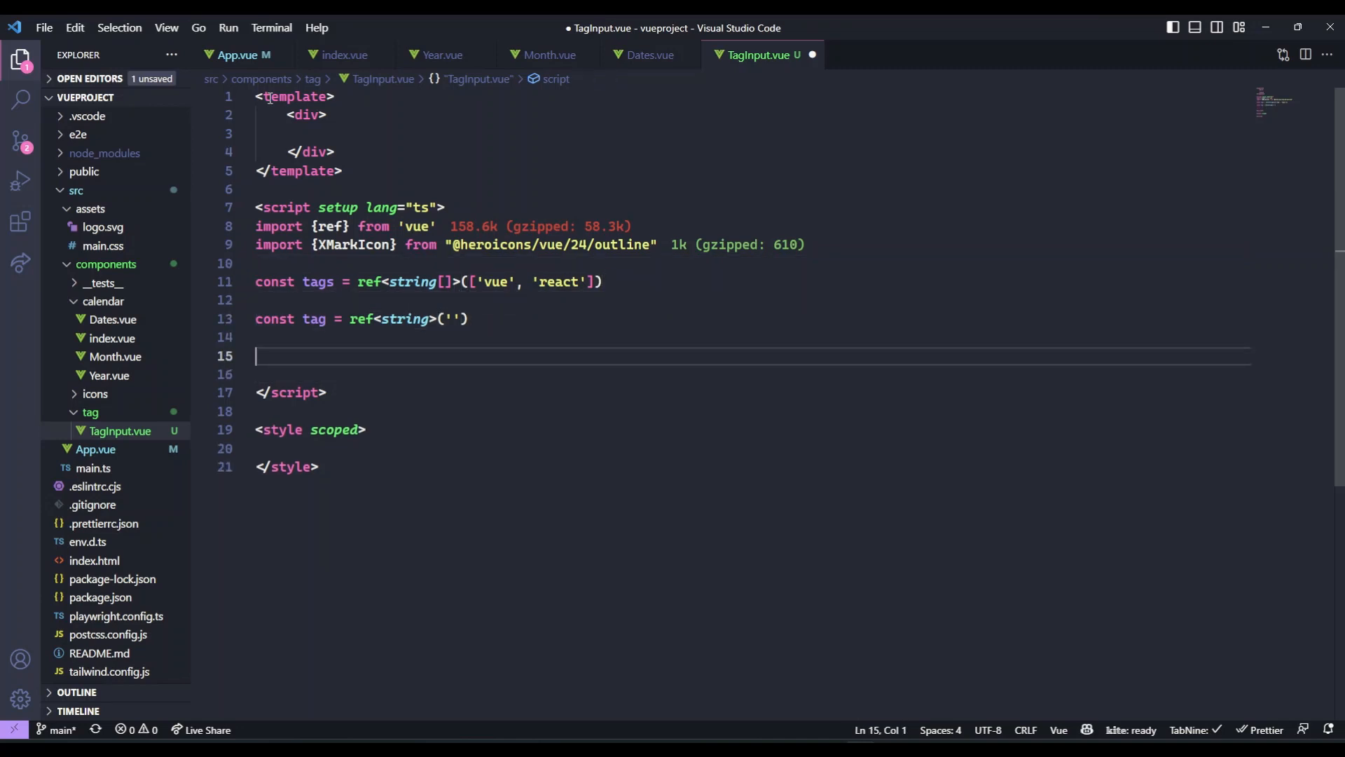
Step: Write removeTag(index: number) calling tags.value.splice(index, 1), then begin an addTag function
{"action": "type", "text": "fu"}
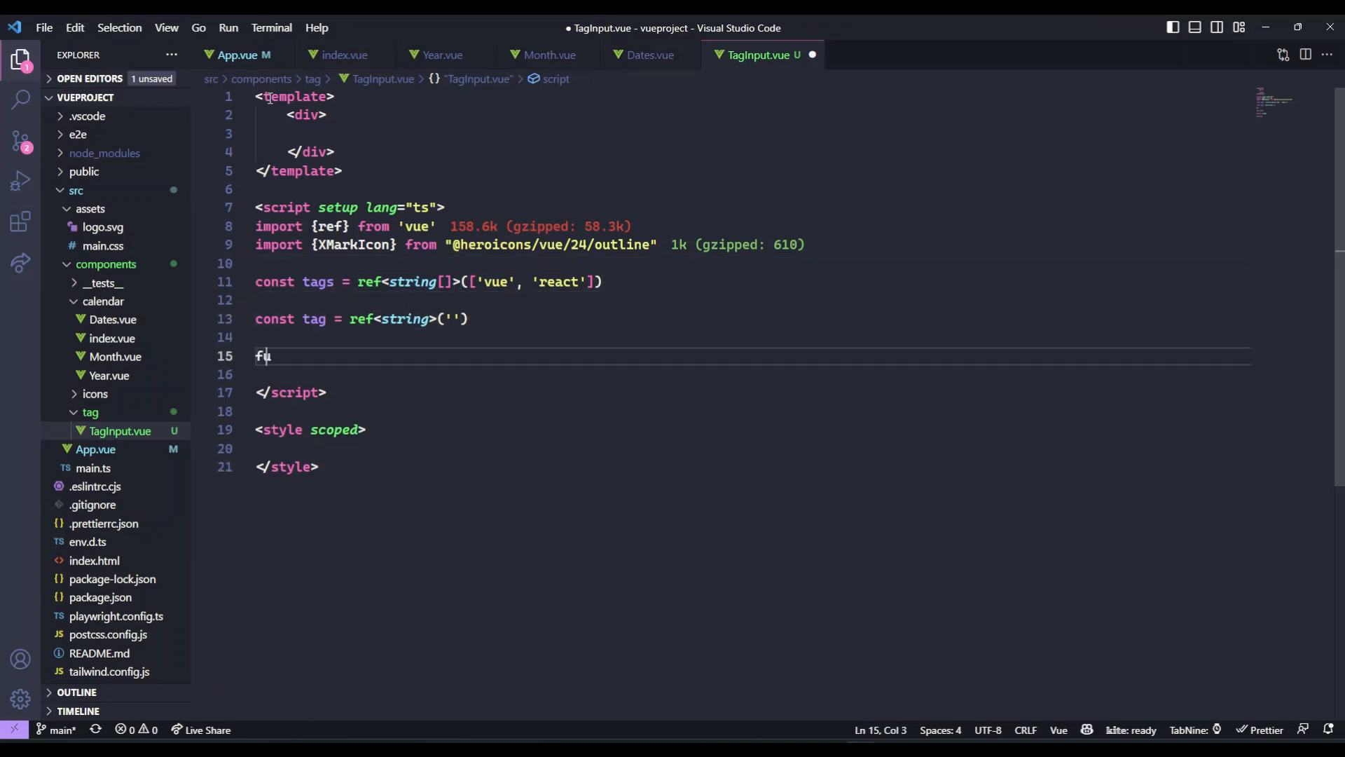
{"action": "type", "text": "unction remoe"}
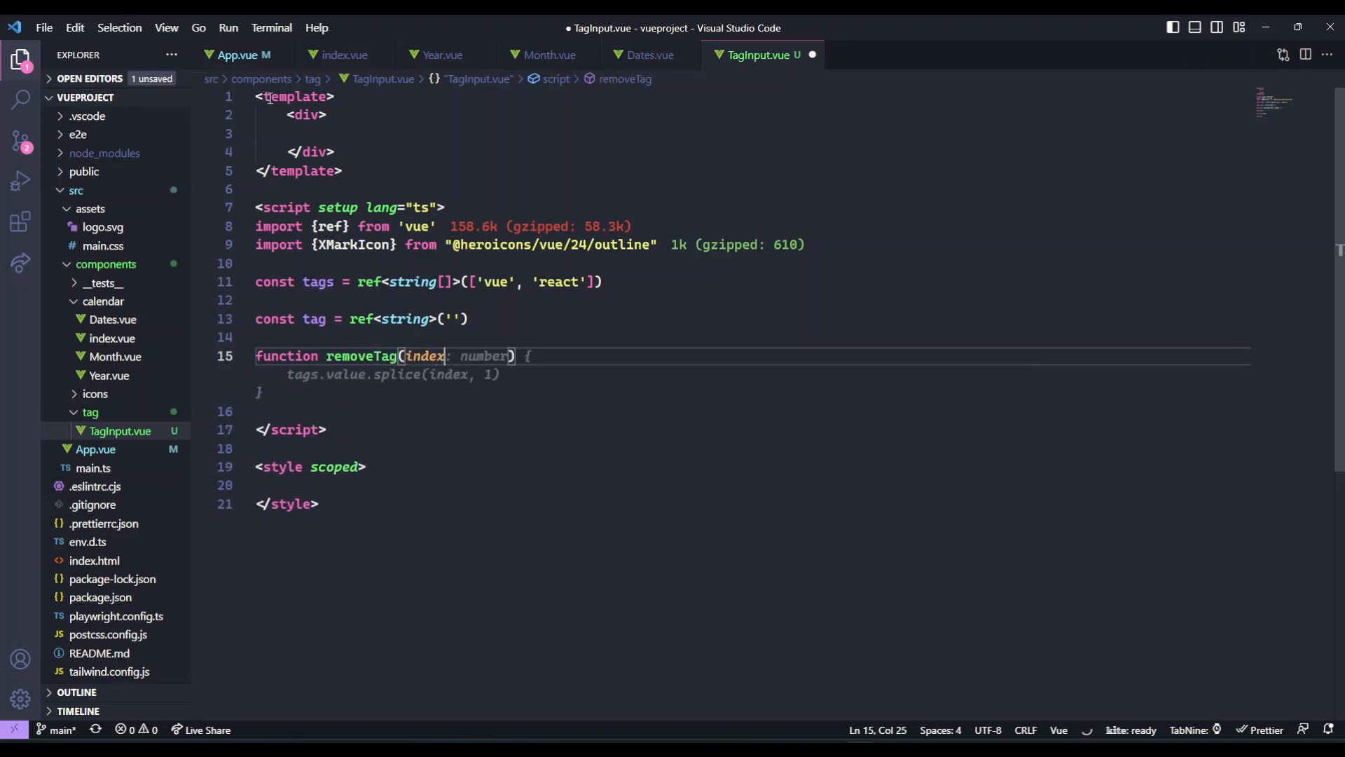
{"action": "type", "text": "number"}
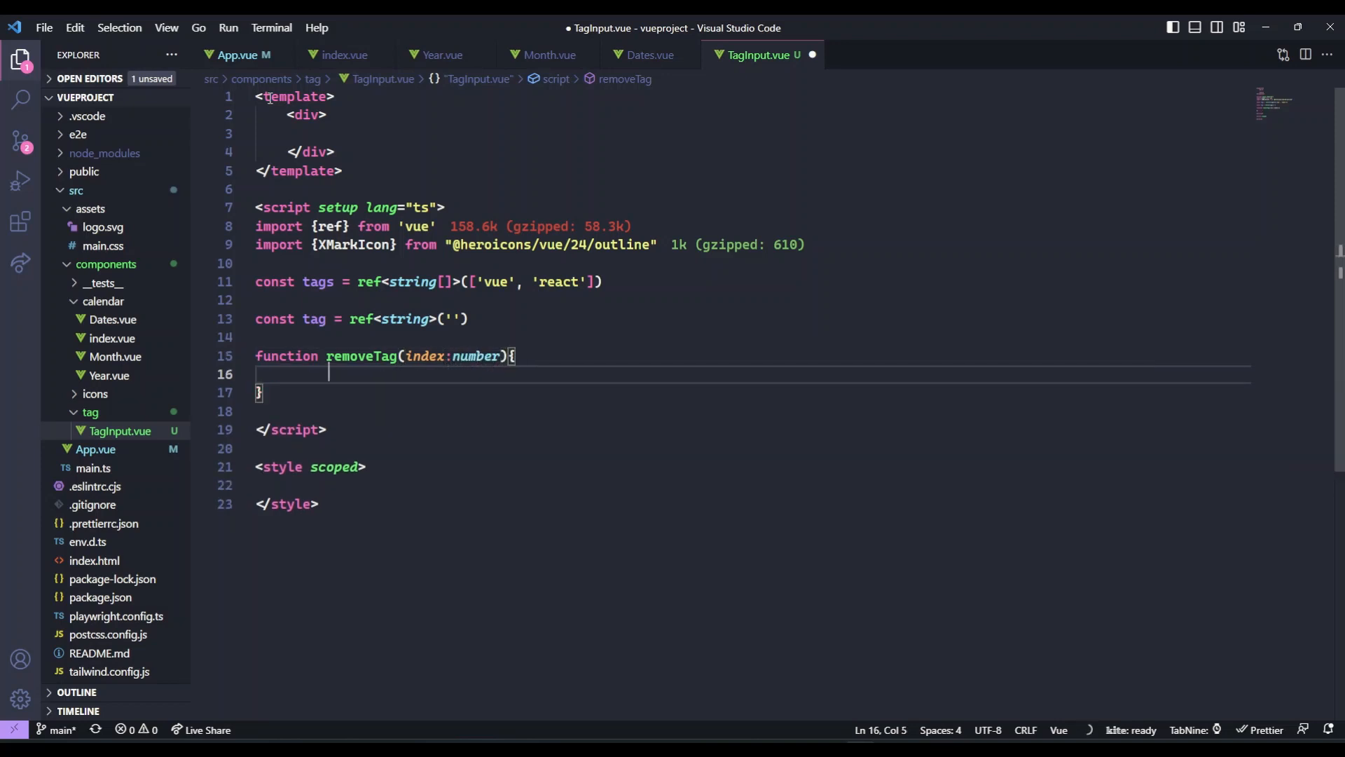
{"action": "type", "text": "tags.value.splice(index, 1)"}
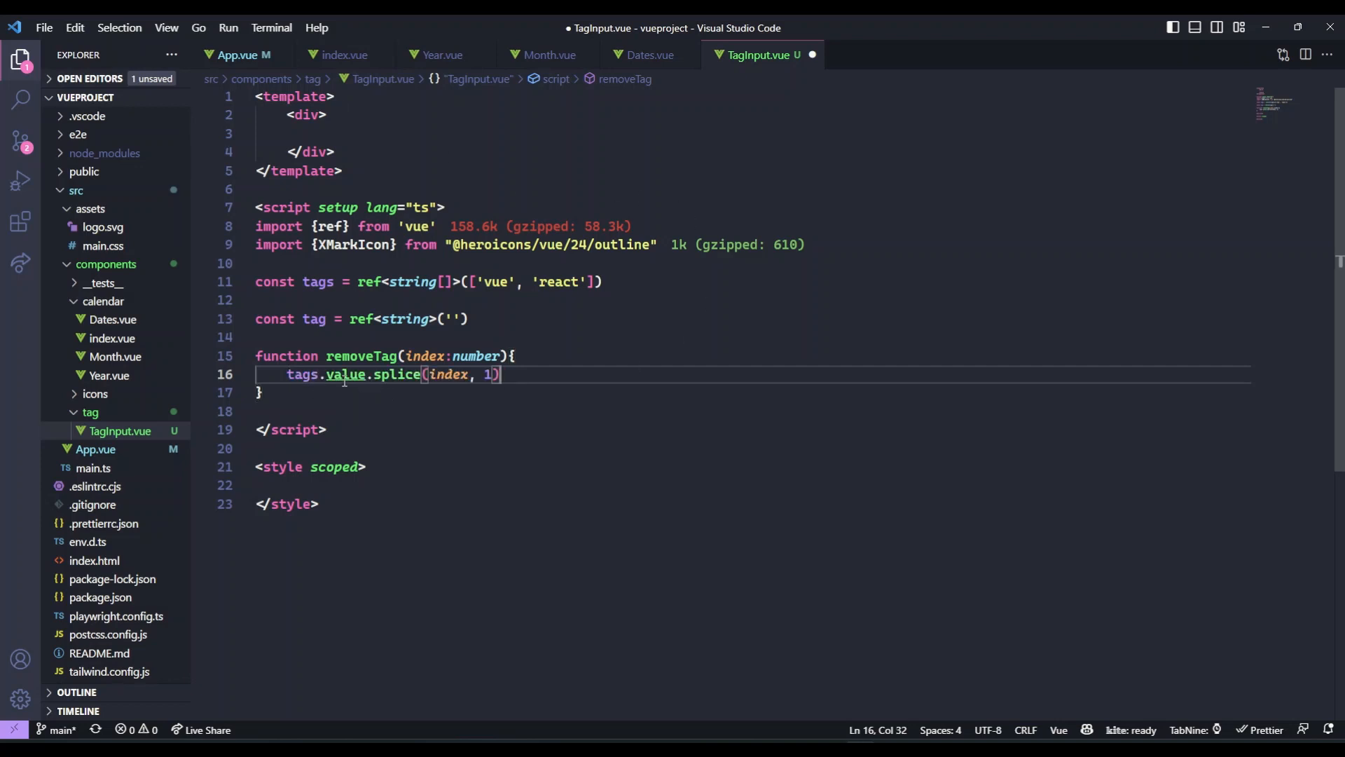
{"action": "double_click", "coordinate": [447, 374]}
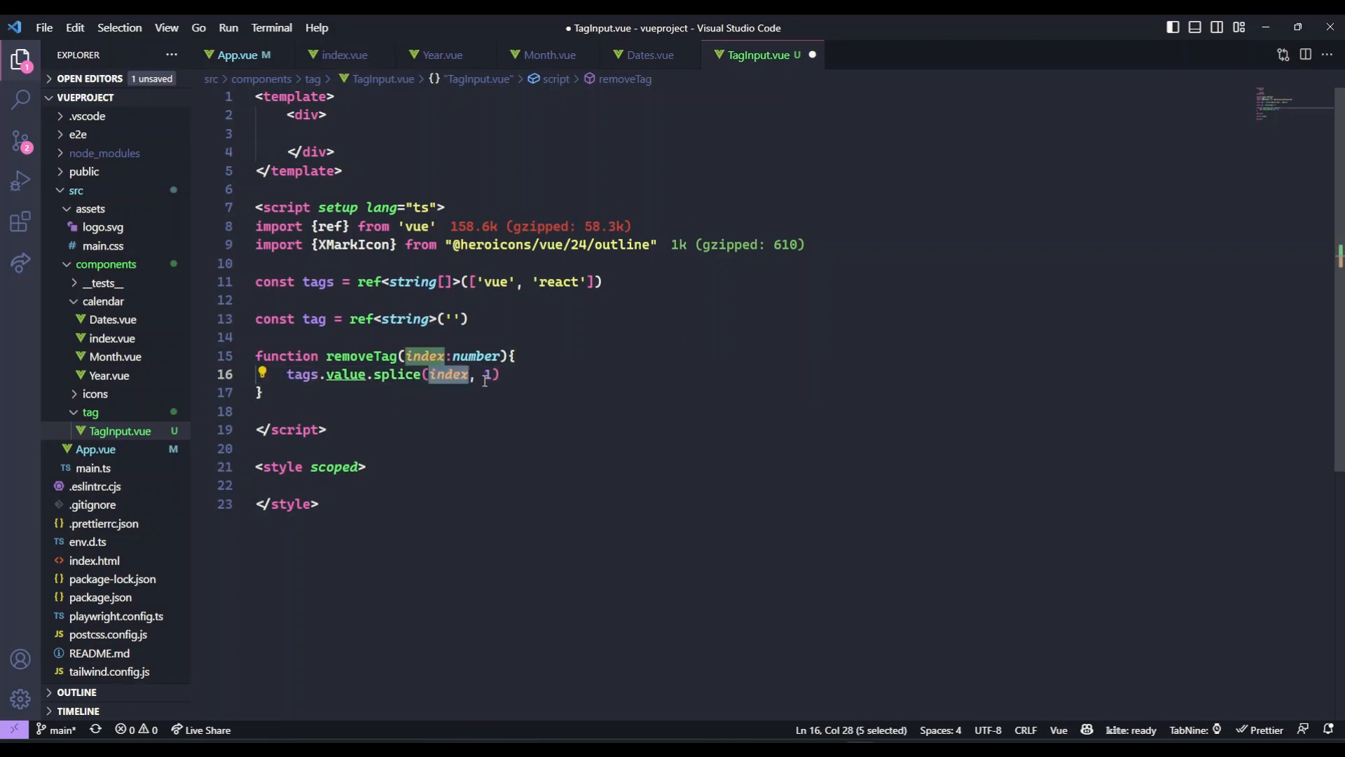
{"action": "type", "text": "function addTag("}
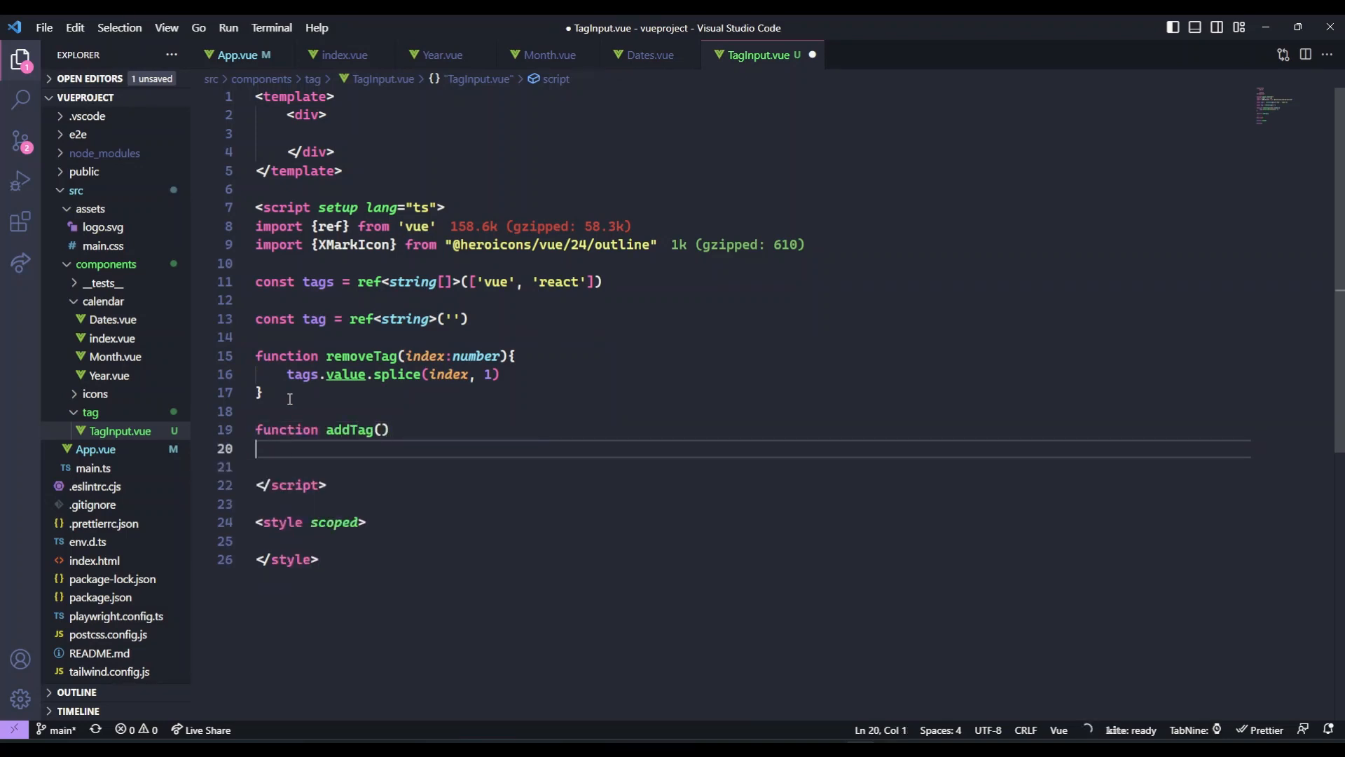
Step: Fill addTag: trim tag into v, skip empty values, set tags to [...tags.value, v], clear tag
{"action": "type", "text": "{"}
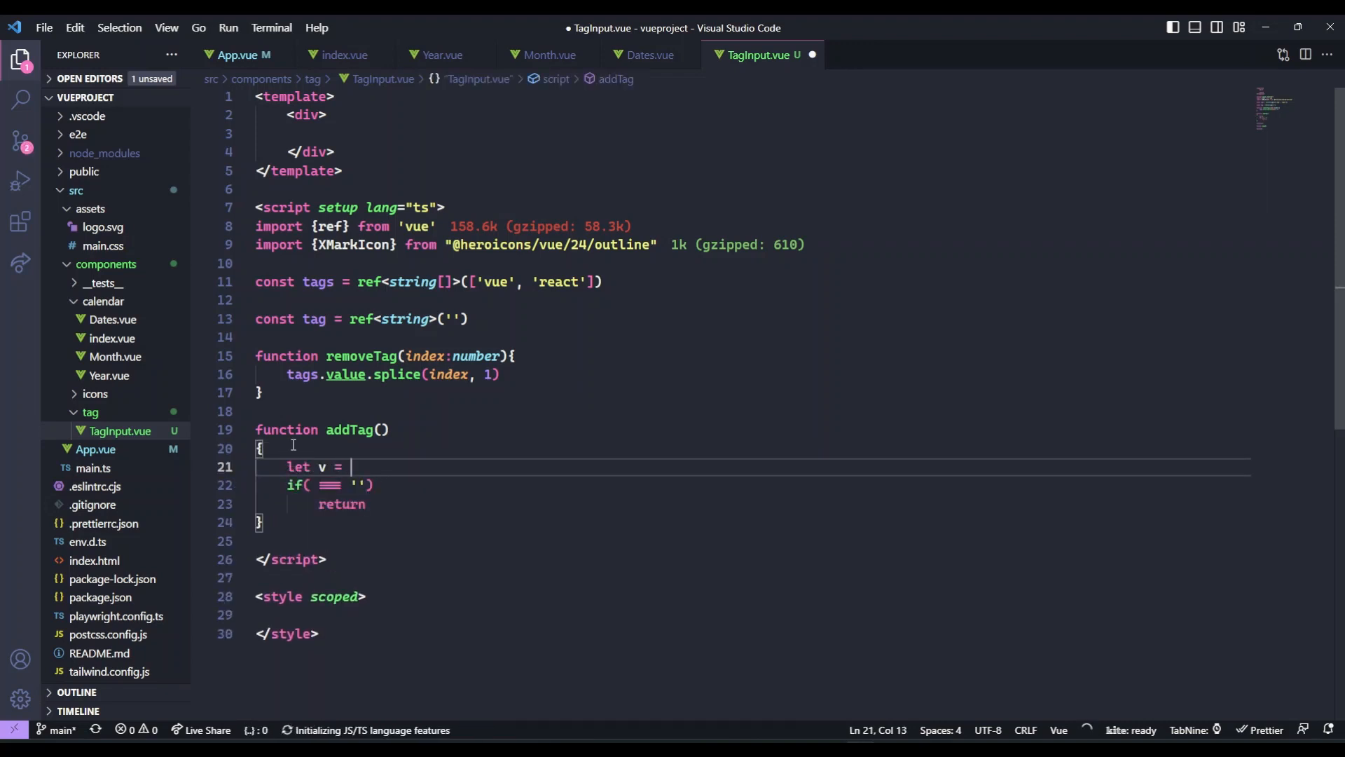
{"action": "type", "text": "tag.value.trim()"}
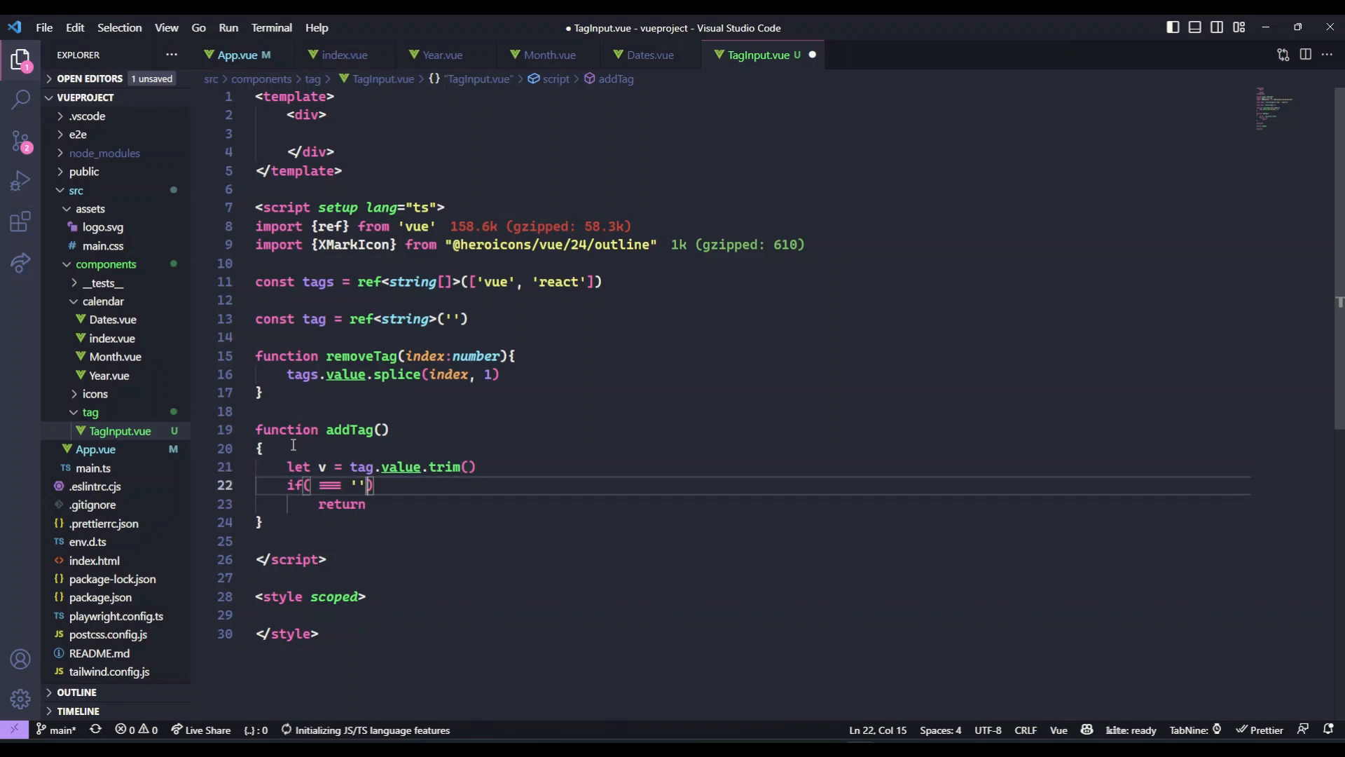
{"action": "type", "text": "v"}
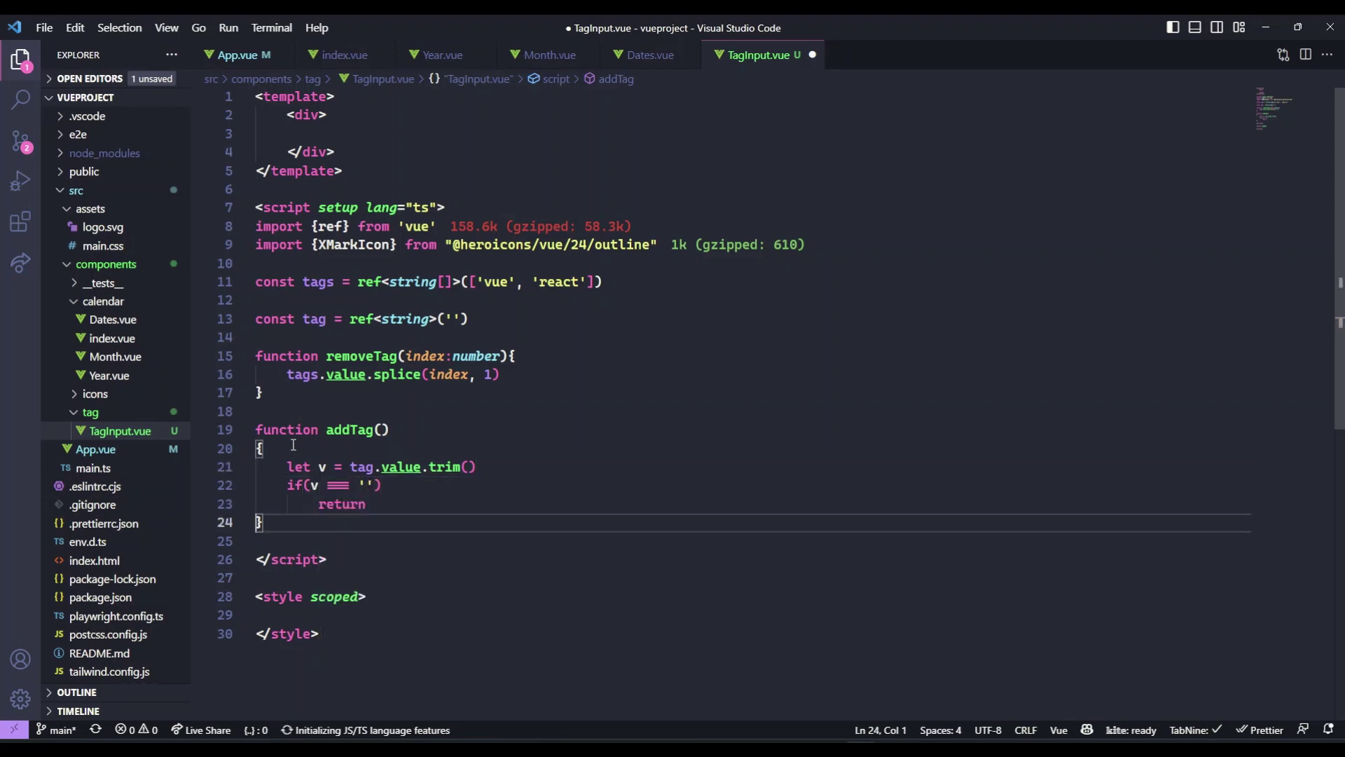
{"action": "type", "text": "tags.value.push(v)"}
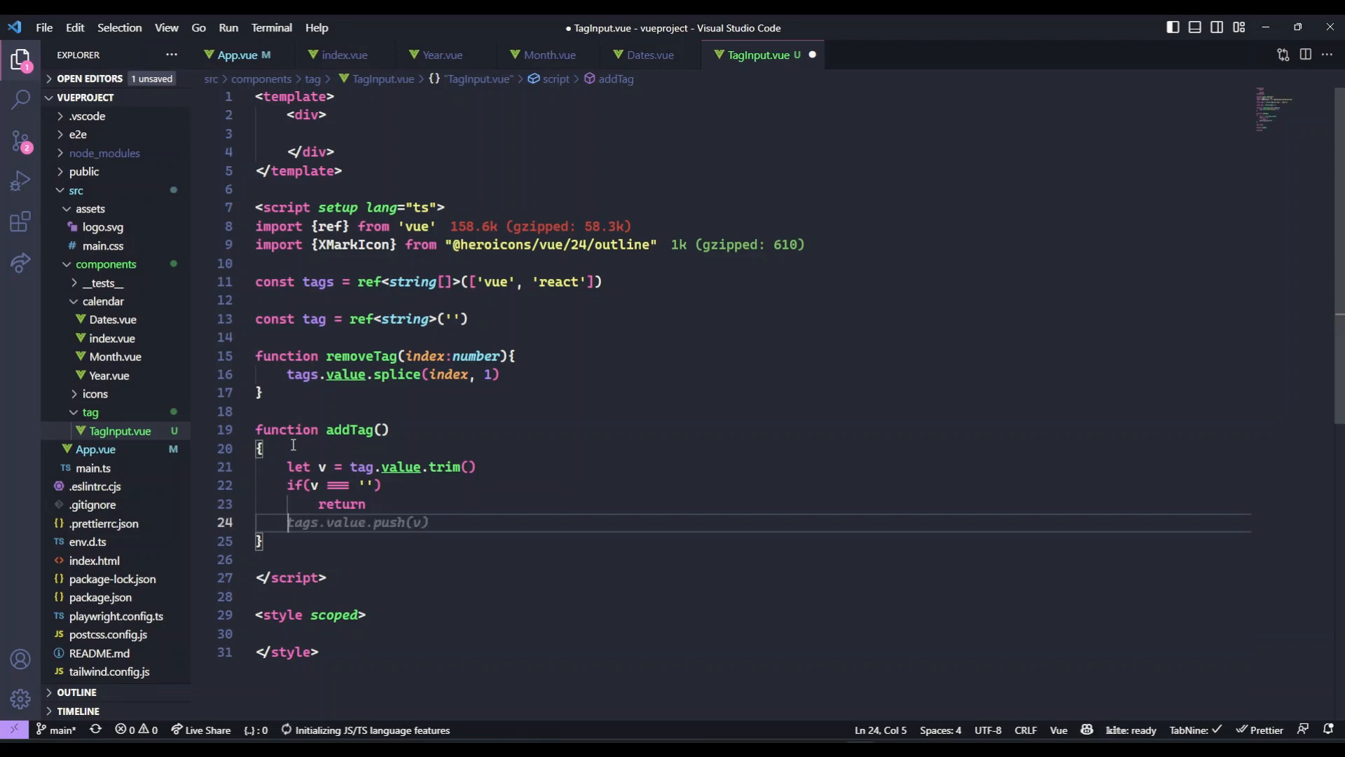
{"action": "type", "text": "tags.value ="}
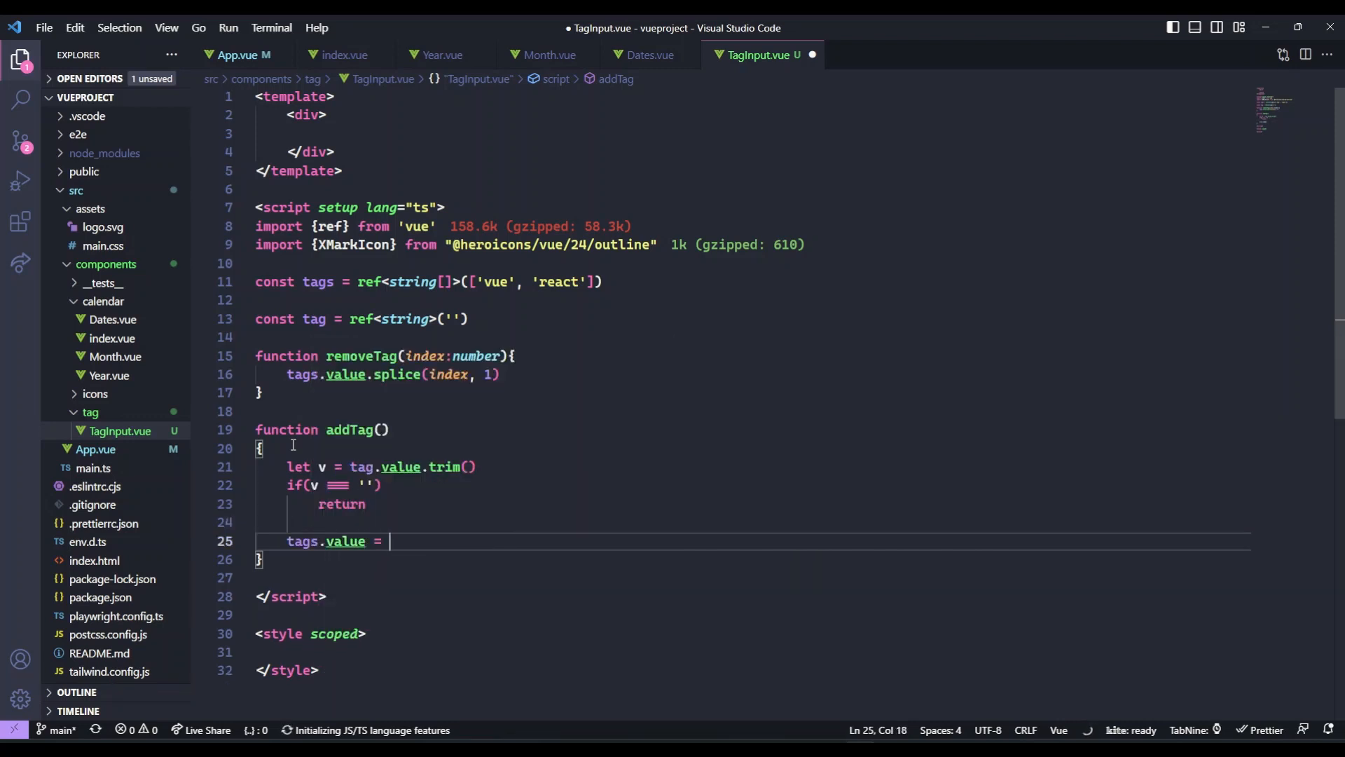
{"action": "type", "text": "[... tags.value, v]"}
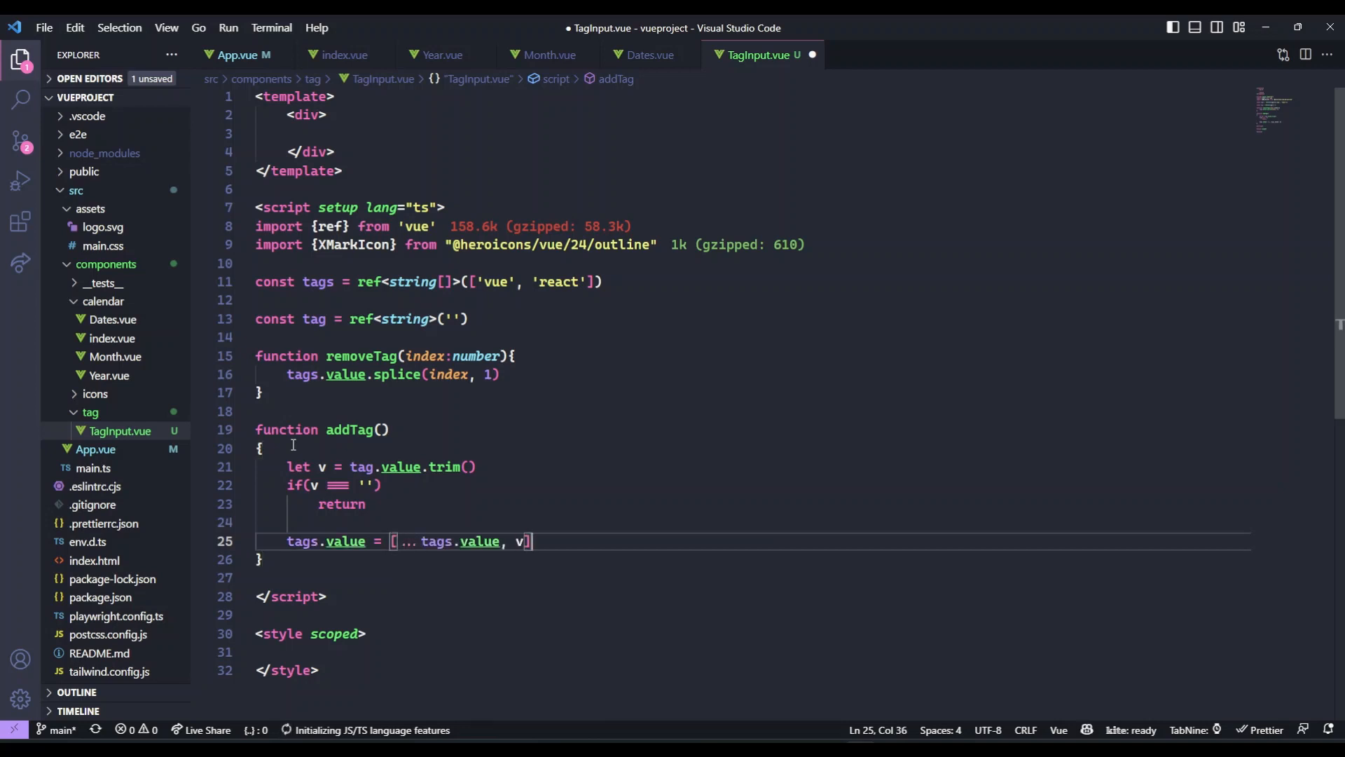
{"action": "type", "text": "tag.value = ''"}
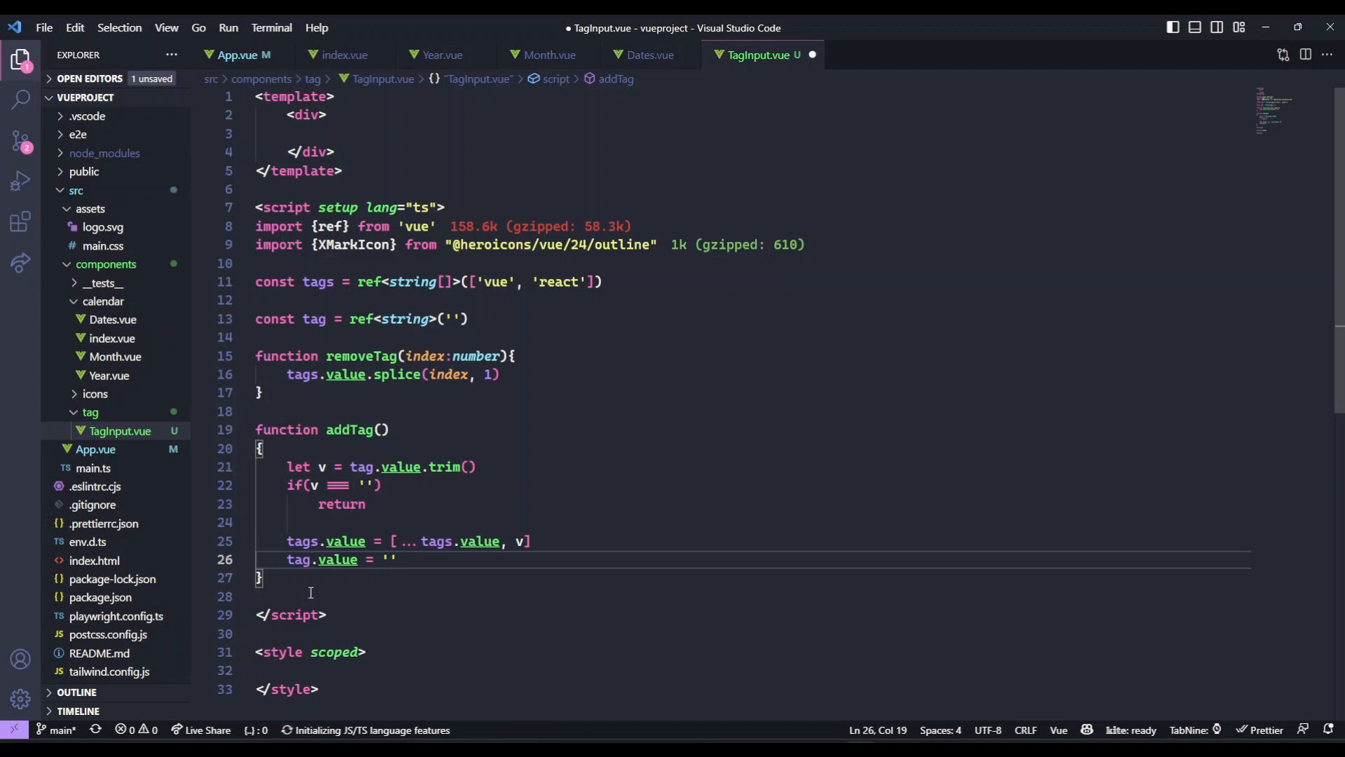
Step: Add blank lines below addTag and select the addTag function name
{"action": "left_click", "coordinate": [309, 596]}
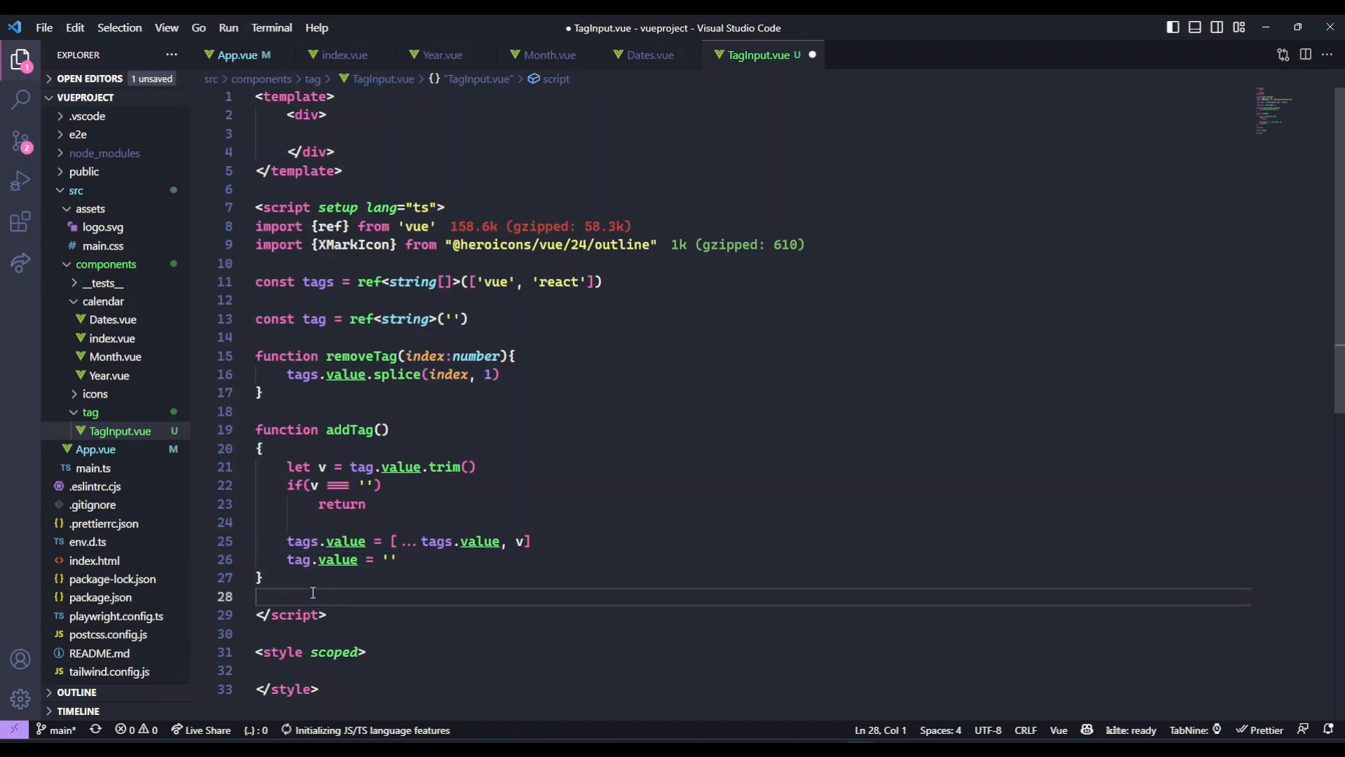
{"action": "key", "text": "Enter"}
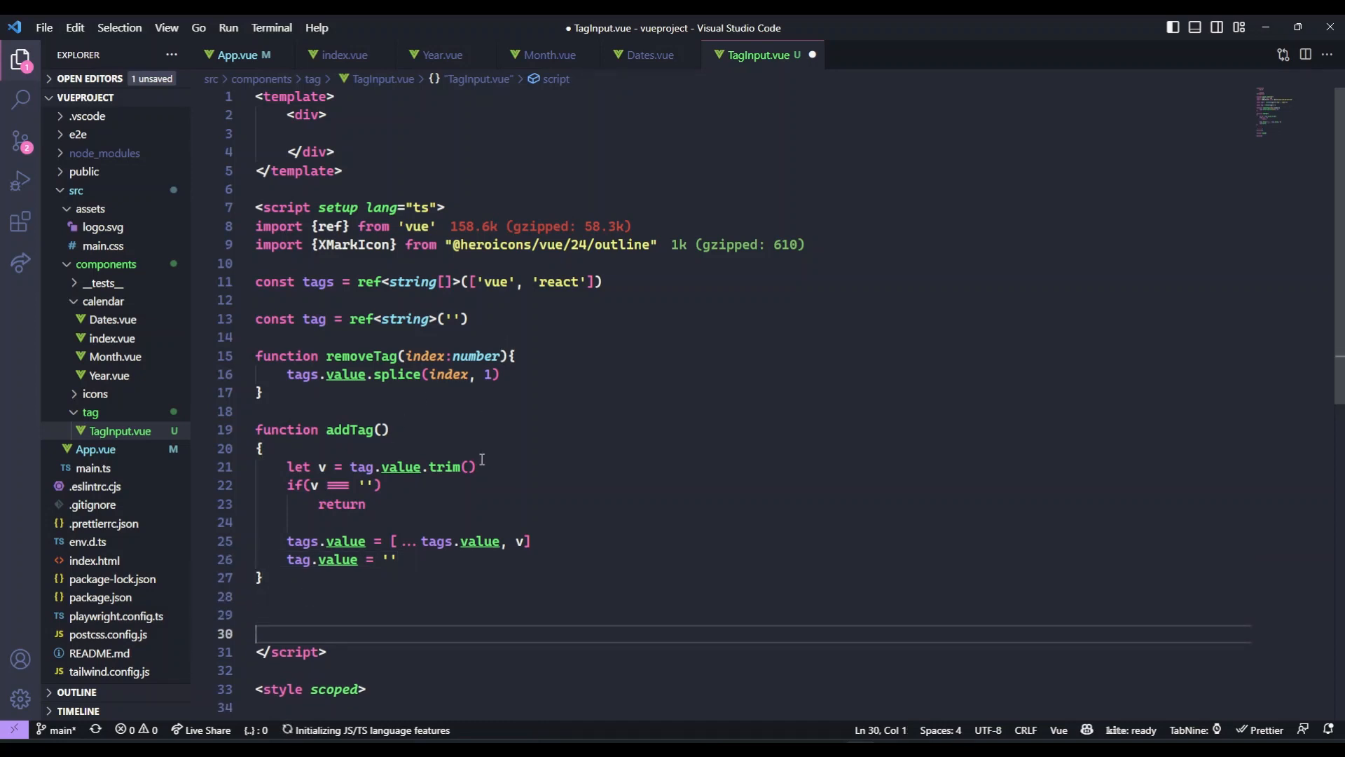
{"action": "mouse_move", "coordinate": [505, 432]}
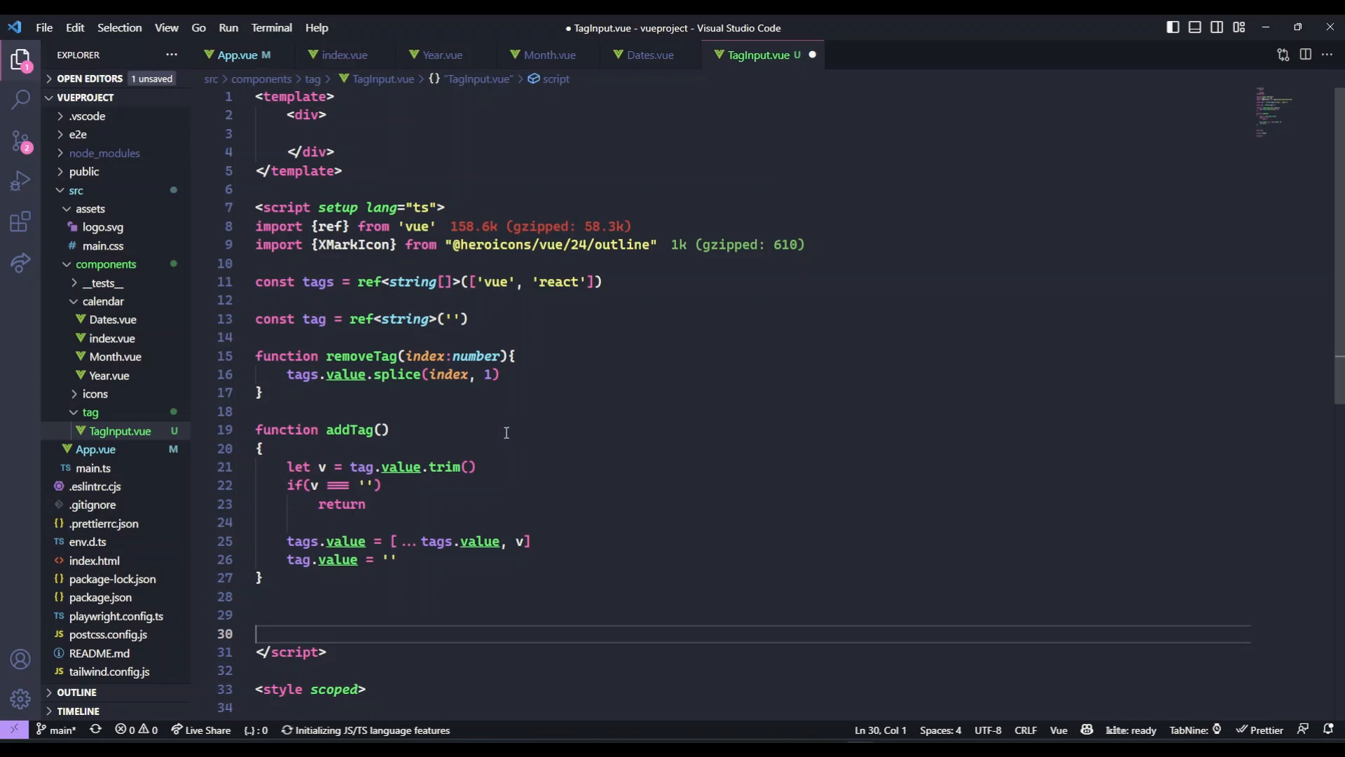
{"action": "double_click", "coordinate": [349, 429]}
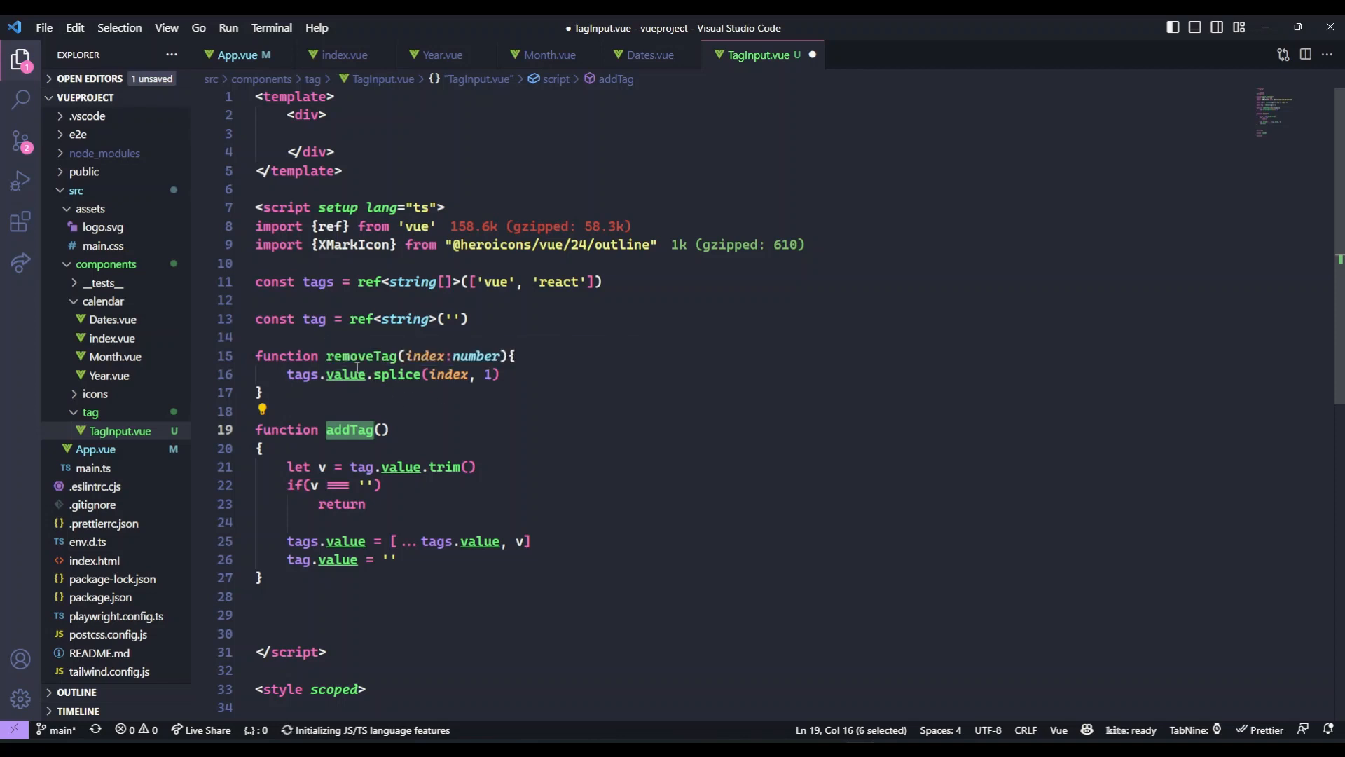
Step: Write manageKeyPress(e) calling addTag on "Enter" and removeTag on "Backspace"
{"action": "left_click", "coordinate": [309, 615]}
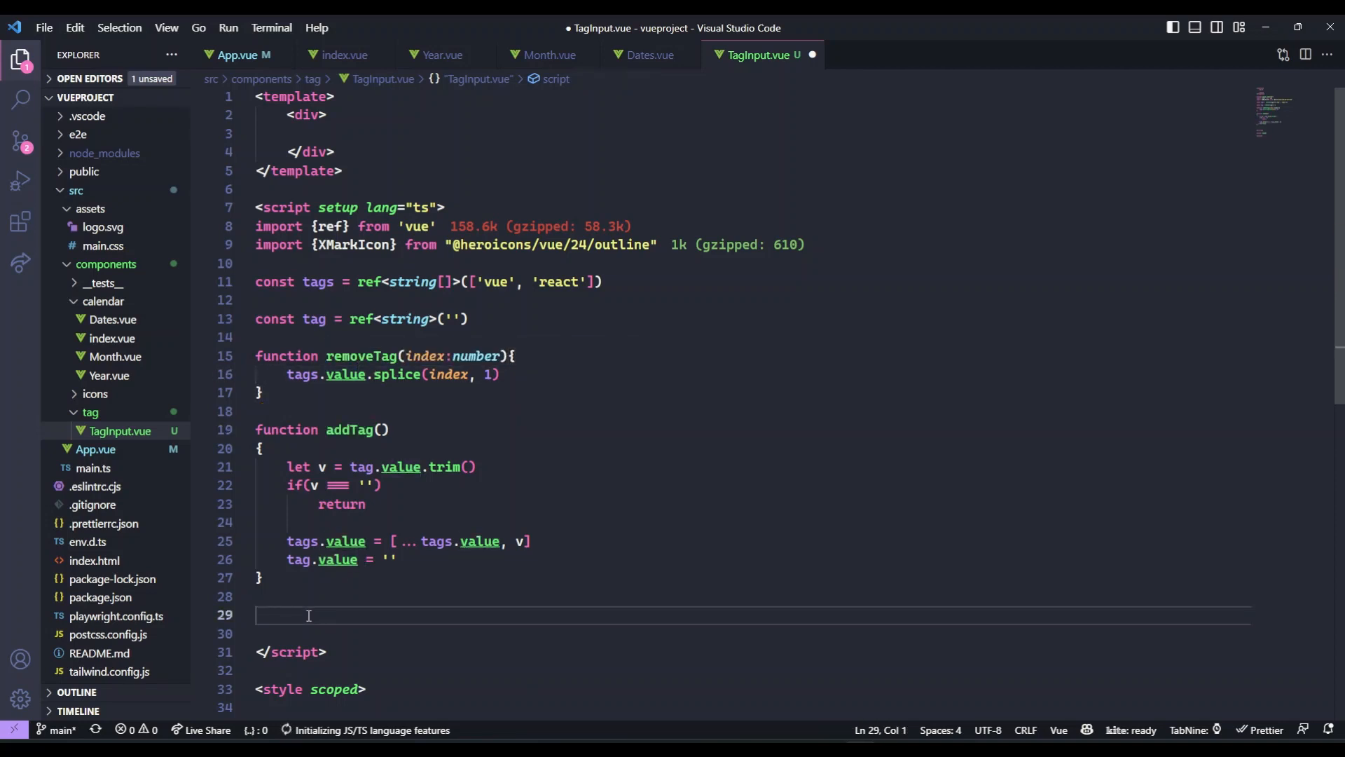
{"action": "type", "text": "function manageKeyPress(e"}
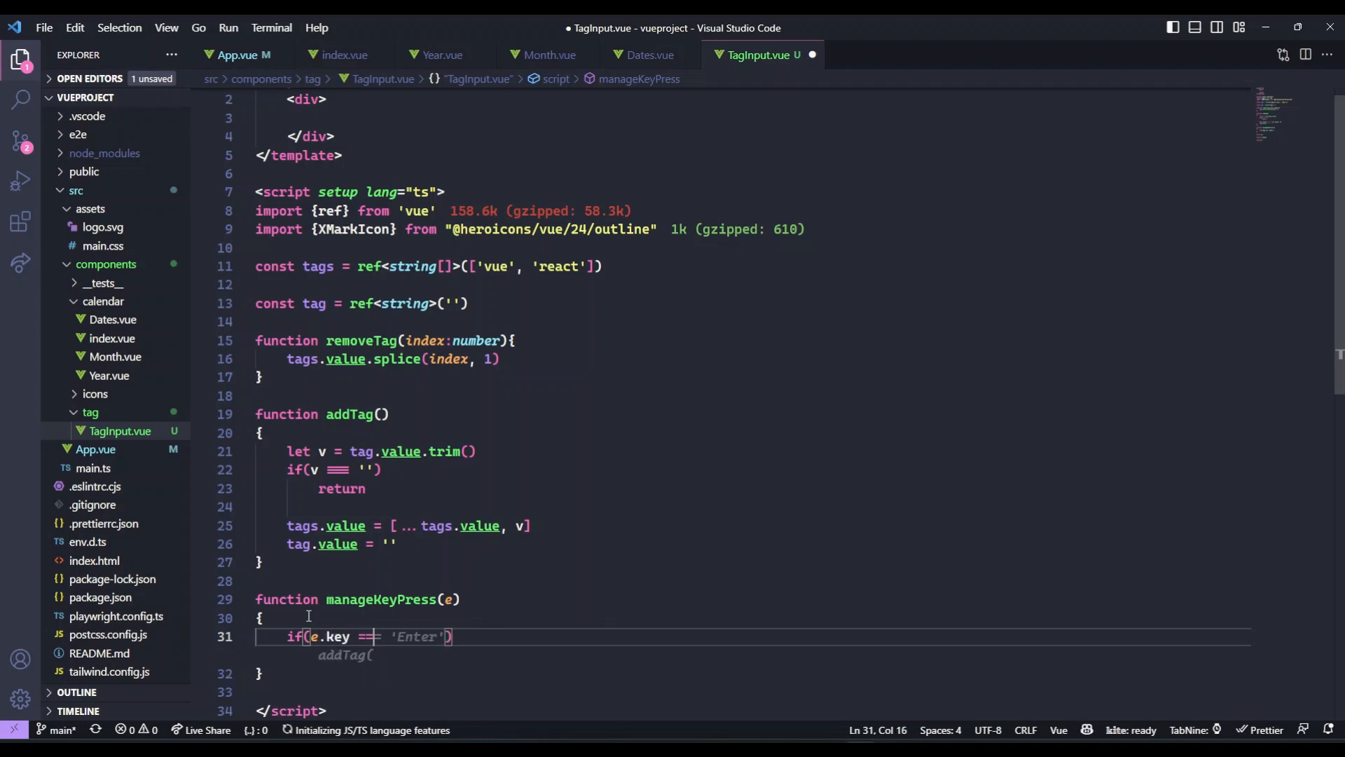
{"action": "type", "text": "\"Enter\""}
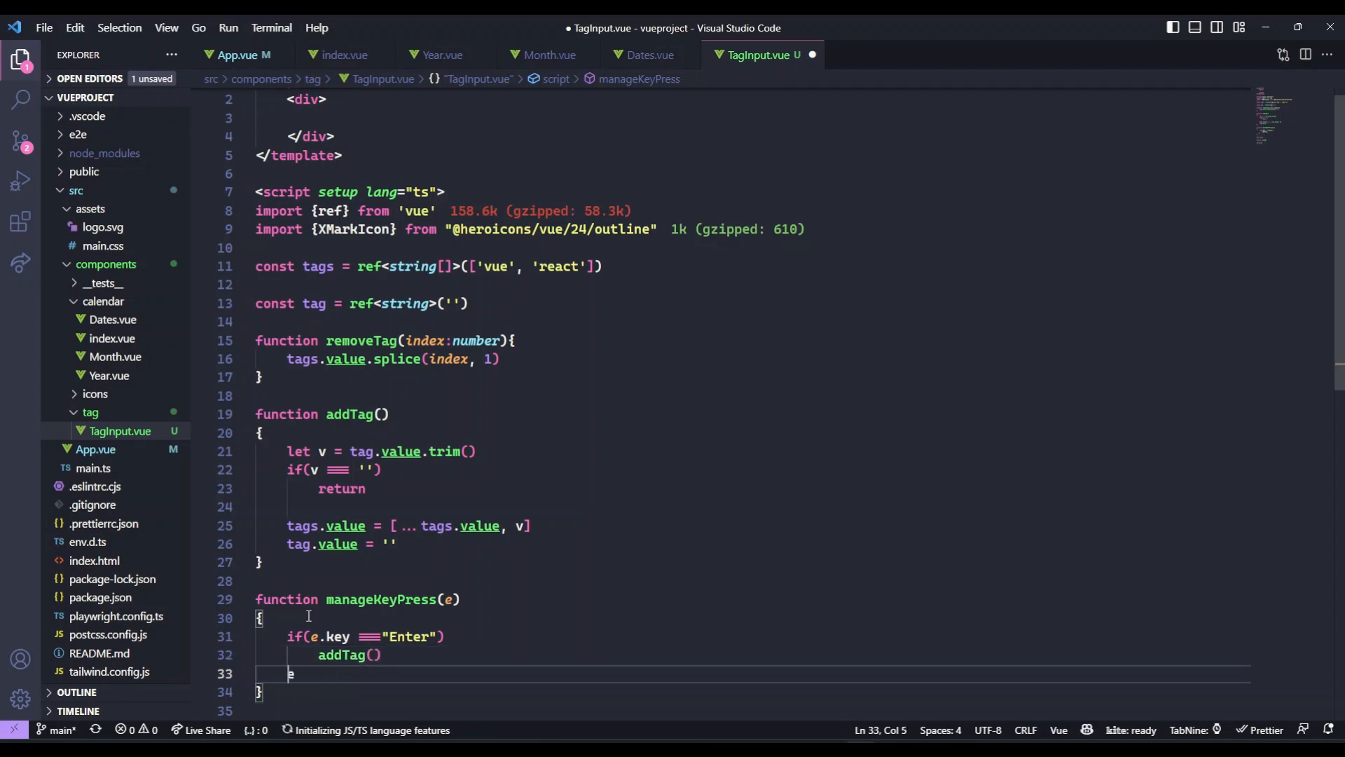
{"action": "type", "text": "else if(e.key === \""}
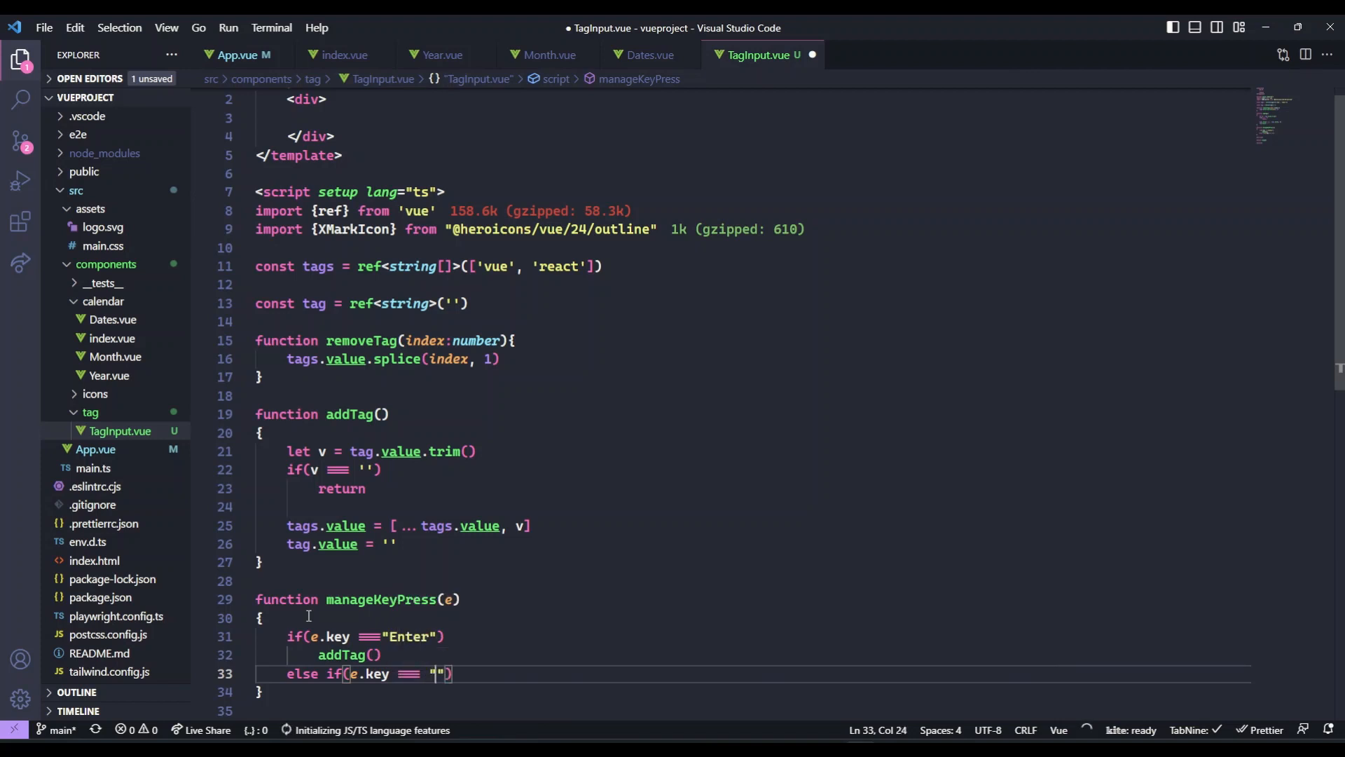
{"action": "type", "text": "Backspace"}
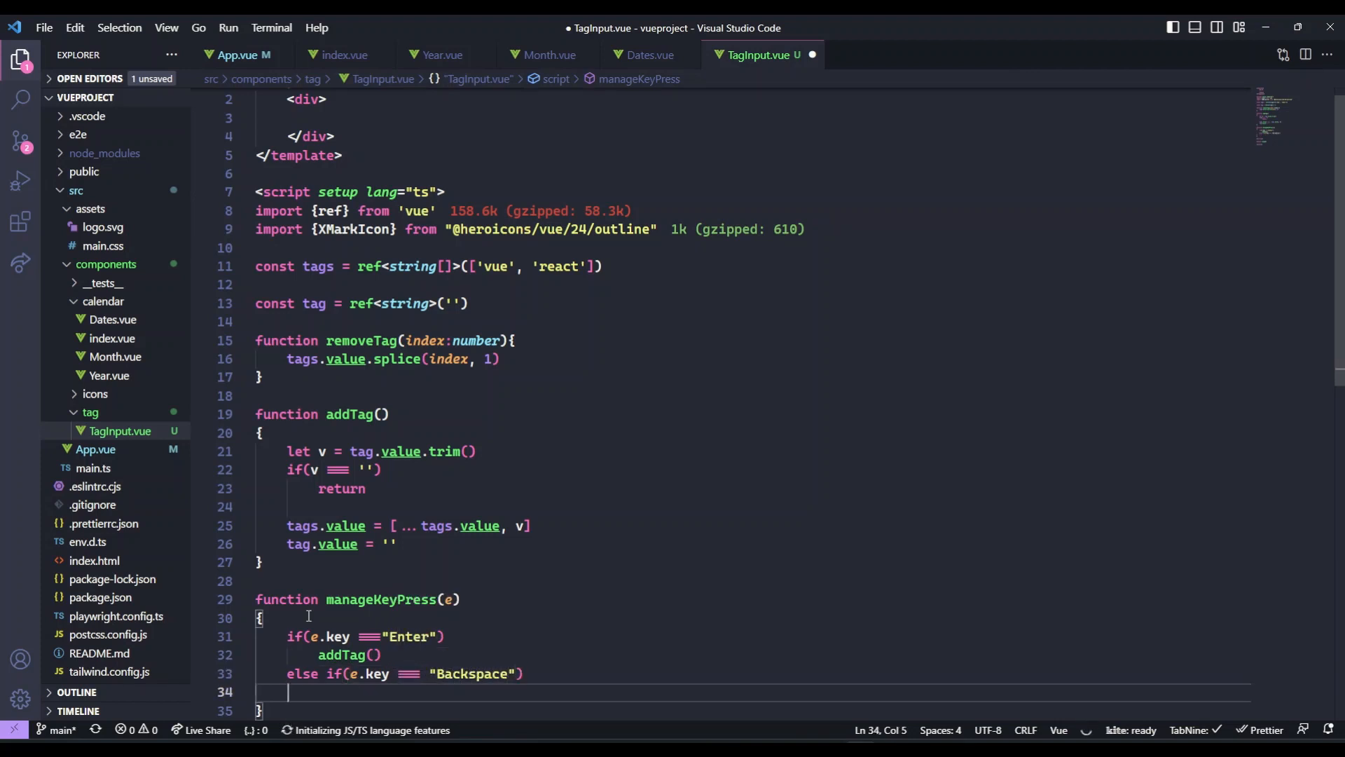
{"action": "type", "text": "removeTag("}
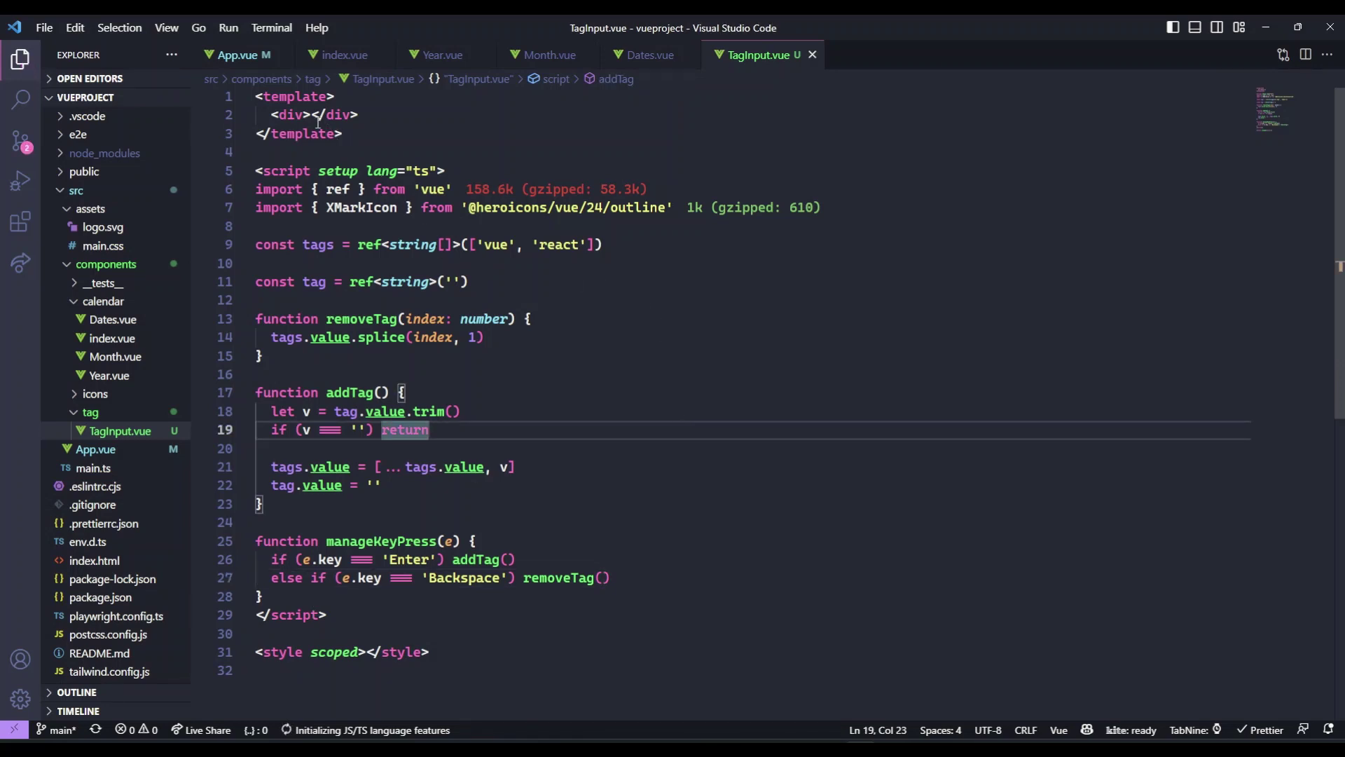
Step: Format the file and wrap the template in an outer div with w-full my-6 classes
{"action": "key", "text": "Enter"}
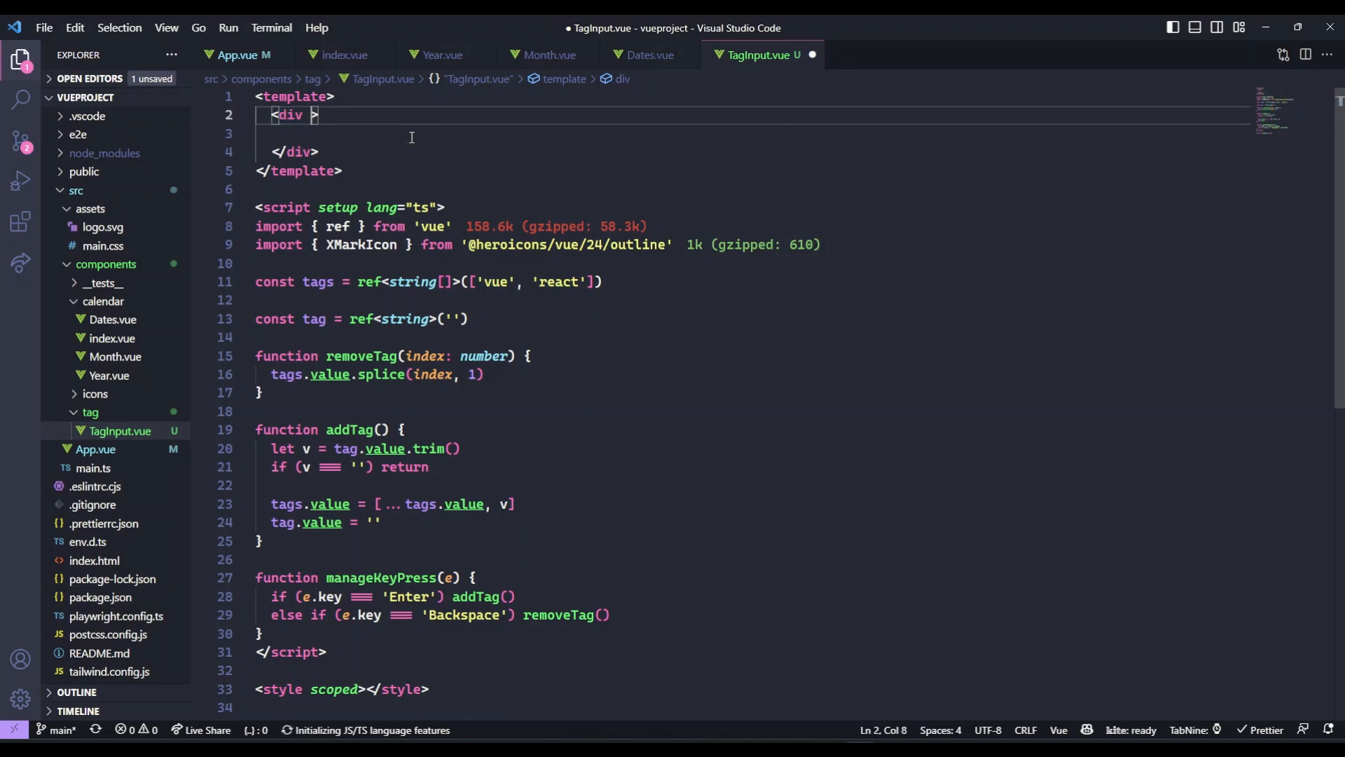
{"action": "type", "text": "class=\"w\""}
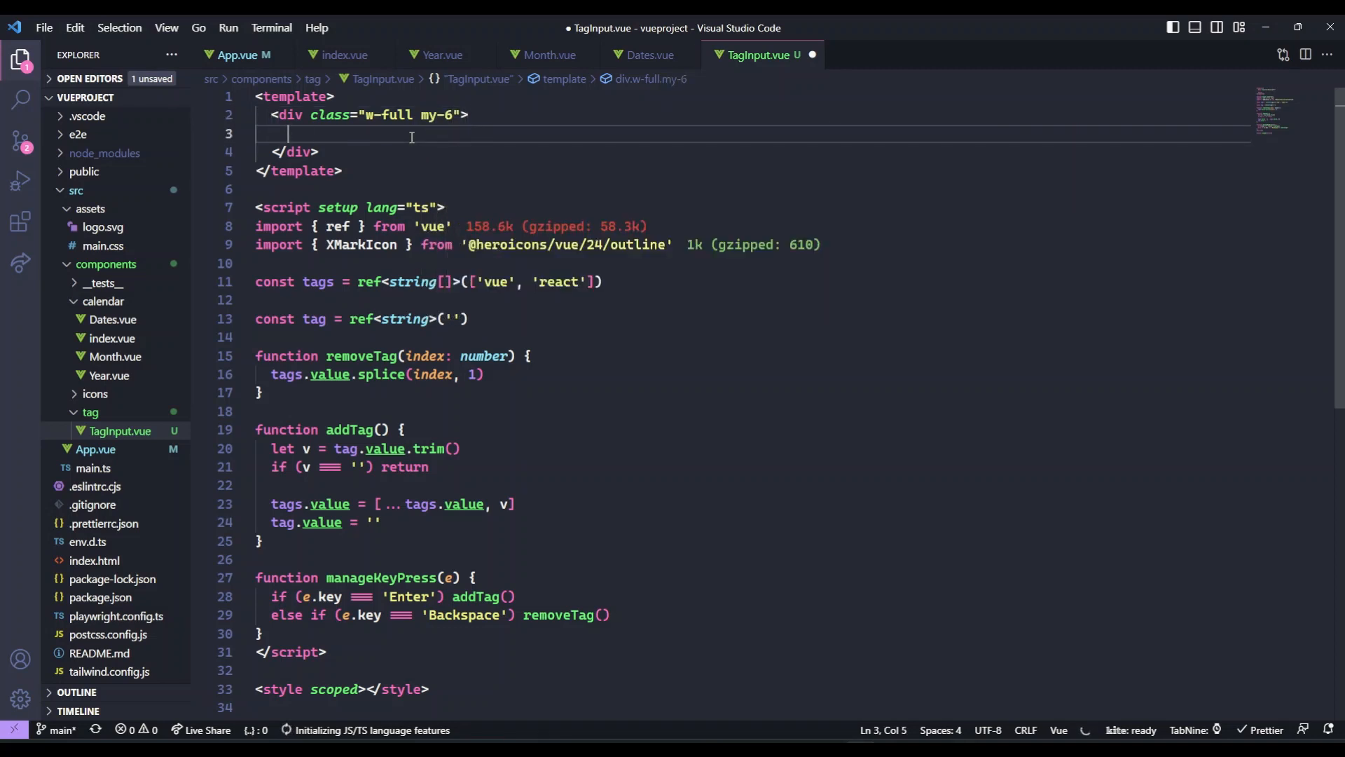
{"action": "type", "text": "<div>"}
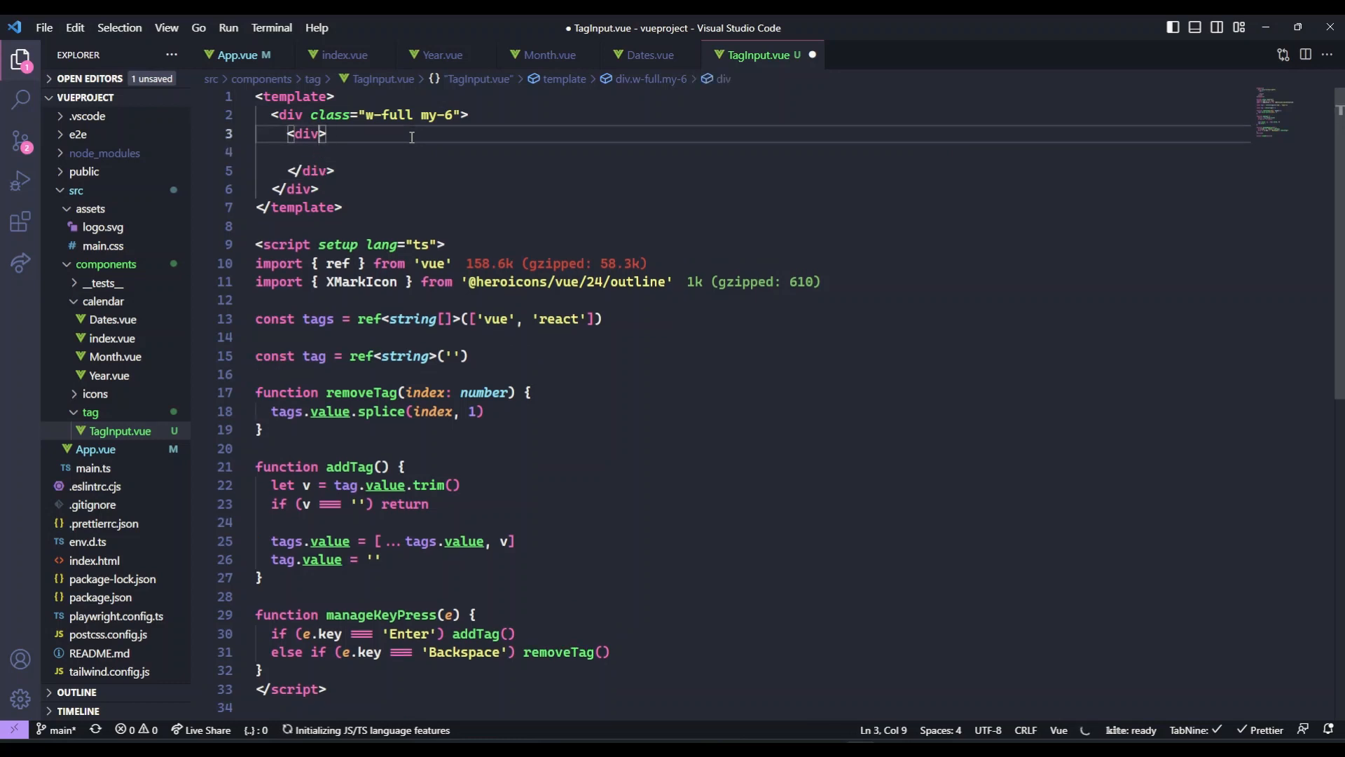
Step: Add an inner flex-wrap container with items-center, gap-4, border, rounded-md and p-3
{"action": "type", "text": "class=\"flex"}
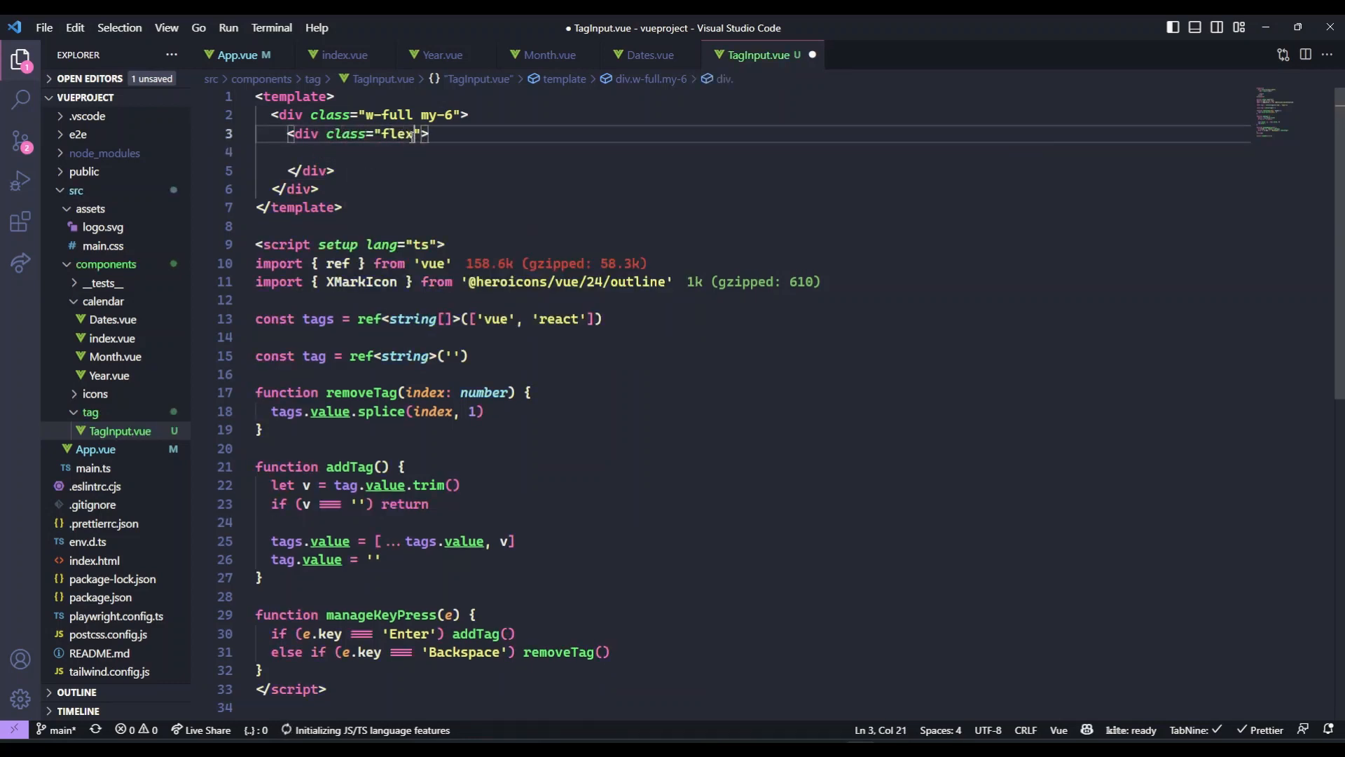
{"action": "type", "text": "d"}
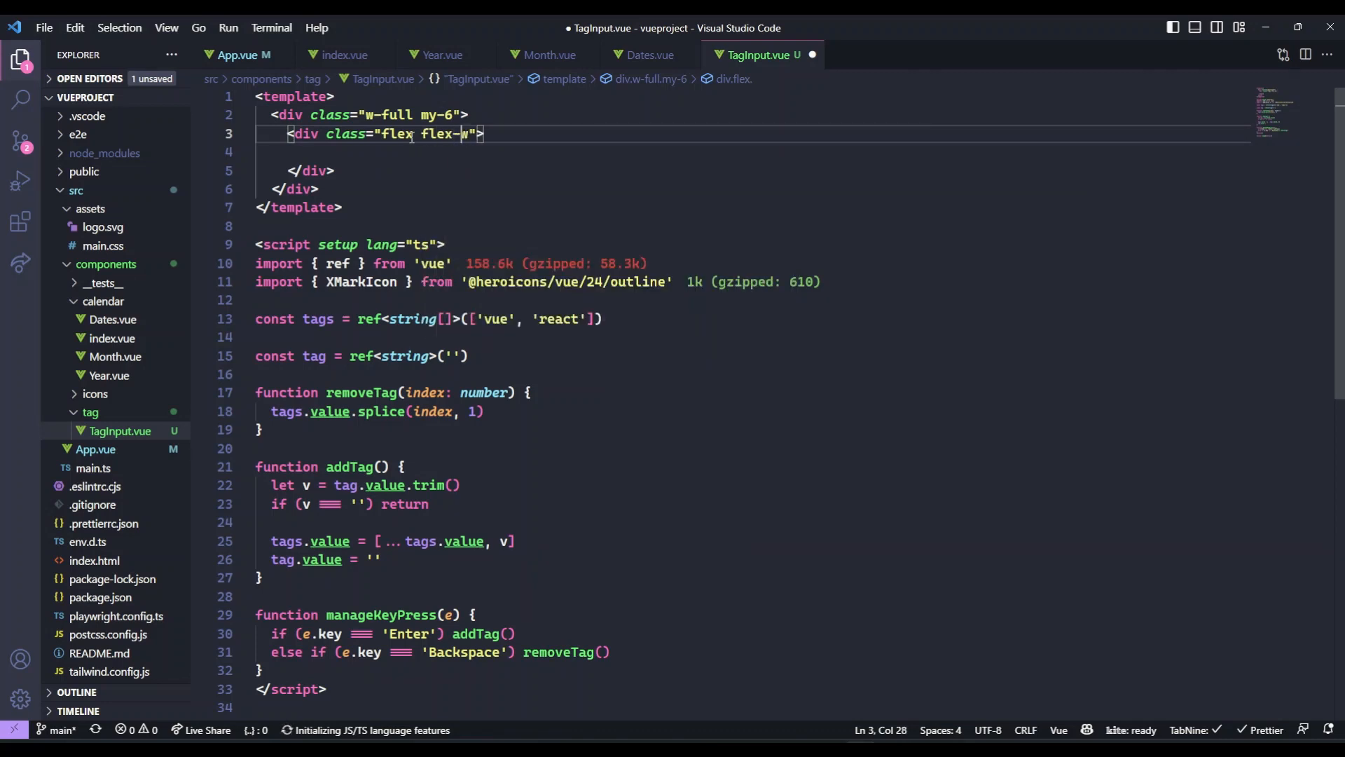
{"action": "type", "text": "rap"}
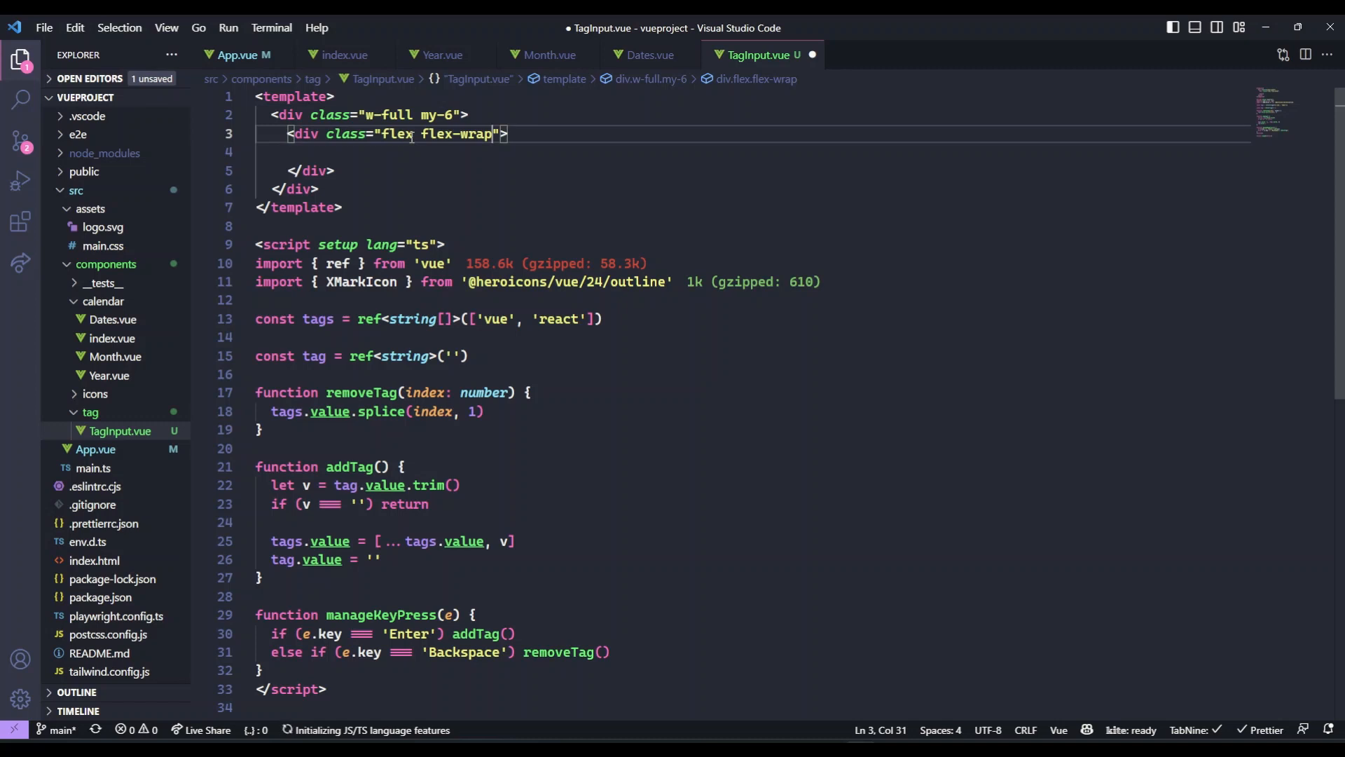
{"action": "type", "text": "h-20"}
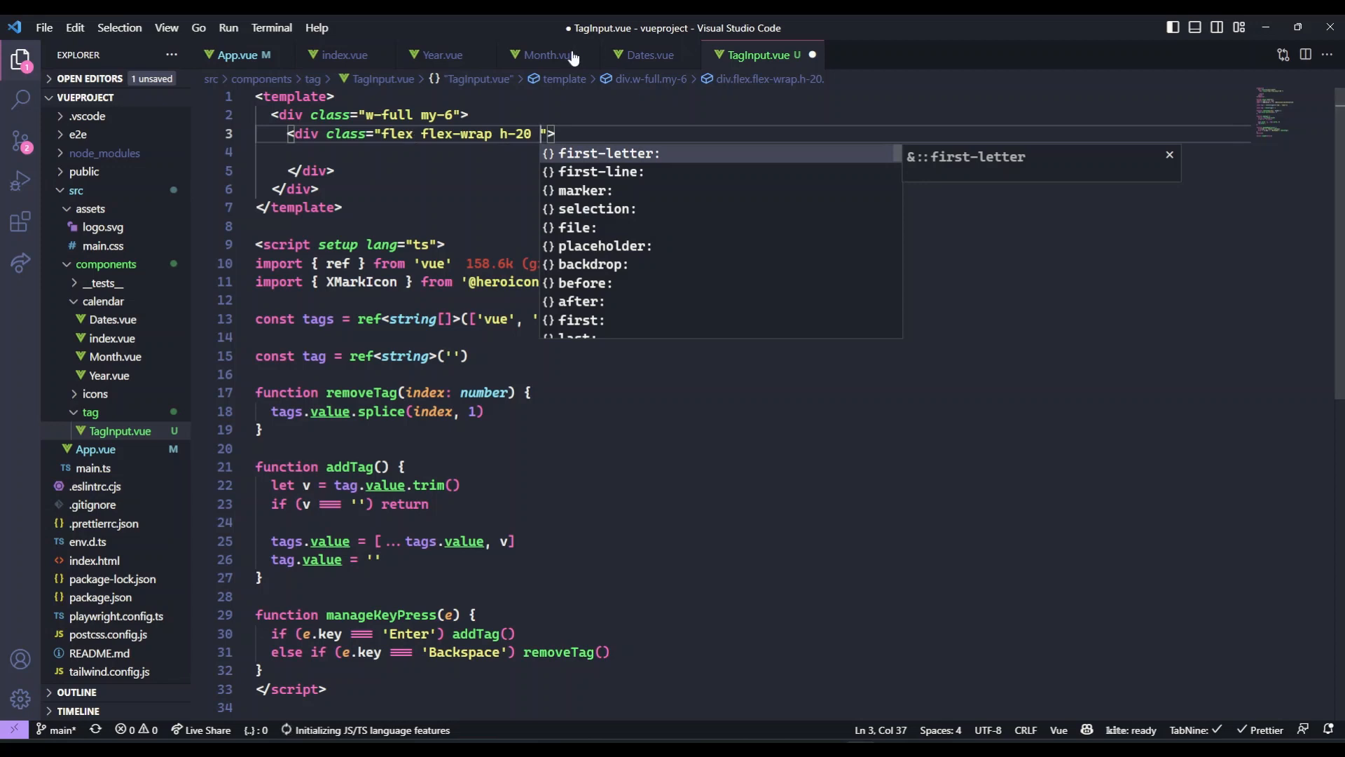
{"action": "mouse_move", "coordinate": [731, 116]}
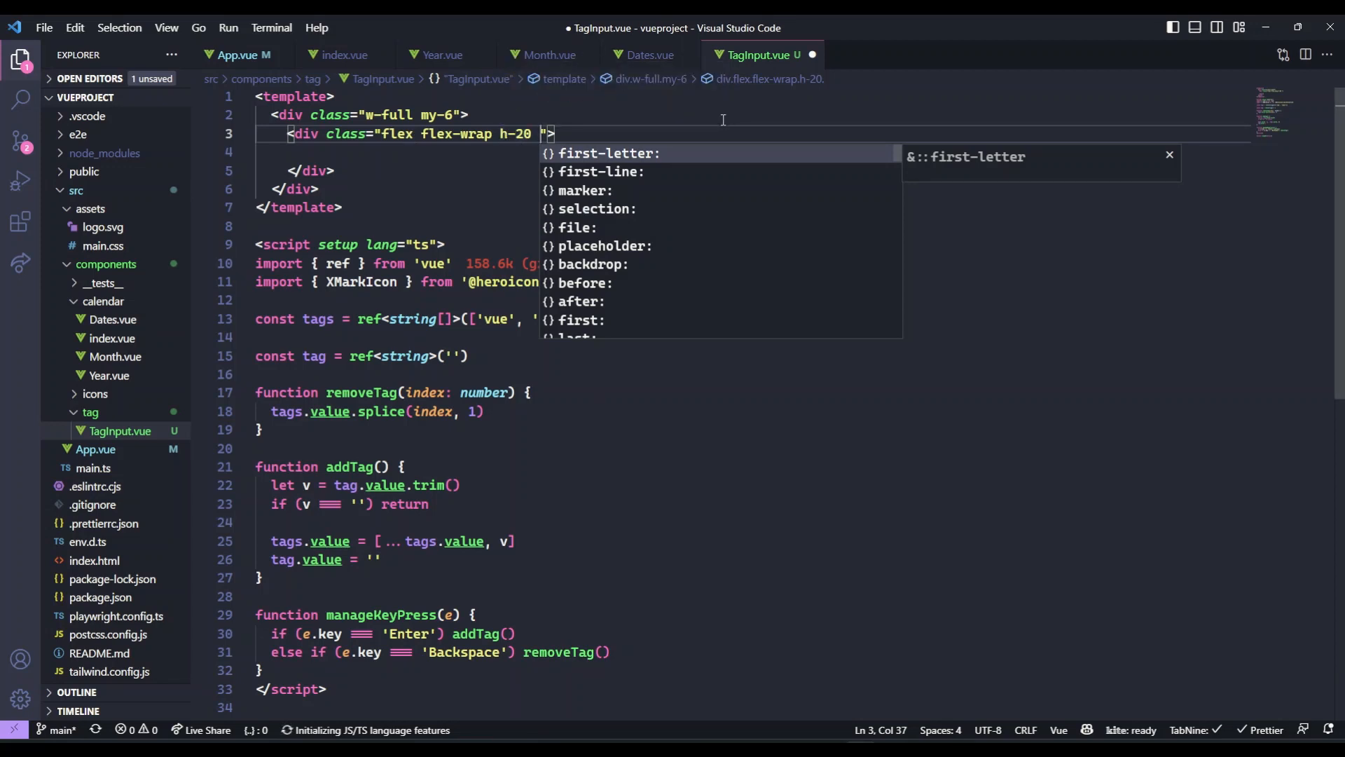
{"action": "type", "text": "items-center g"}
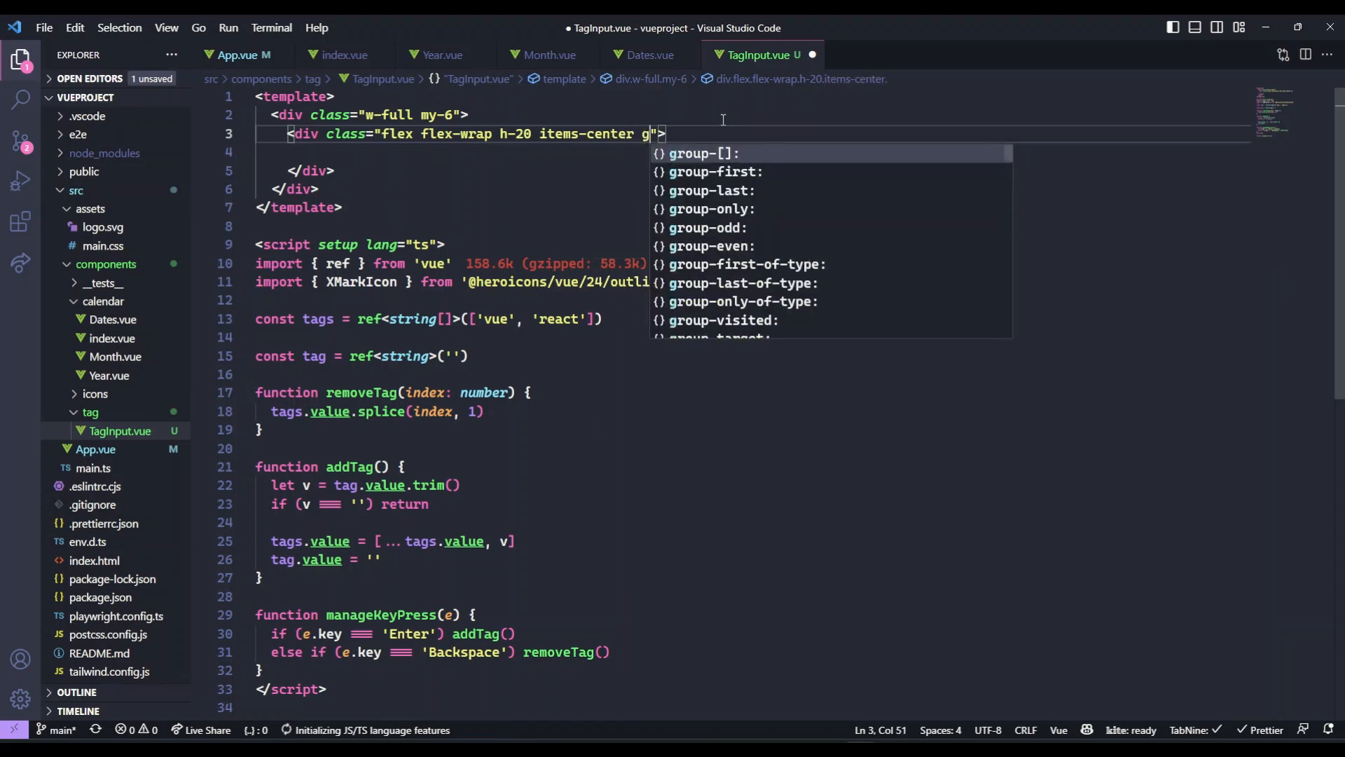
{"action": "type", "text": "ap-4"}
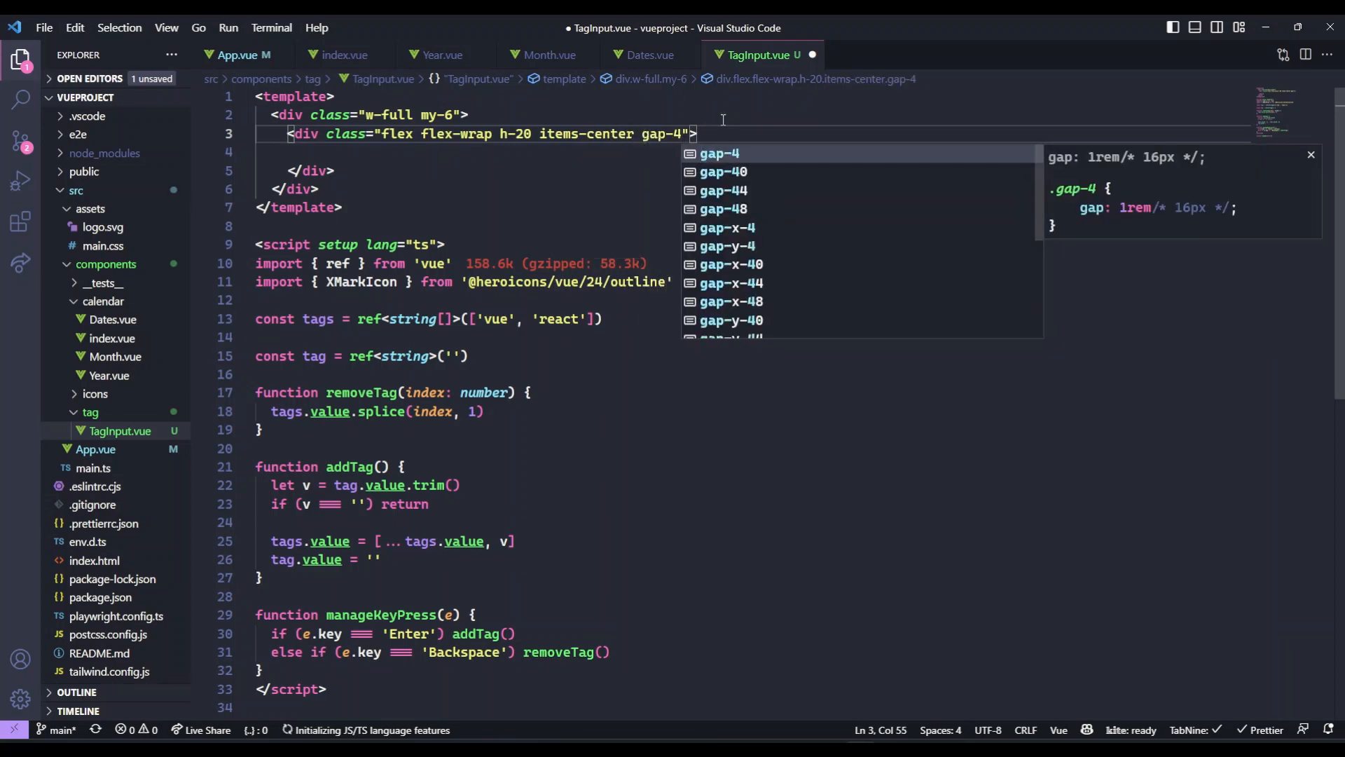
{"action": "type", "text": "border"}
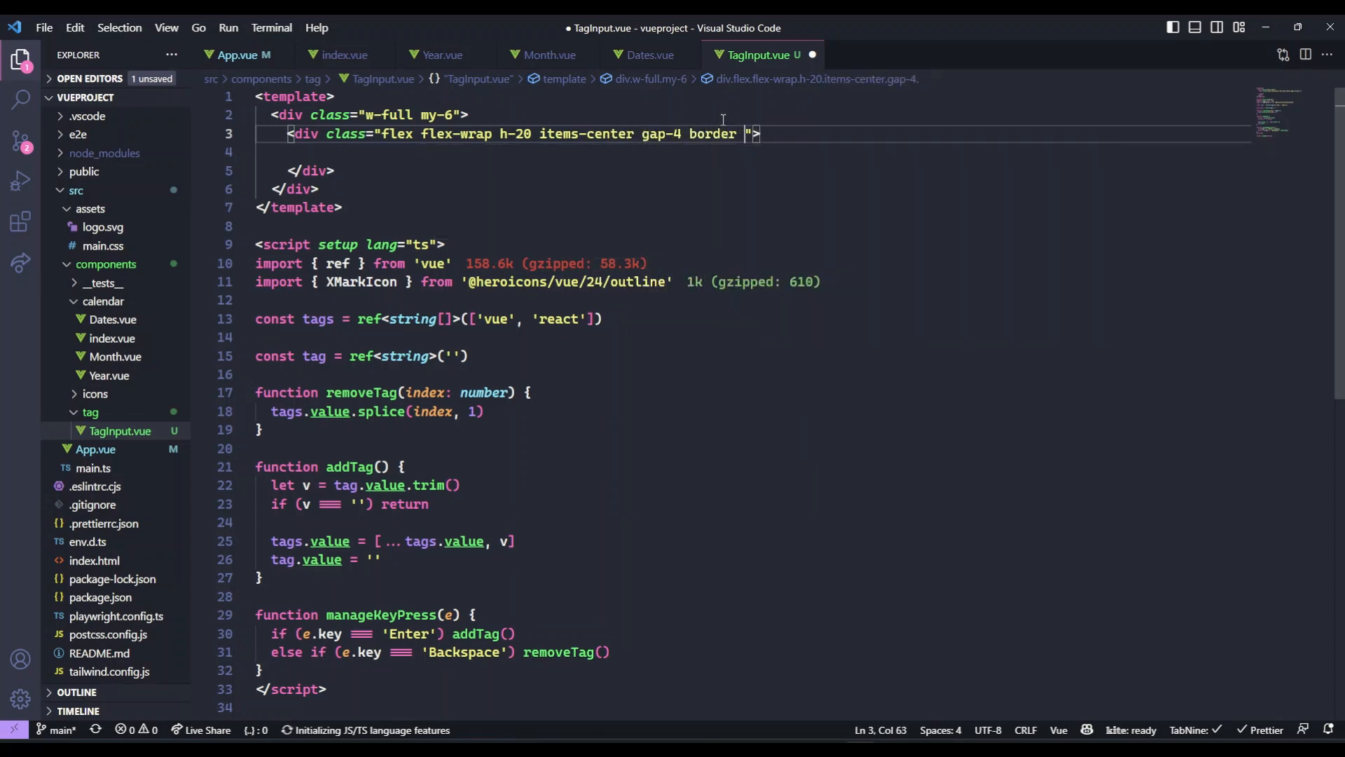
{"action": "type", "text": "border-gray-200"}
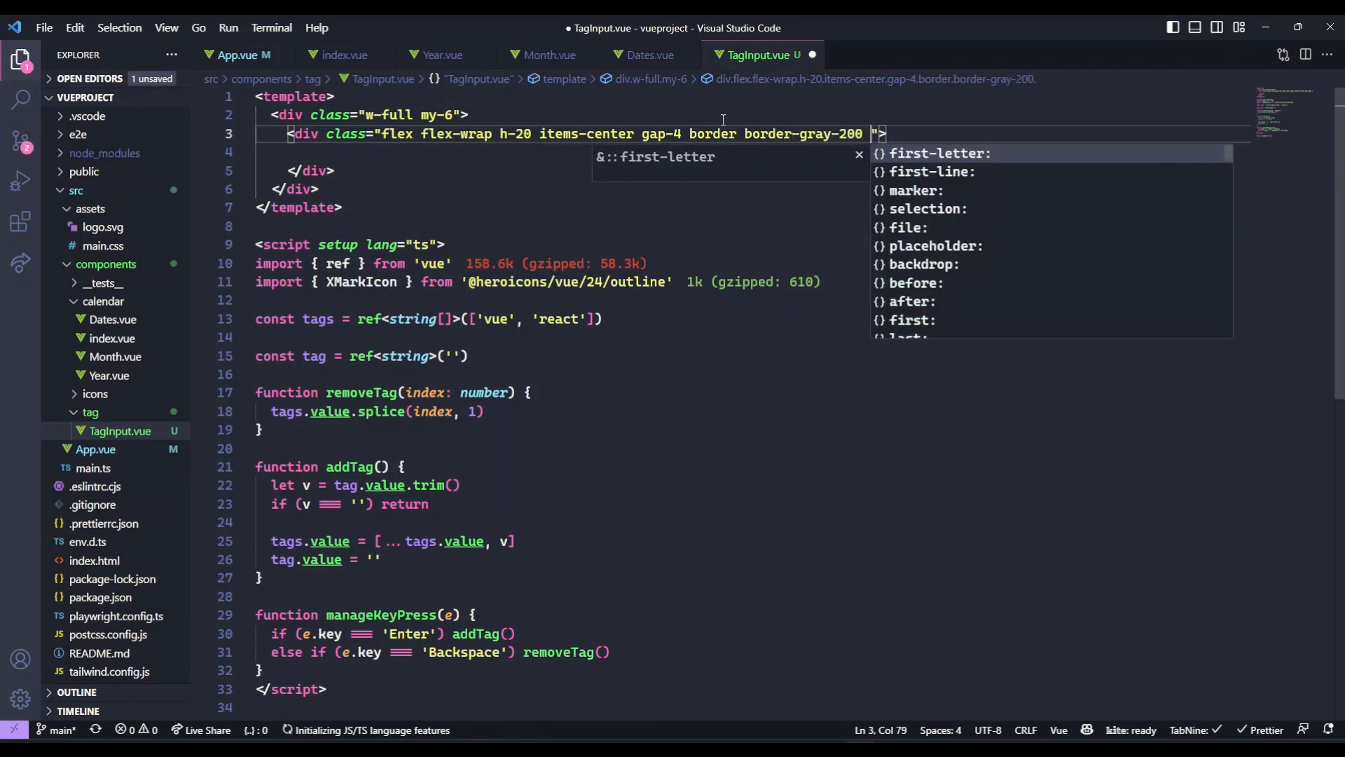
{"action": "type", "text": "rounded-md"}
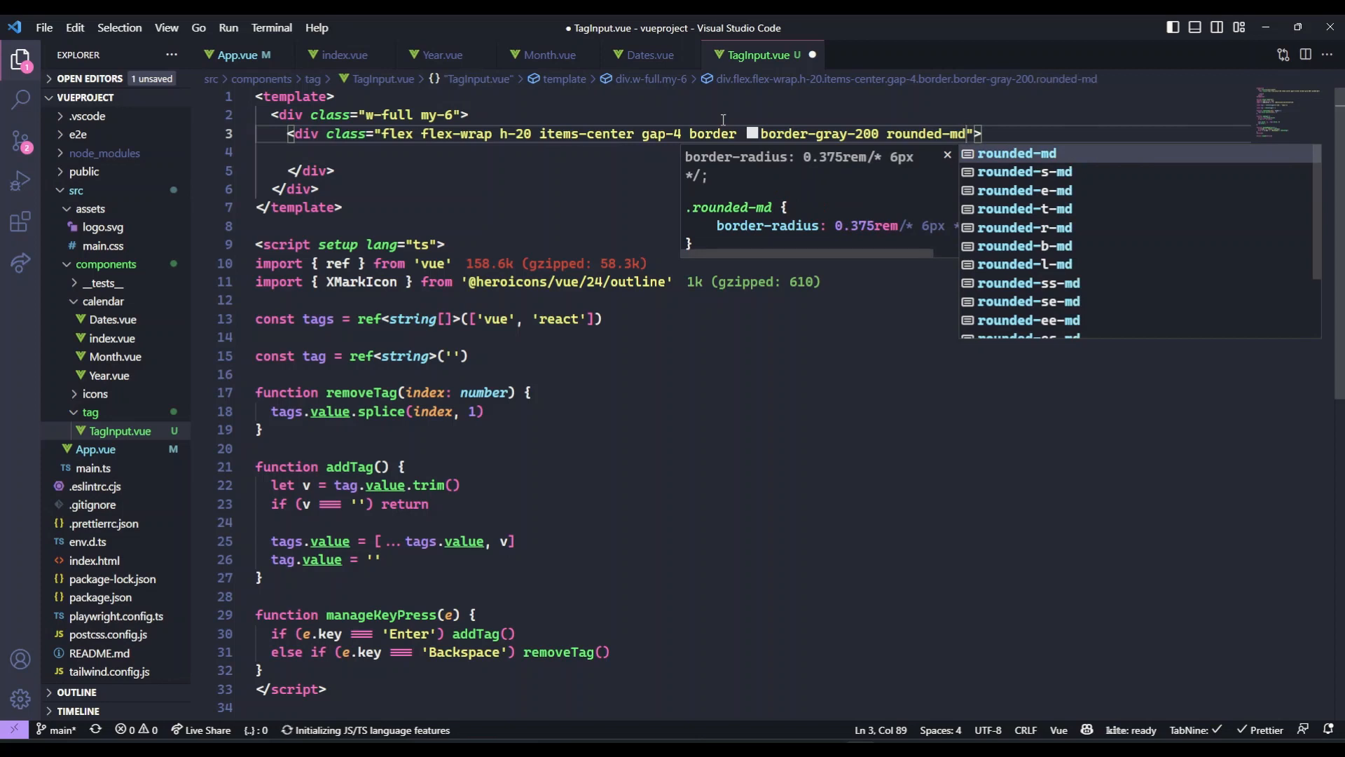
{"action": "type", "text": "p-"}
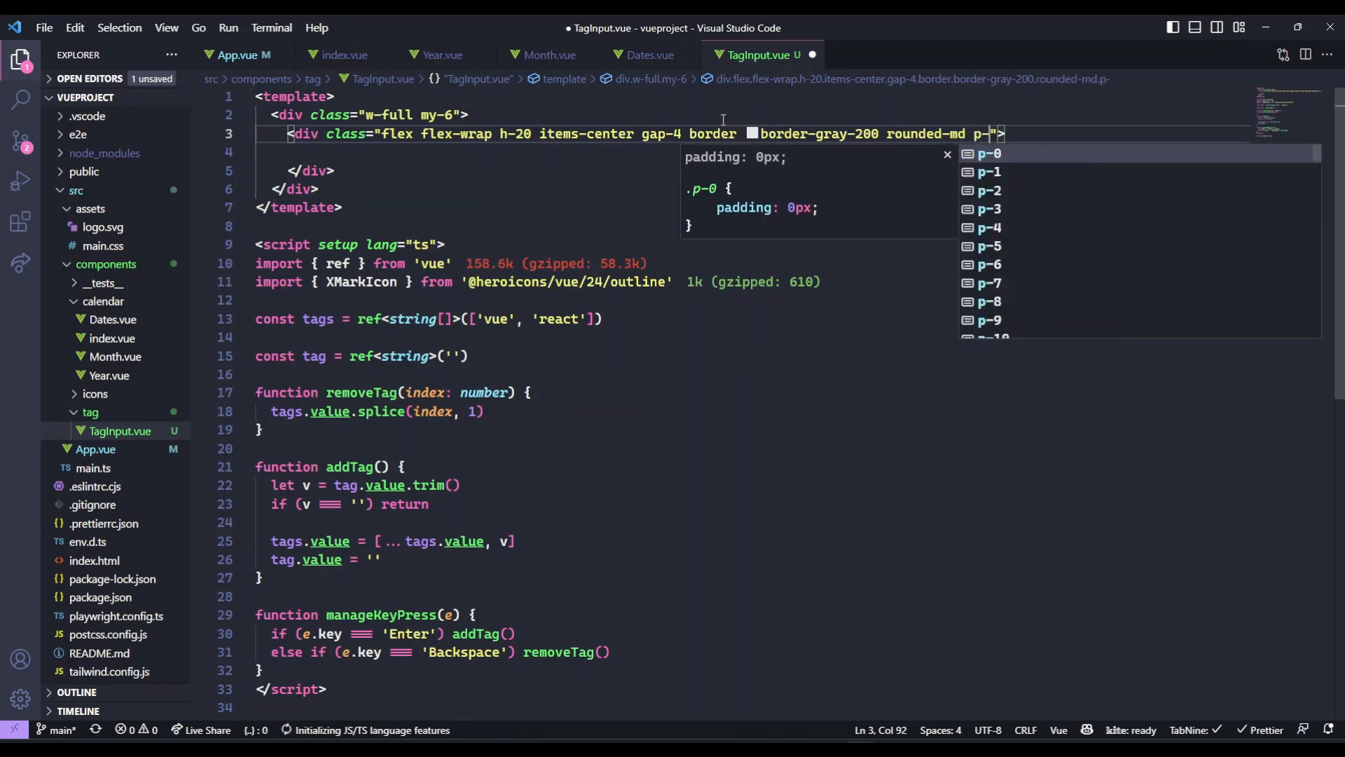
{"action": "type", "text": "3"}
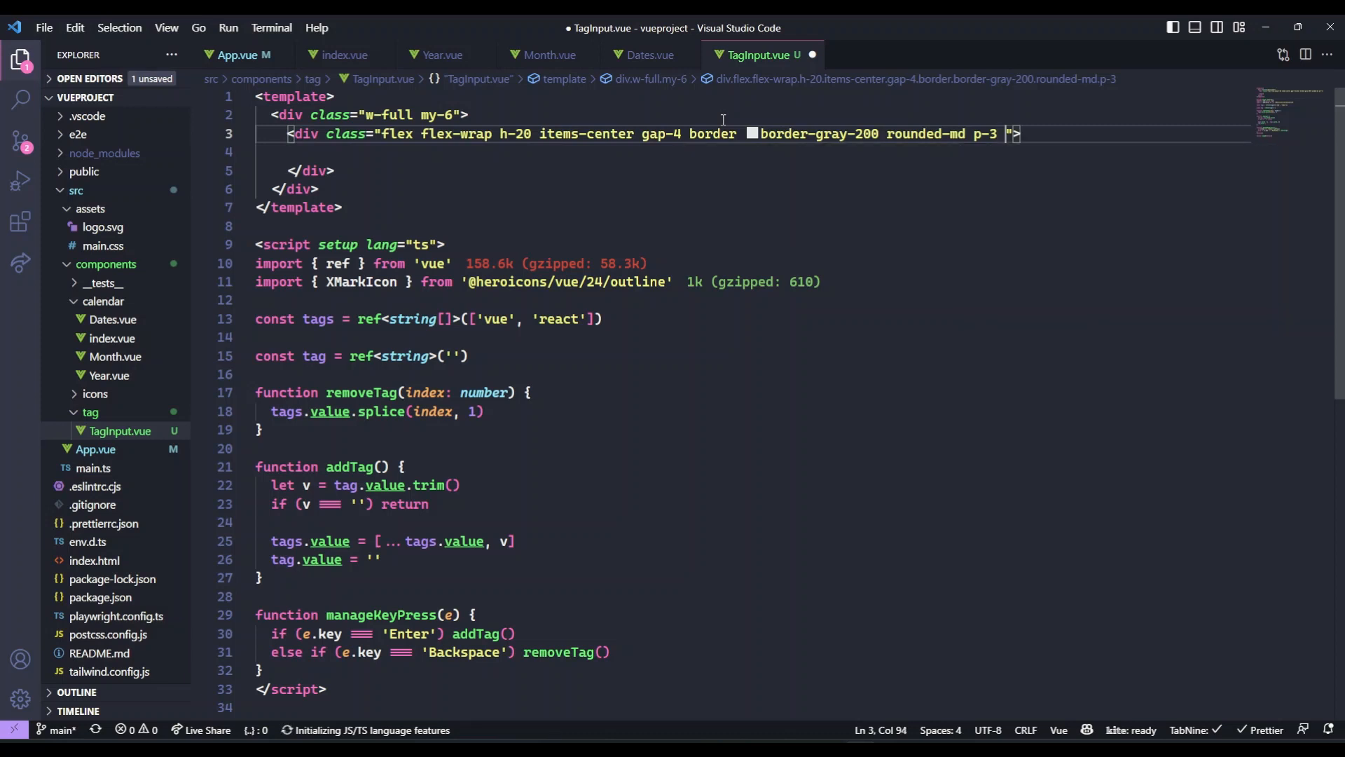
Step: Add overflow-x-hidden, overflow-y-auto, hover:ring-purple-400 and transition classes to the container
{"action": "type", "text": "overflow-x-hidden"}
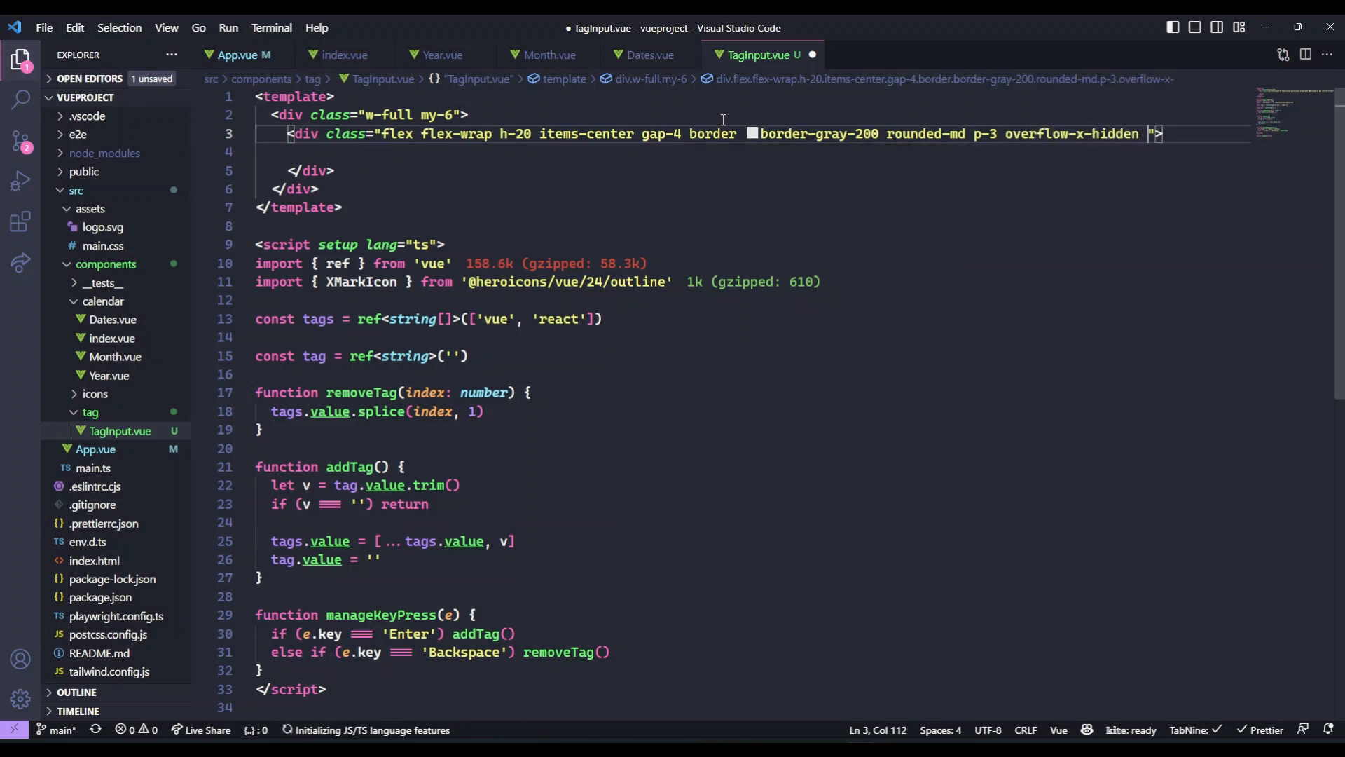
{"action": "type", "text": "overflow-y-aut"}
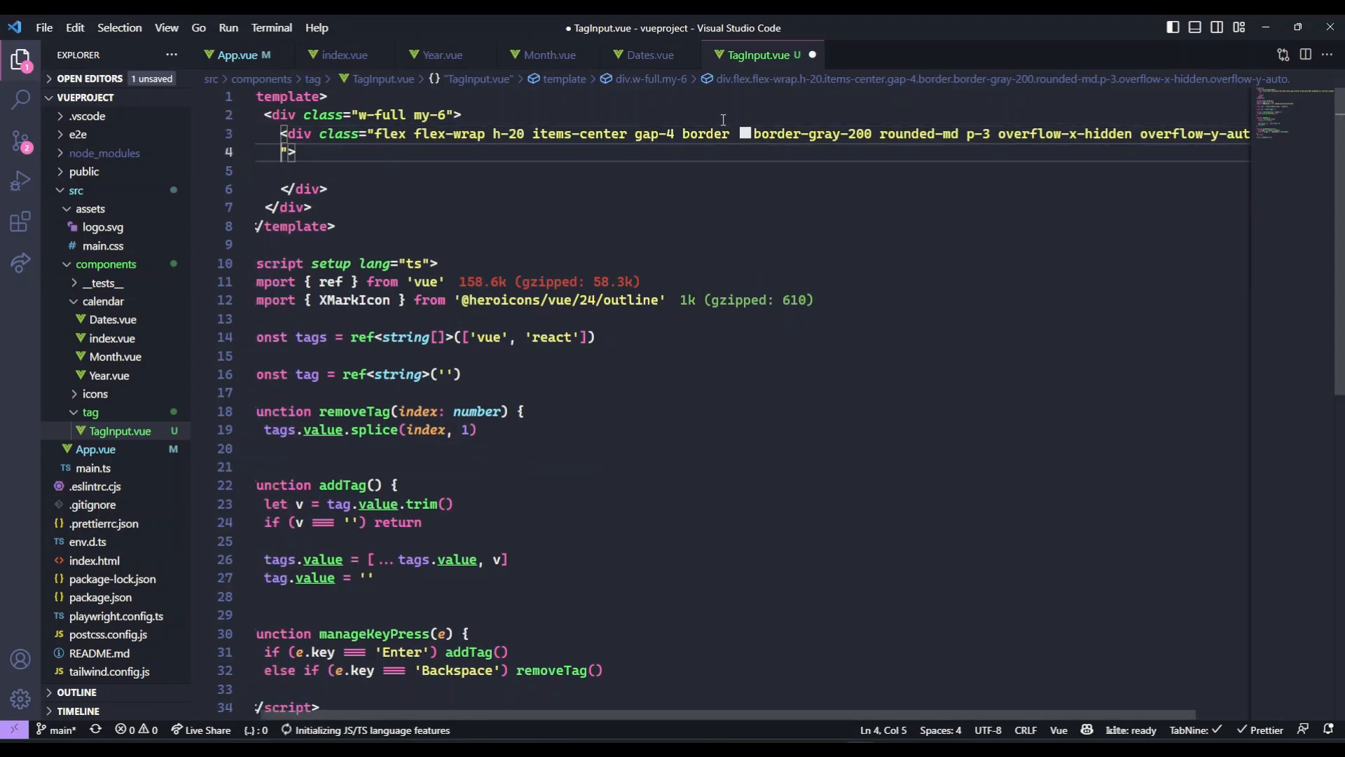
{"action": "type", "text": "hoe"}
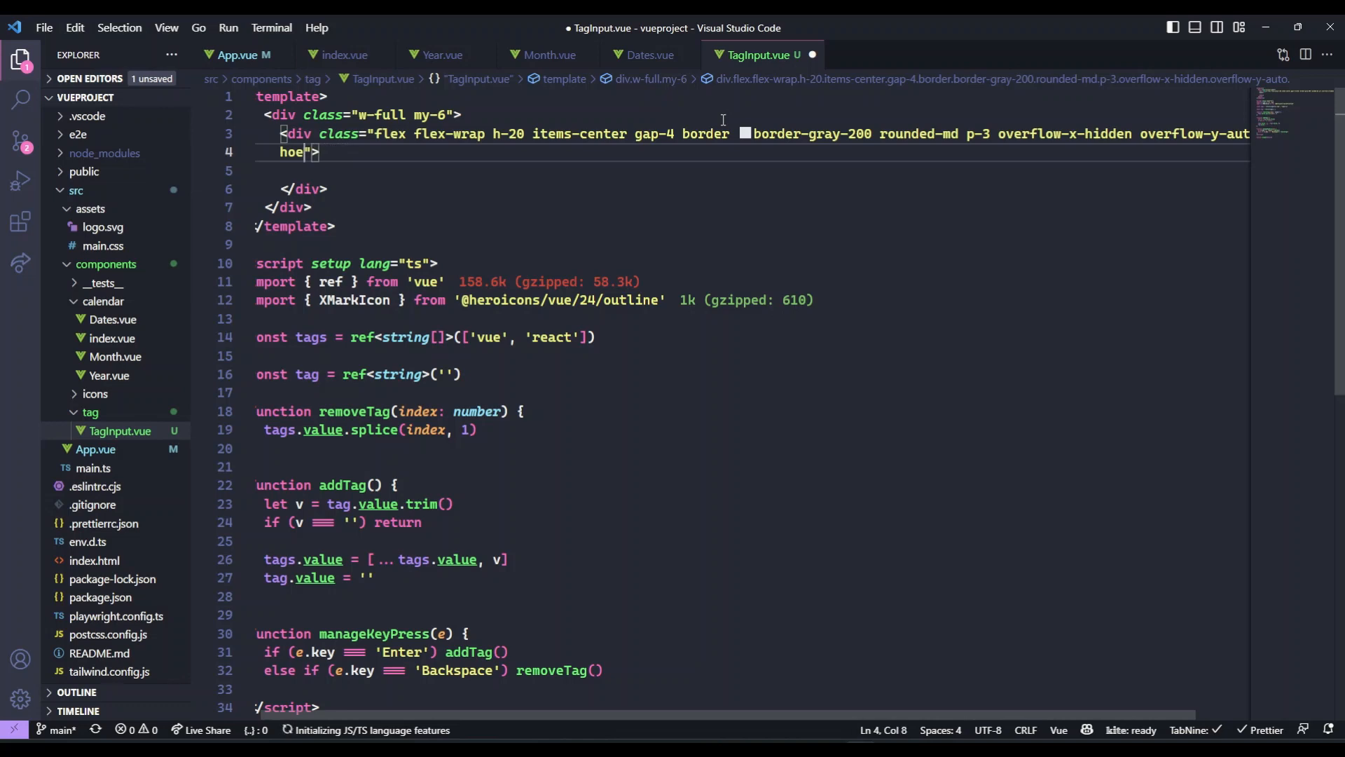
{"action": "type", "text": "hover:ring"}
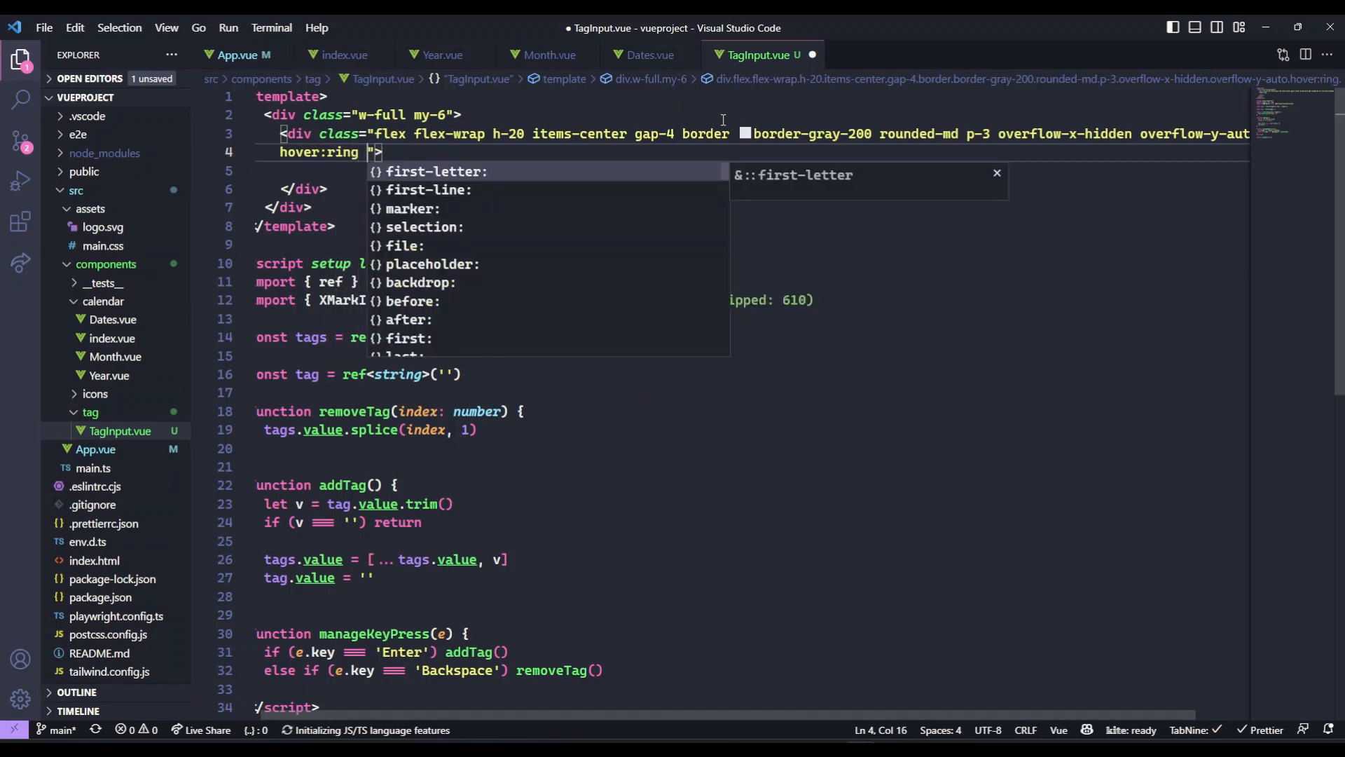
{"action": "type", "text": "hover:ring-"}
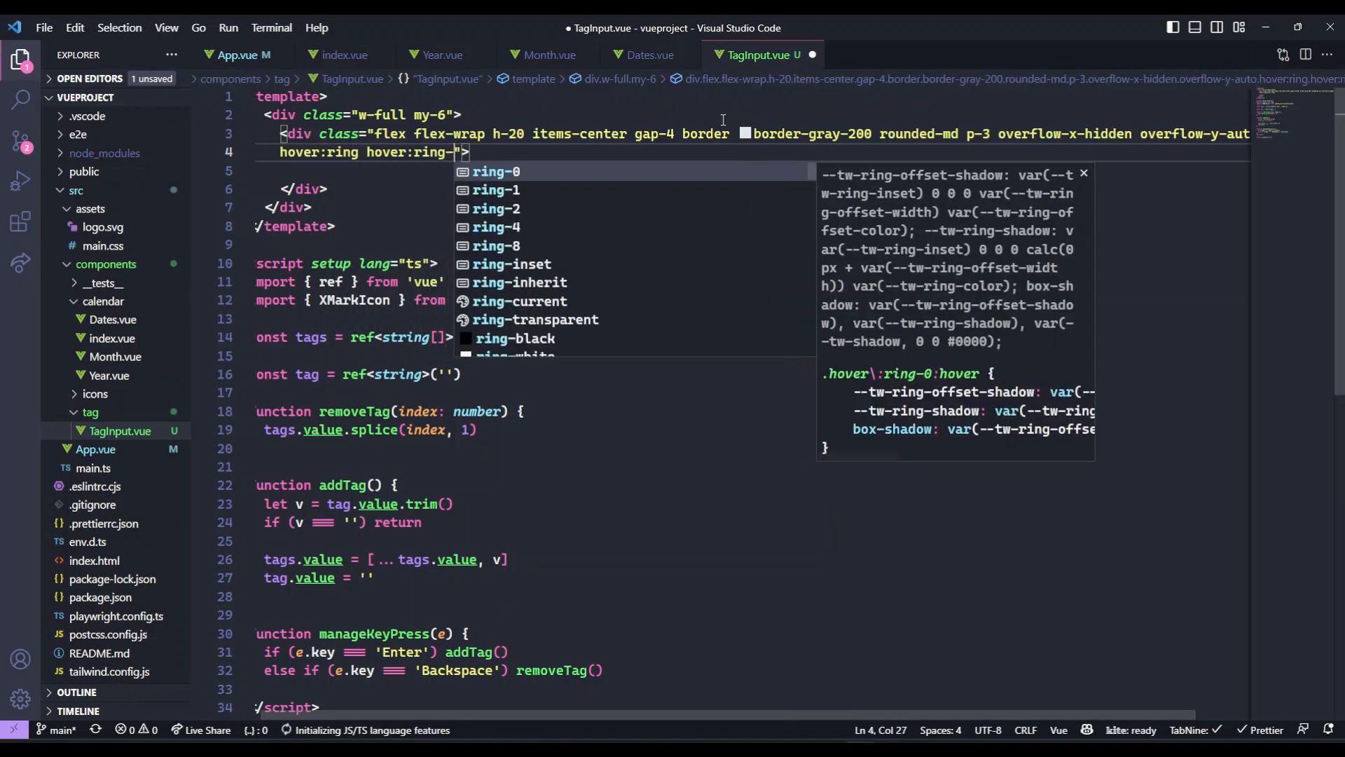
{"action": "type", "text": "purple-400"}
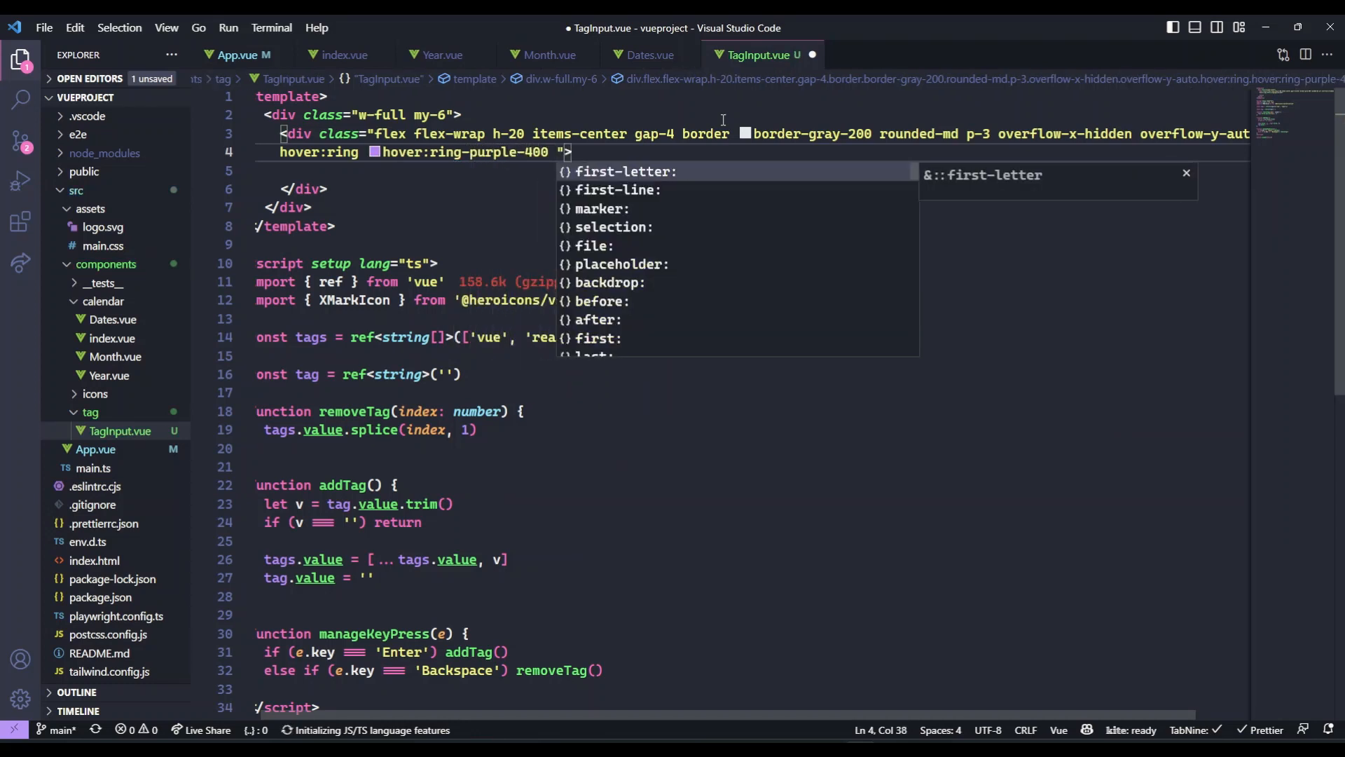
{"action": "type", "text": "trans"}
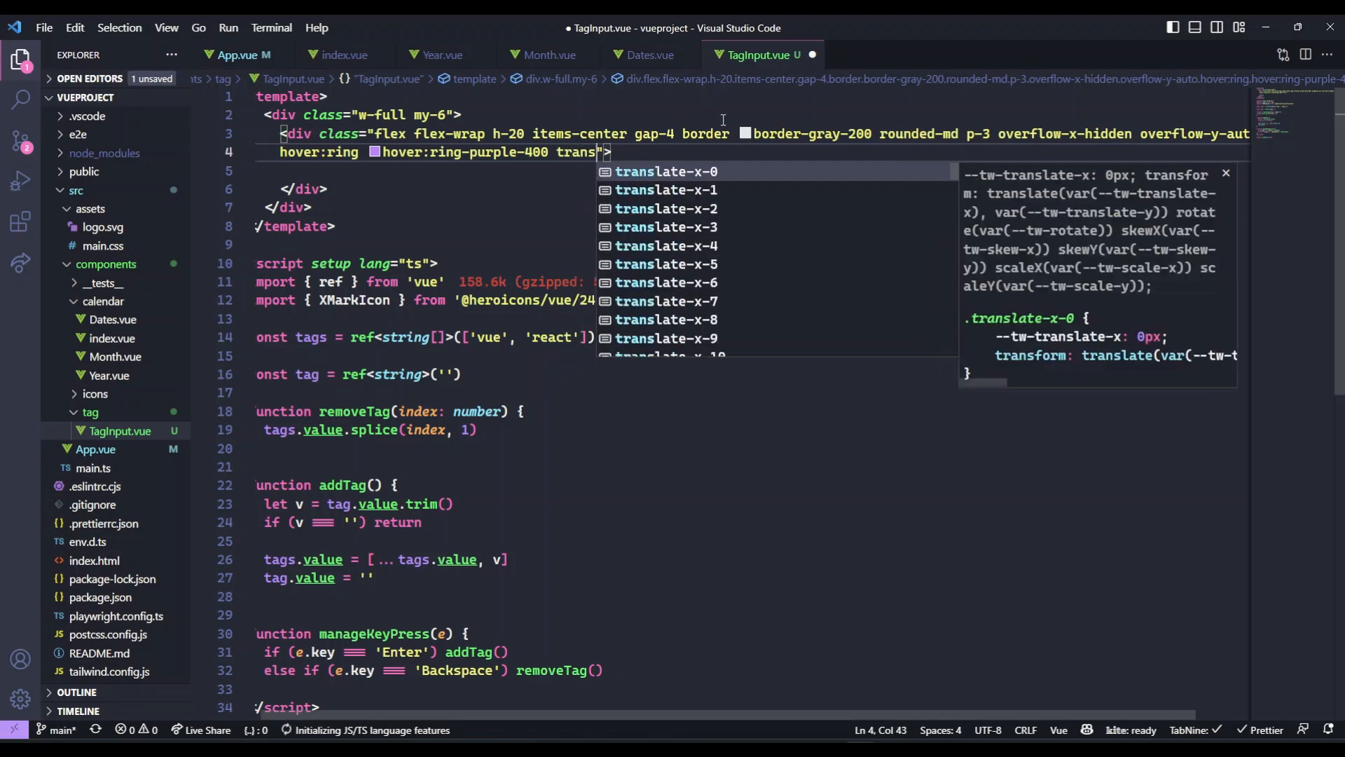
{"action": "type", "text": "ition-all ease-in-out duration-150"}
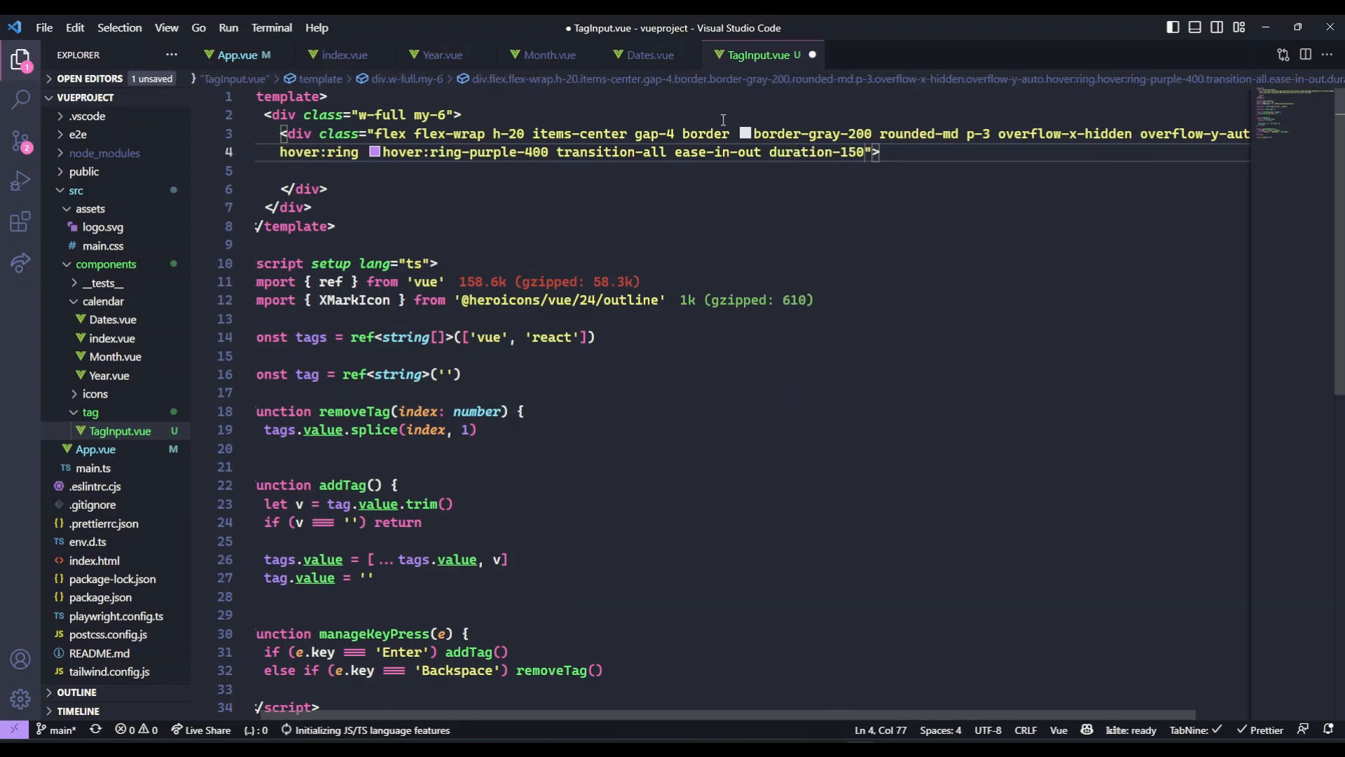
{"action": "mouse_move", "coordinate": [325, 171]}
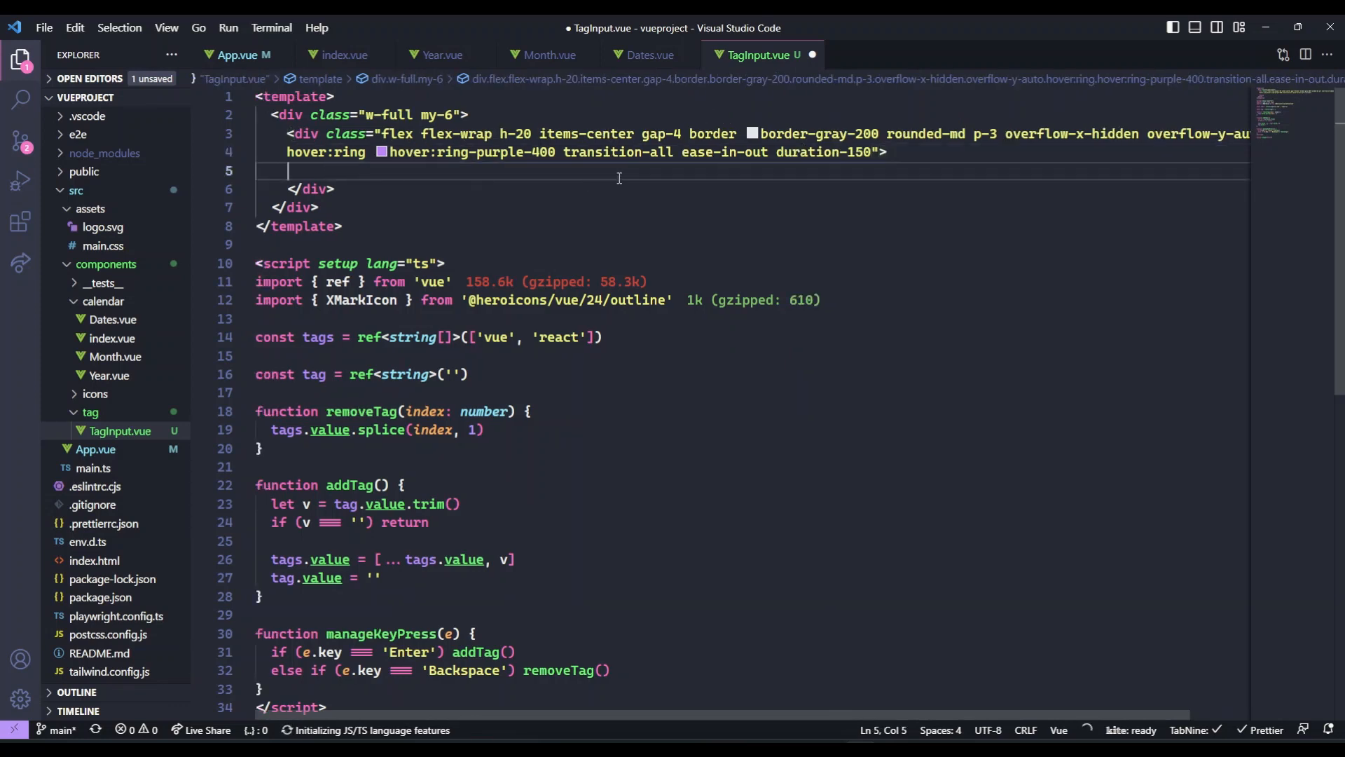
Step: Add a chip span with flex, items-center, padding, translucent gray-400 background, rounded-md and space-x-2
{"action": "type", "text": "span class=\"\">"}
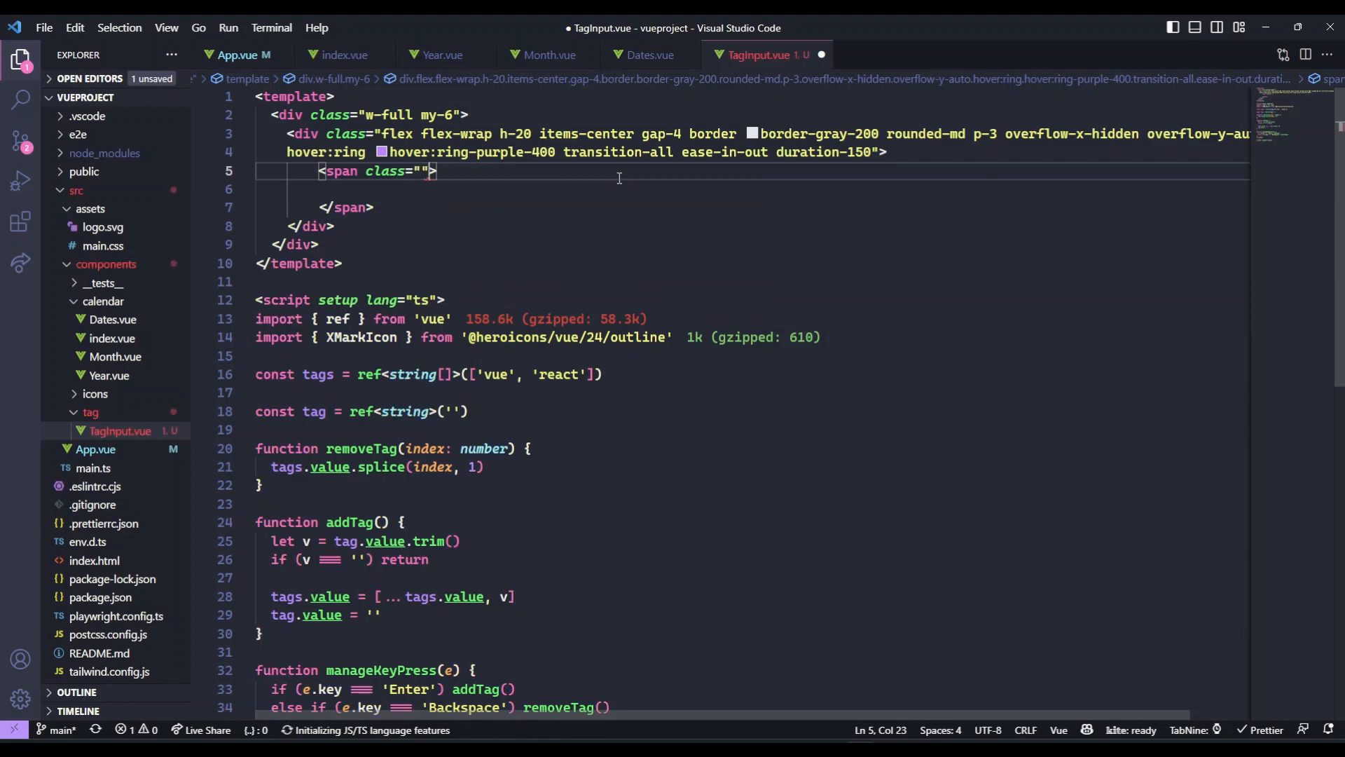
{"action": "type", "text": "f"}
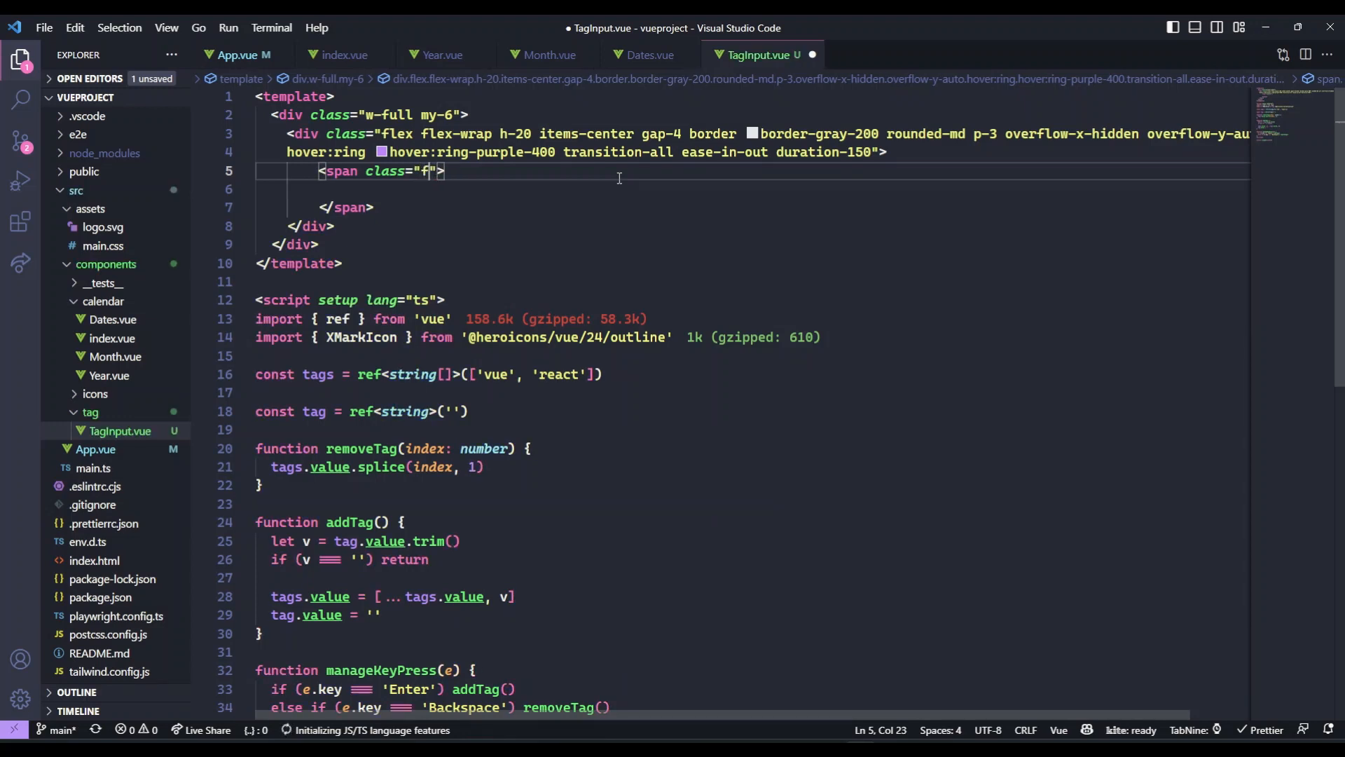
{"action": "type", "text": "lex ite,"}
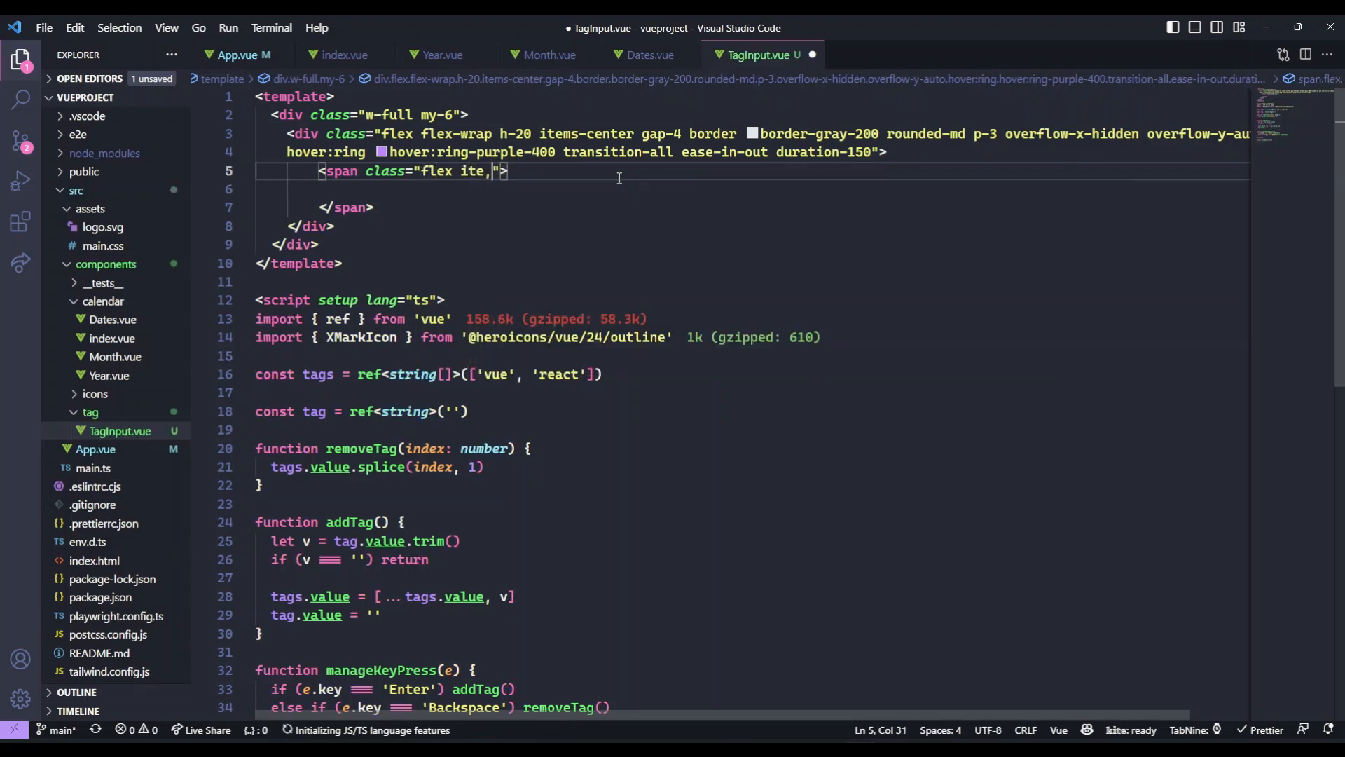
{"action": "type", "text": "items-c"}
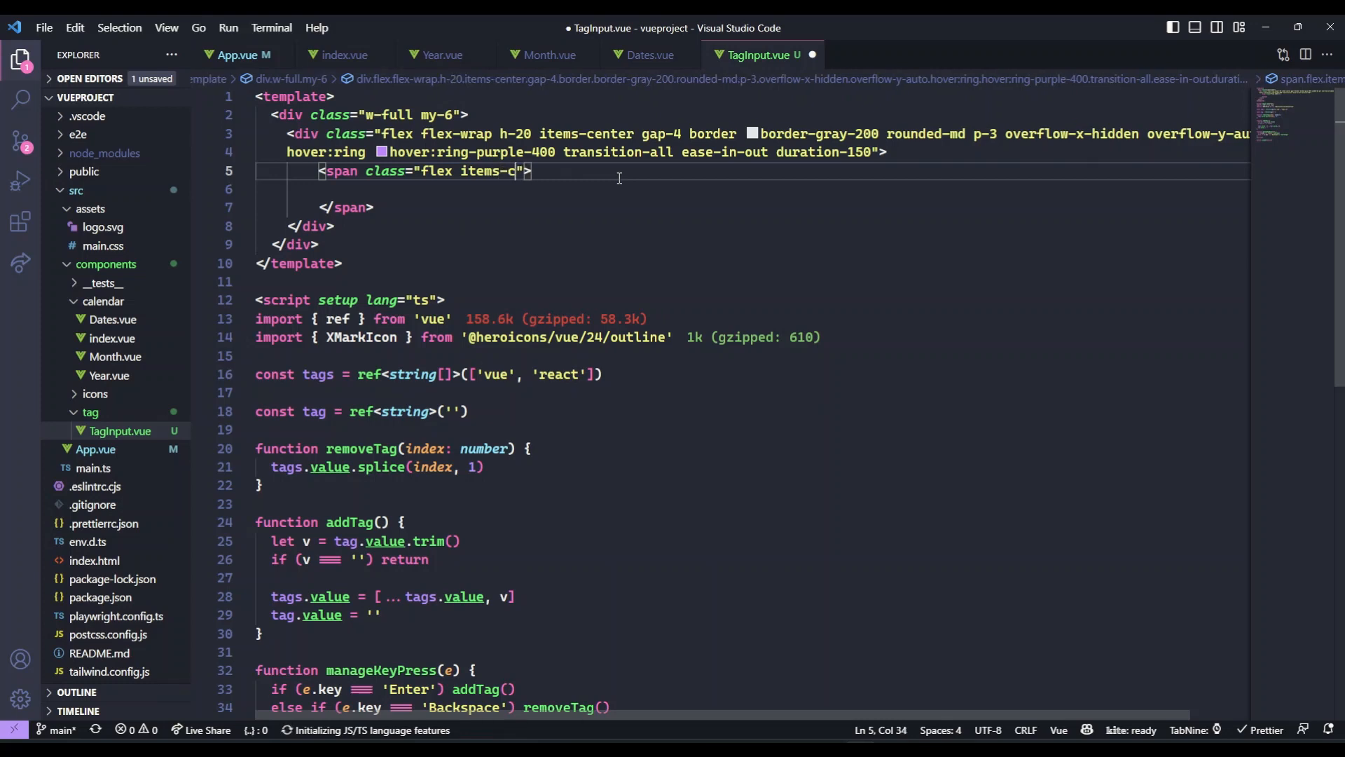
{"action": "type", "text": "et"}
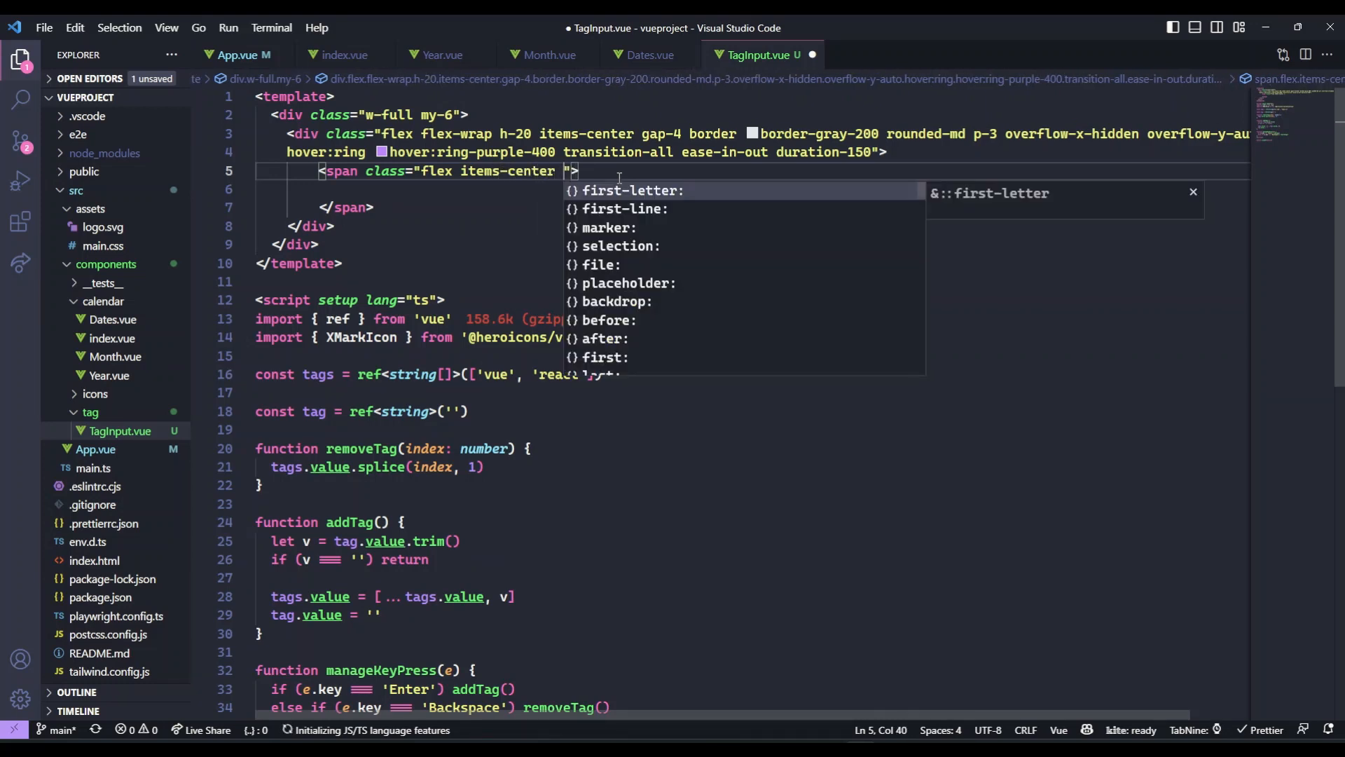
{"action": "type", "text": "p"}
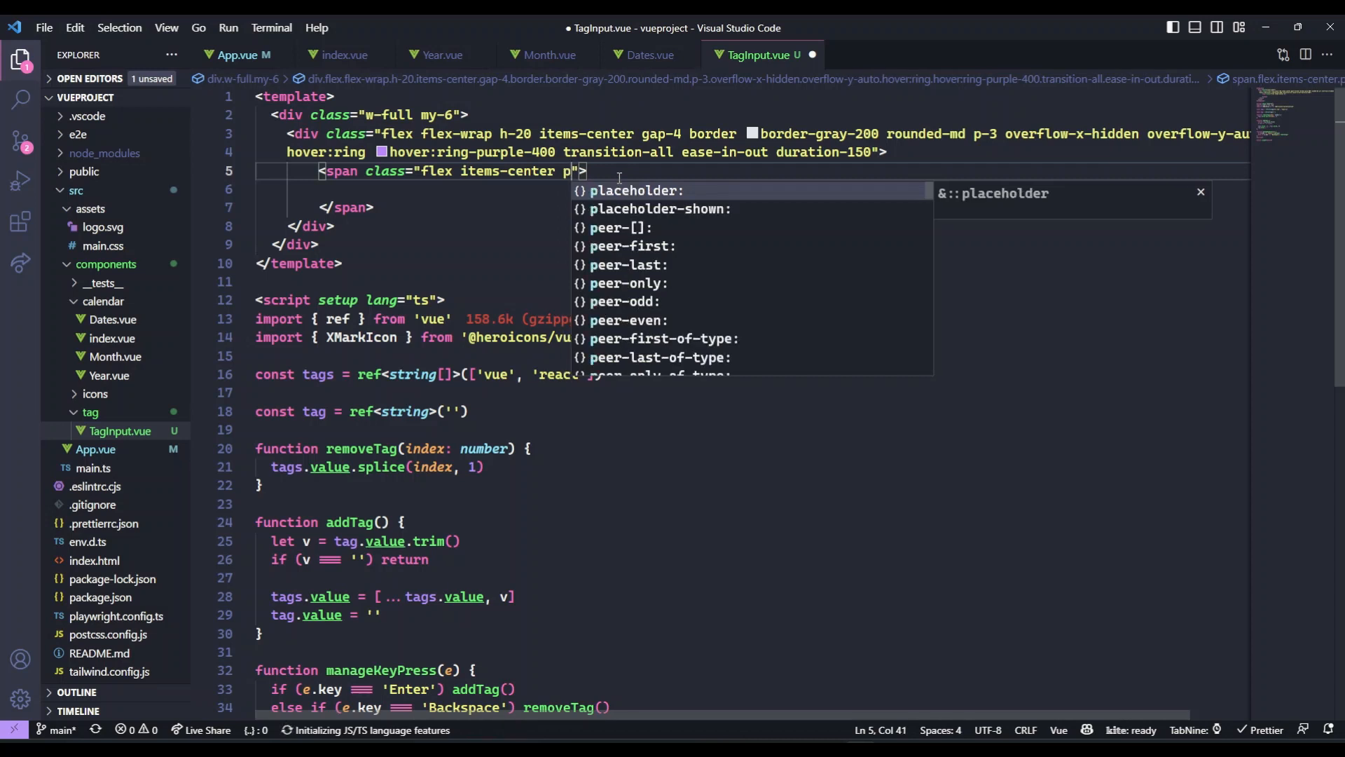
{"action": "type", "text": "-2 bg-gray-500"}
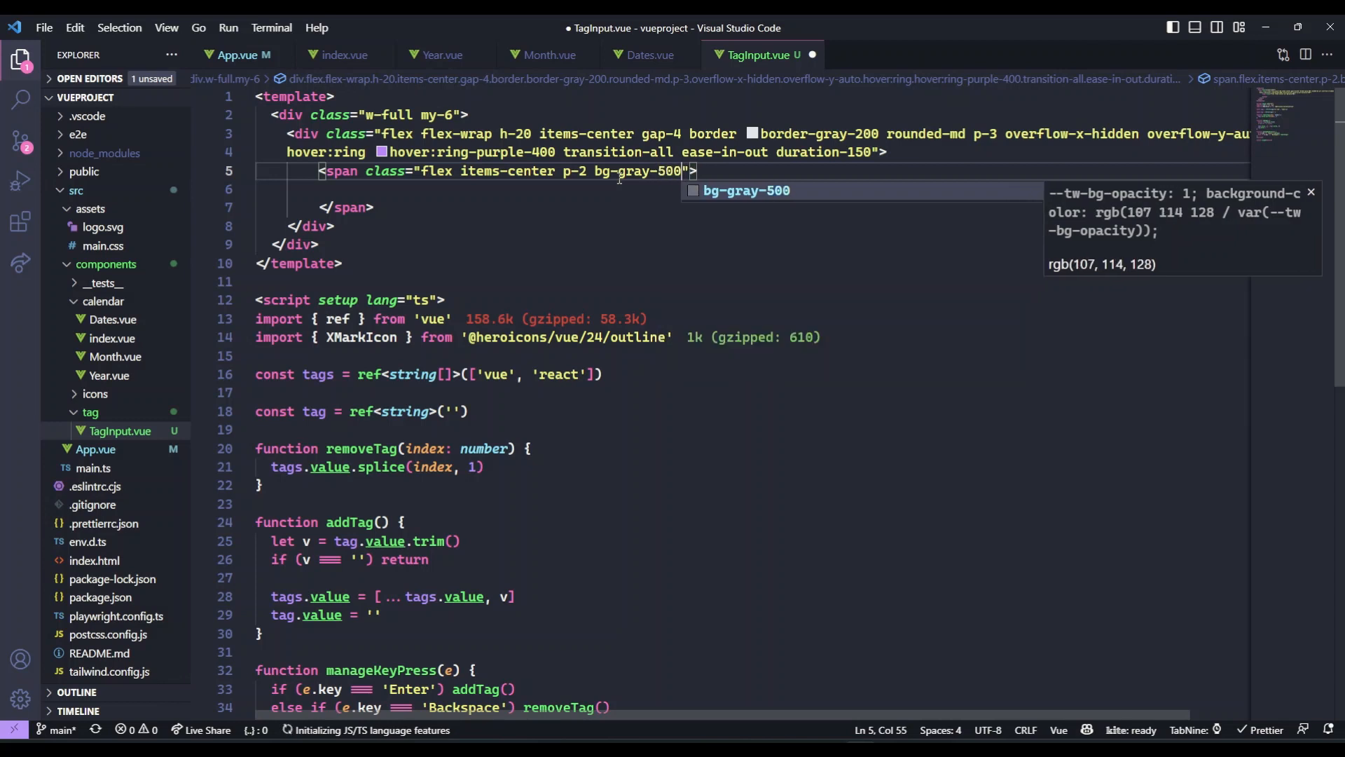
{"action": "key", "text": "Backspace"}
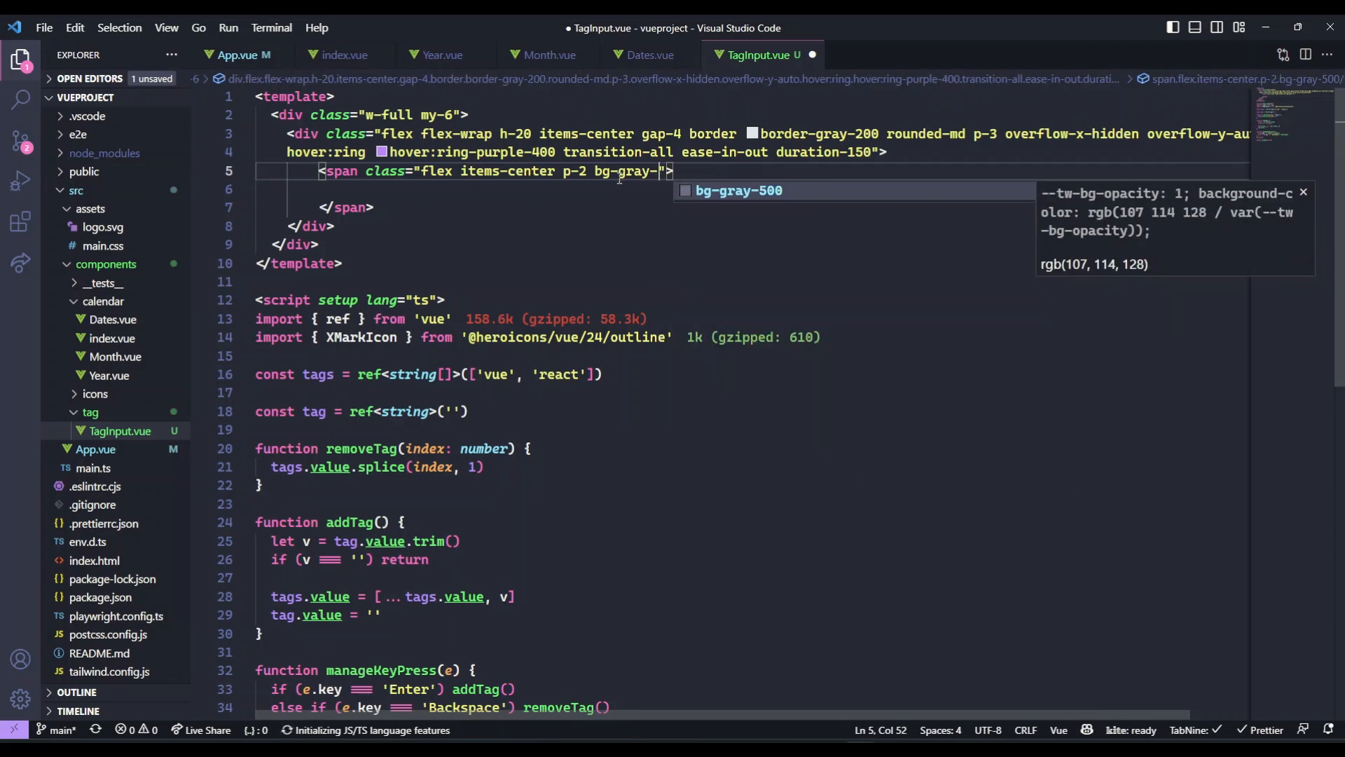
{"action": "type", "text": "400/50"}
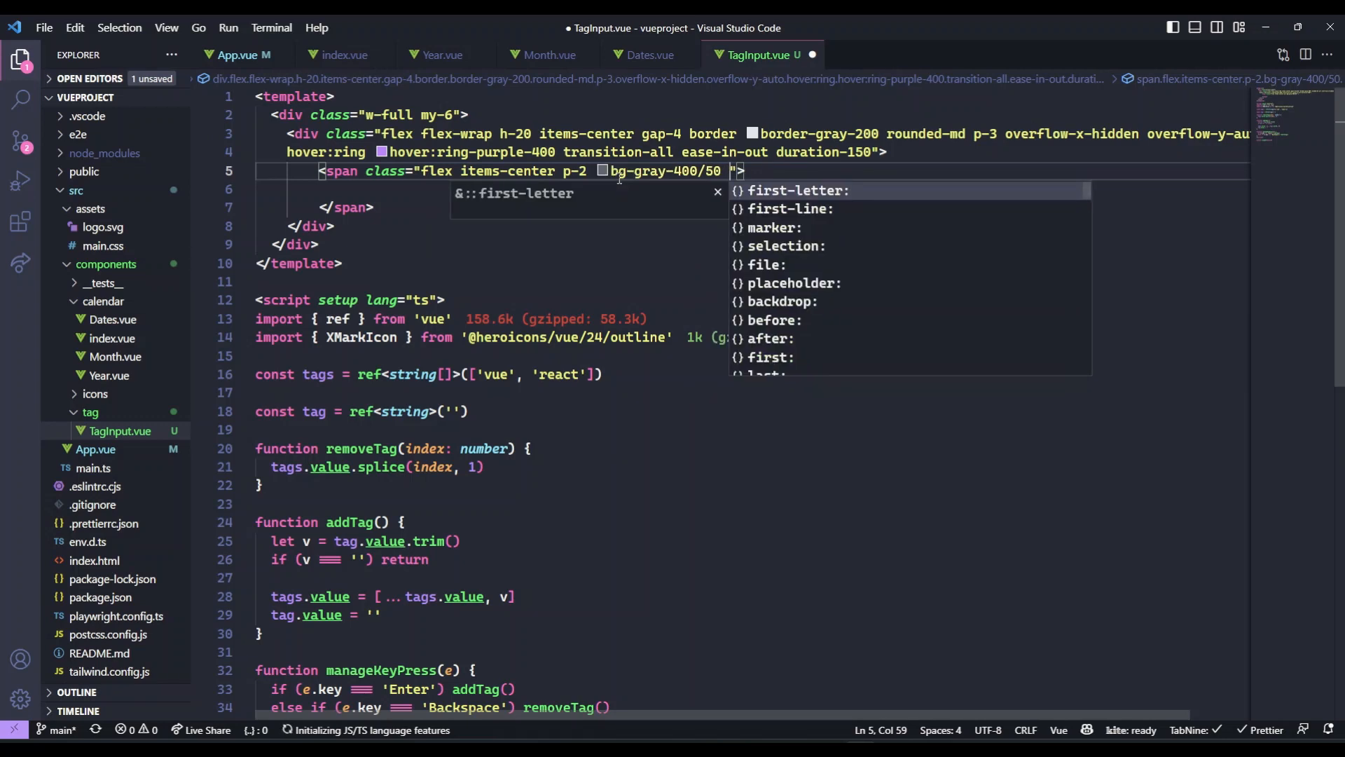
{"action": "type", "text": "rounded-md"}
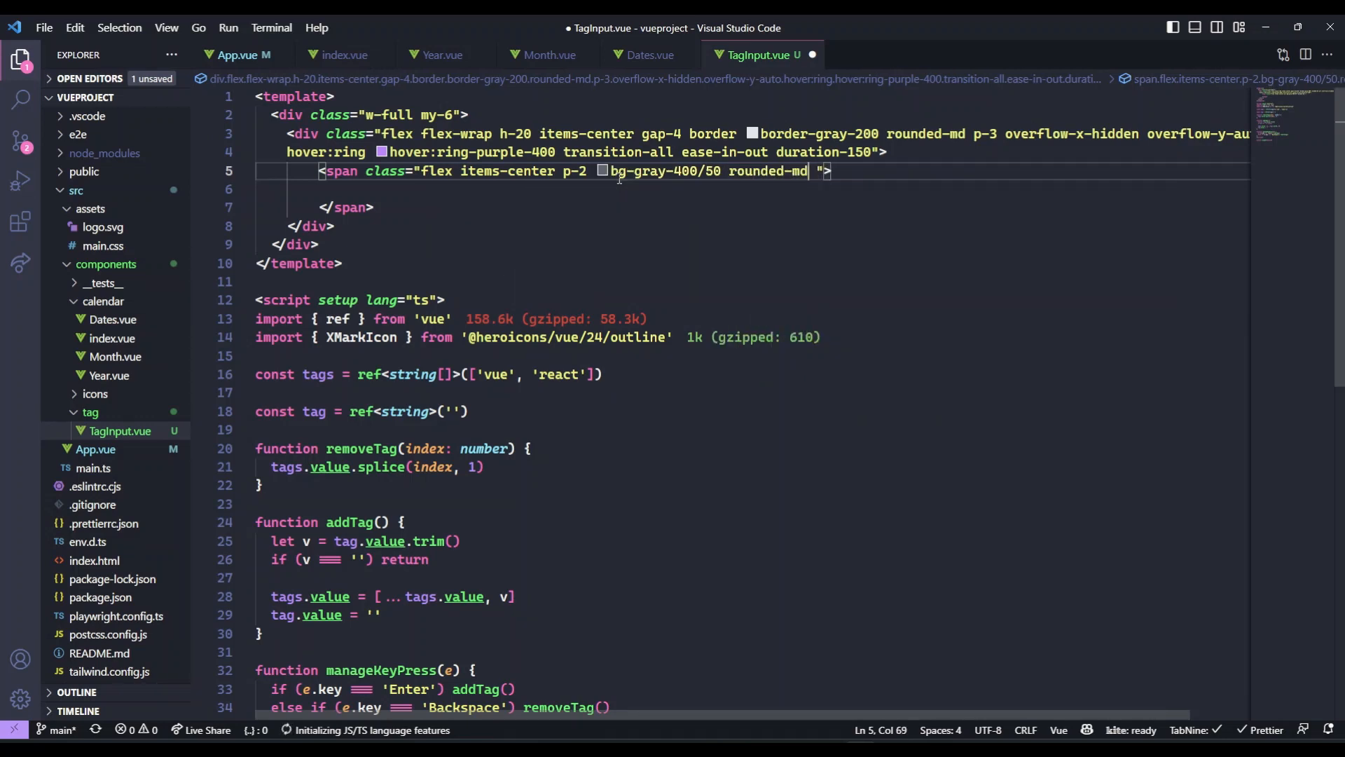
{"action": "type", "text": "space-"}
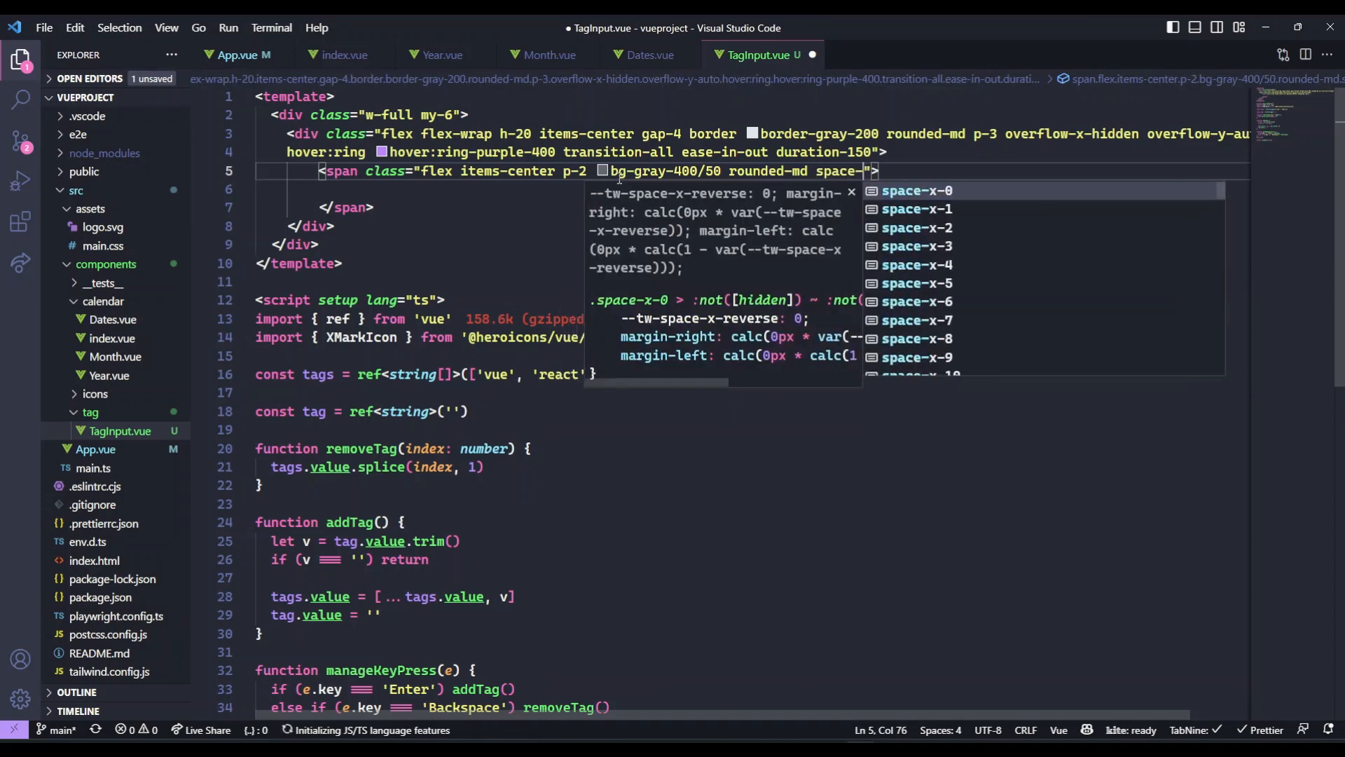
{"action": "type", "text": "2"}
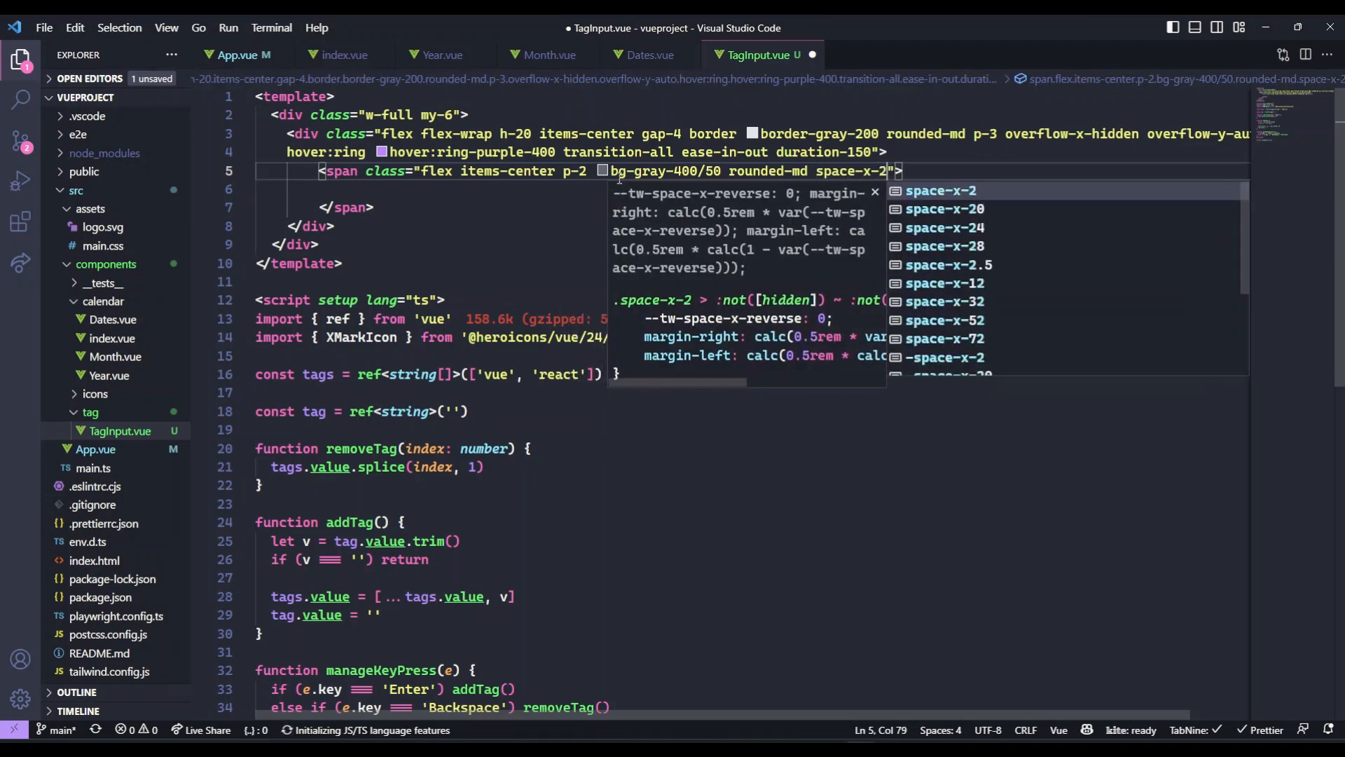
{"action": "mouse_move", "coordinate": [506, 191]}
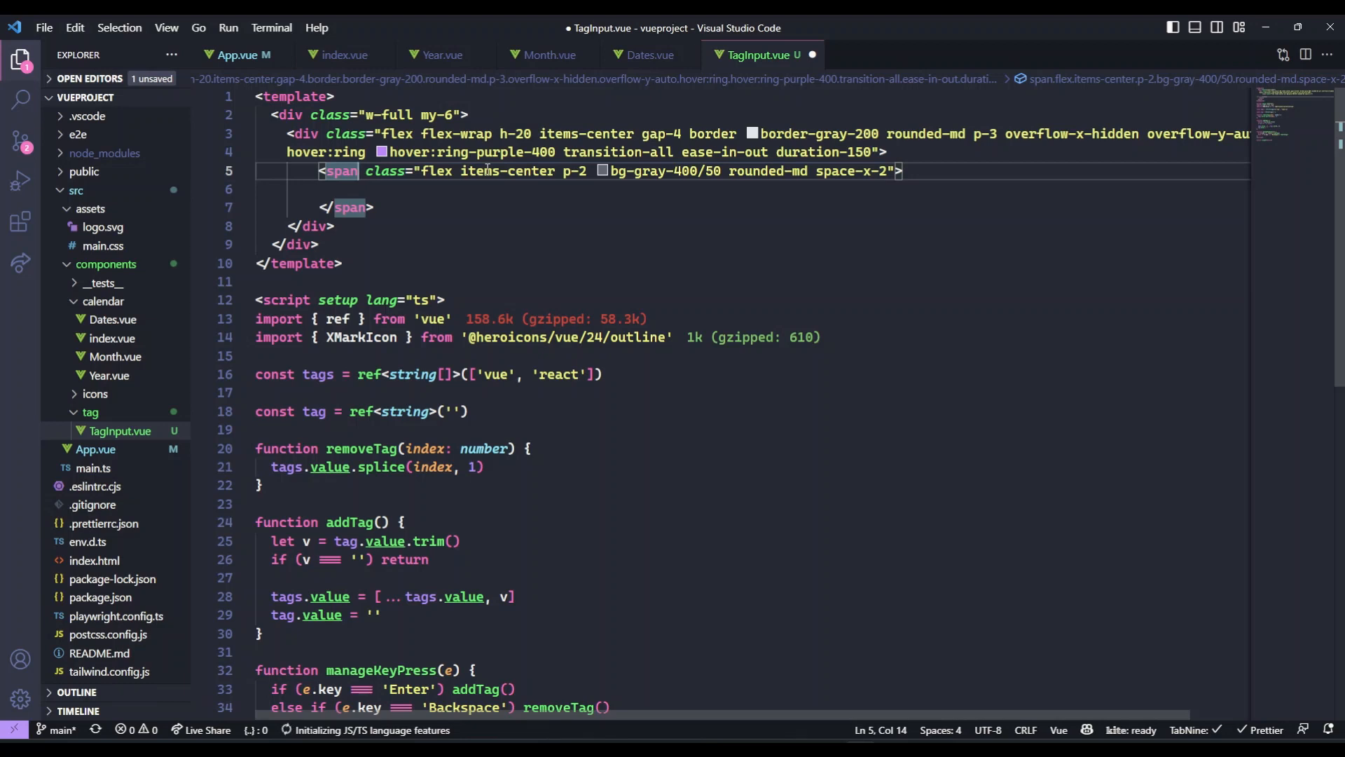
Step: Loop the chip over tags with v-for (t, i), showing {{t}} and a clickable XMarkIcon
{"action": "type", "text": "v-for=\"("}
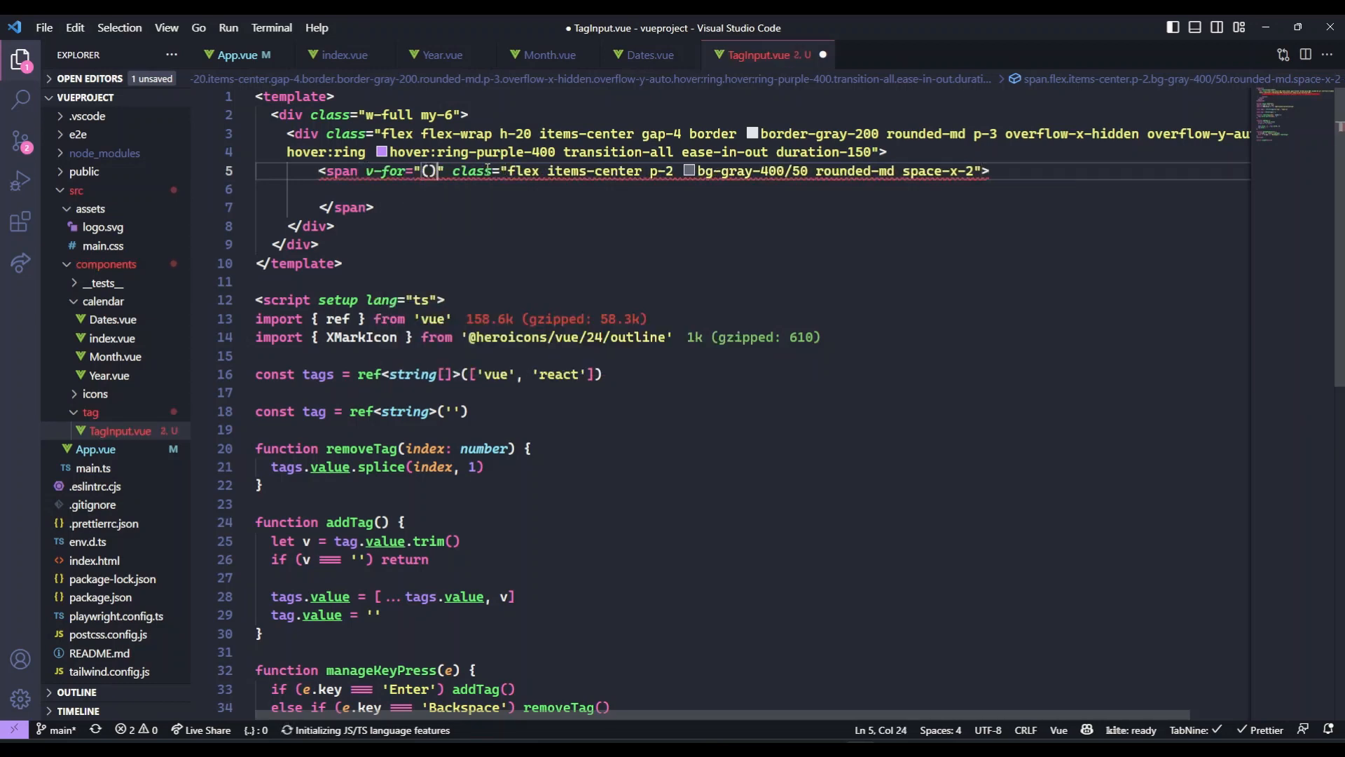
{"action": "type", "text": "t, i"}
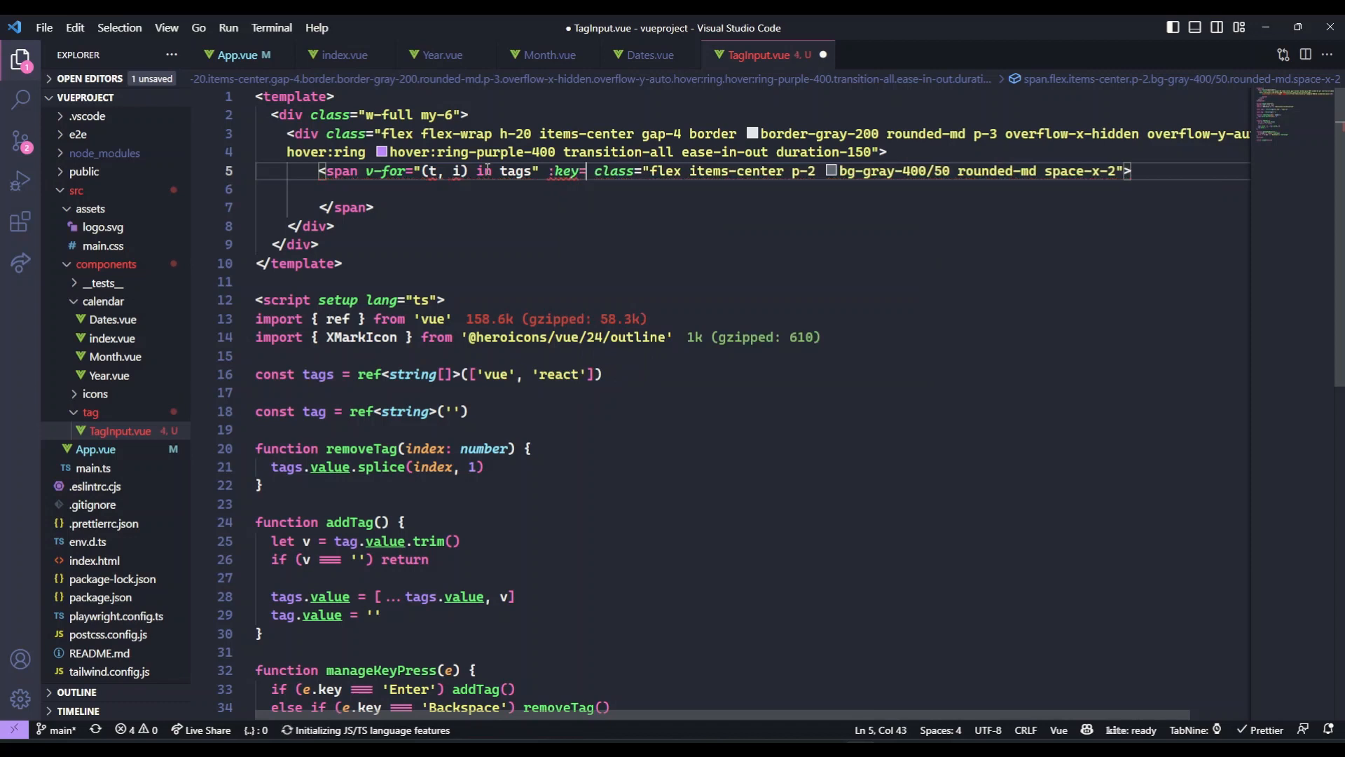
{"action": "type", "text": "\"i"}
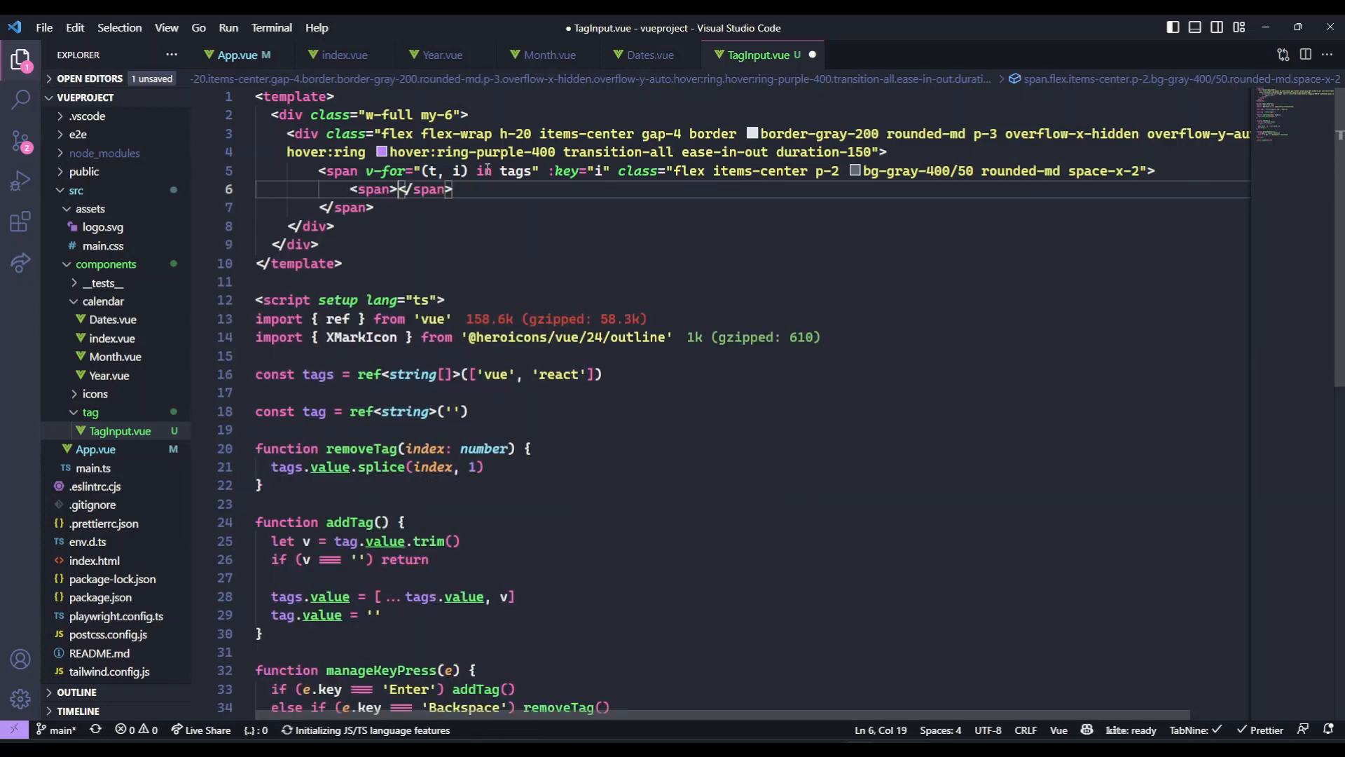
{"action": "key", "text": "enter"}
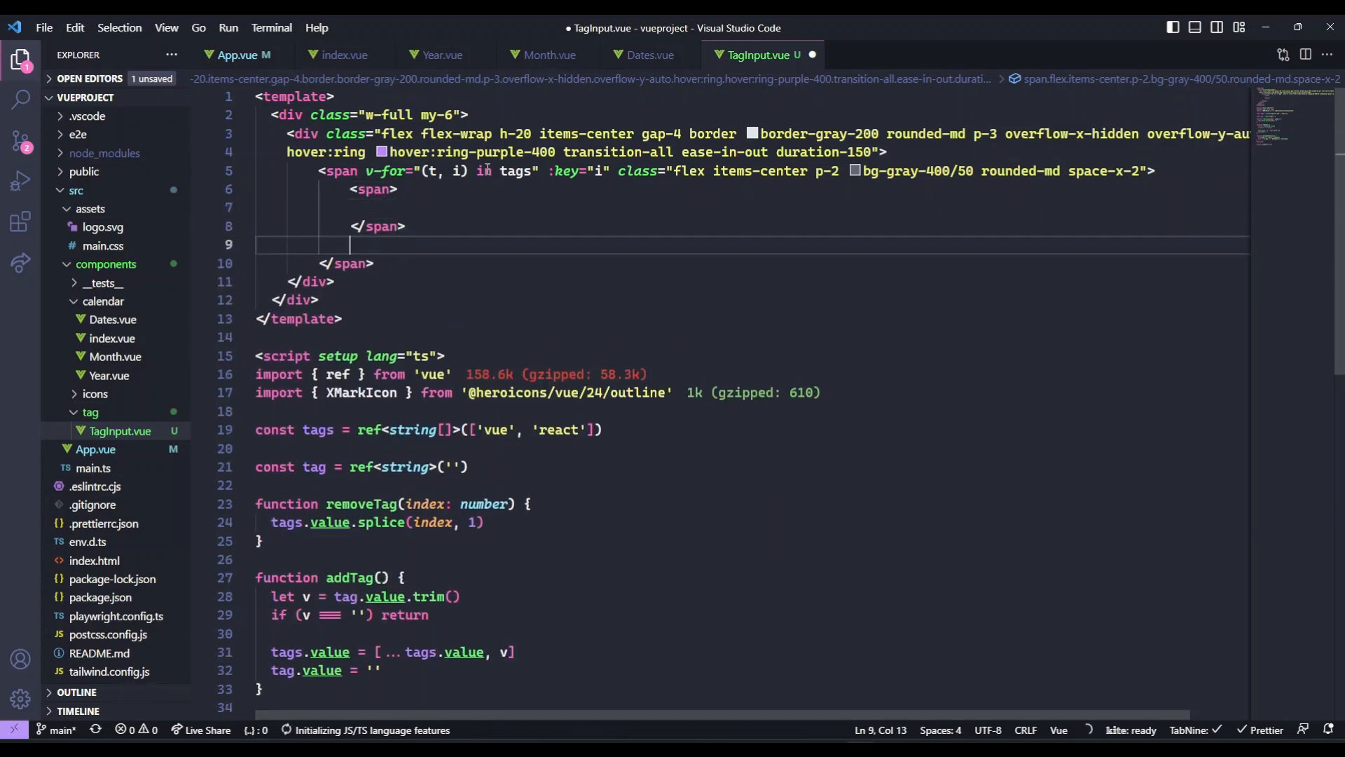
{"action": "type", "text": "<Xma"}
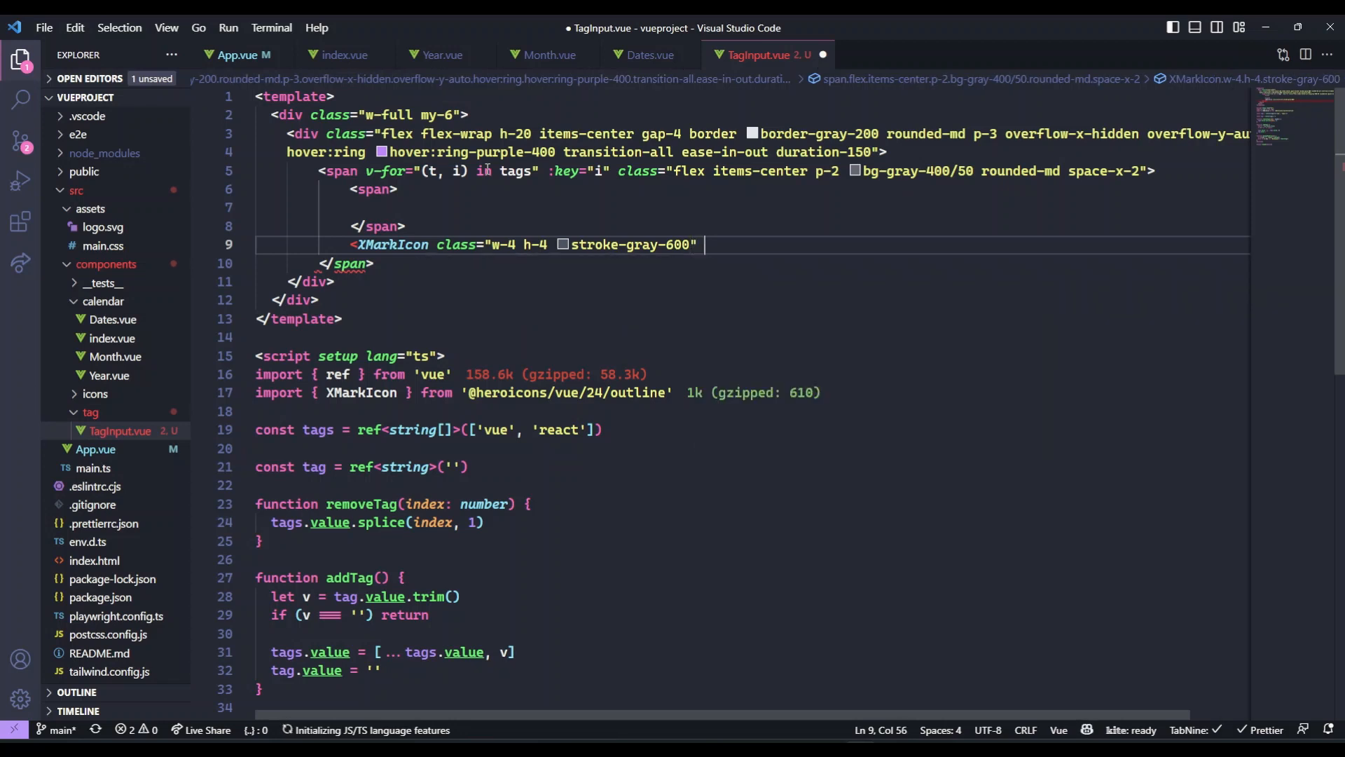
{"action": "type", "text": "@click=\"\""}
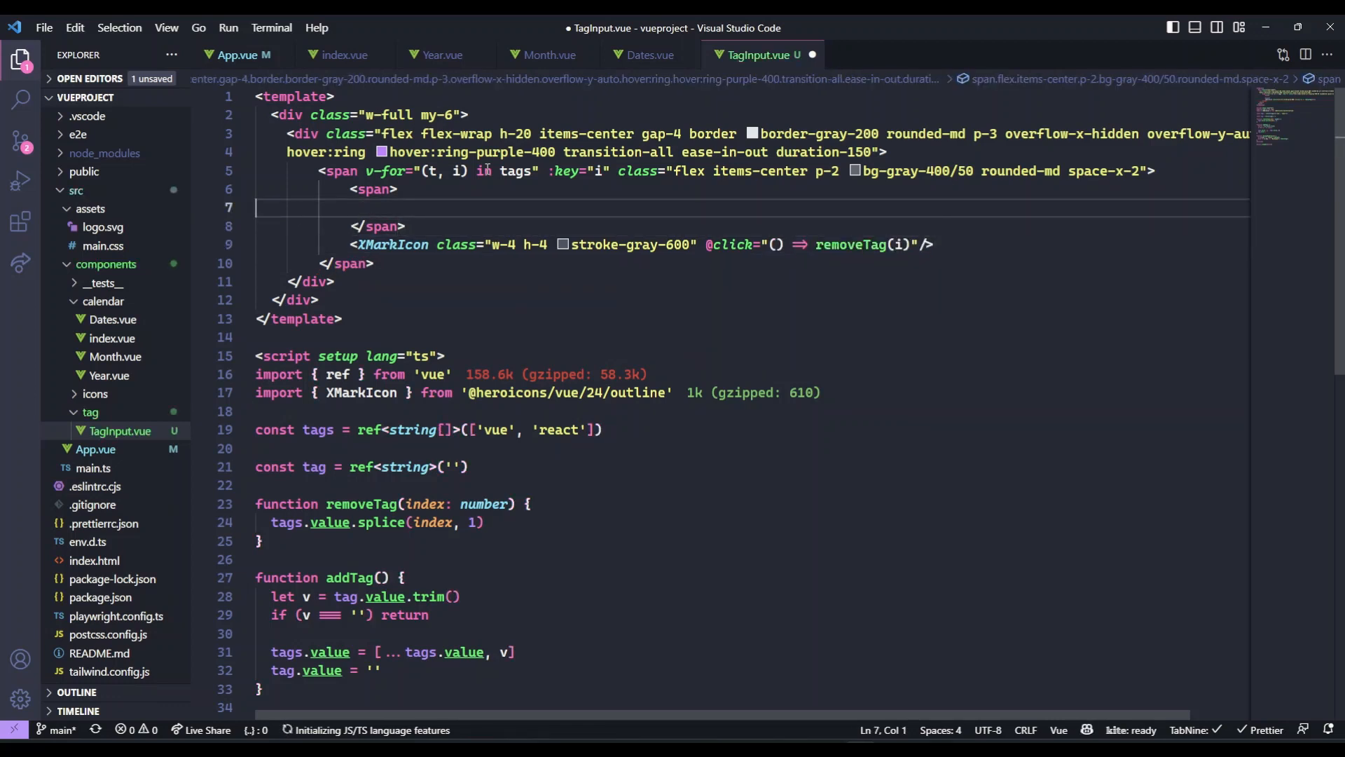
{"action": "type", "text": "{{t}}"}
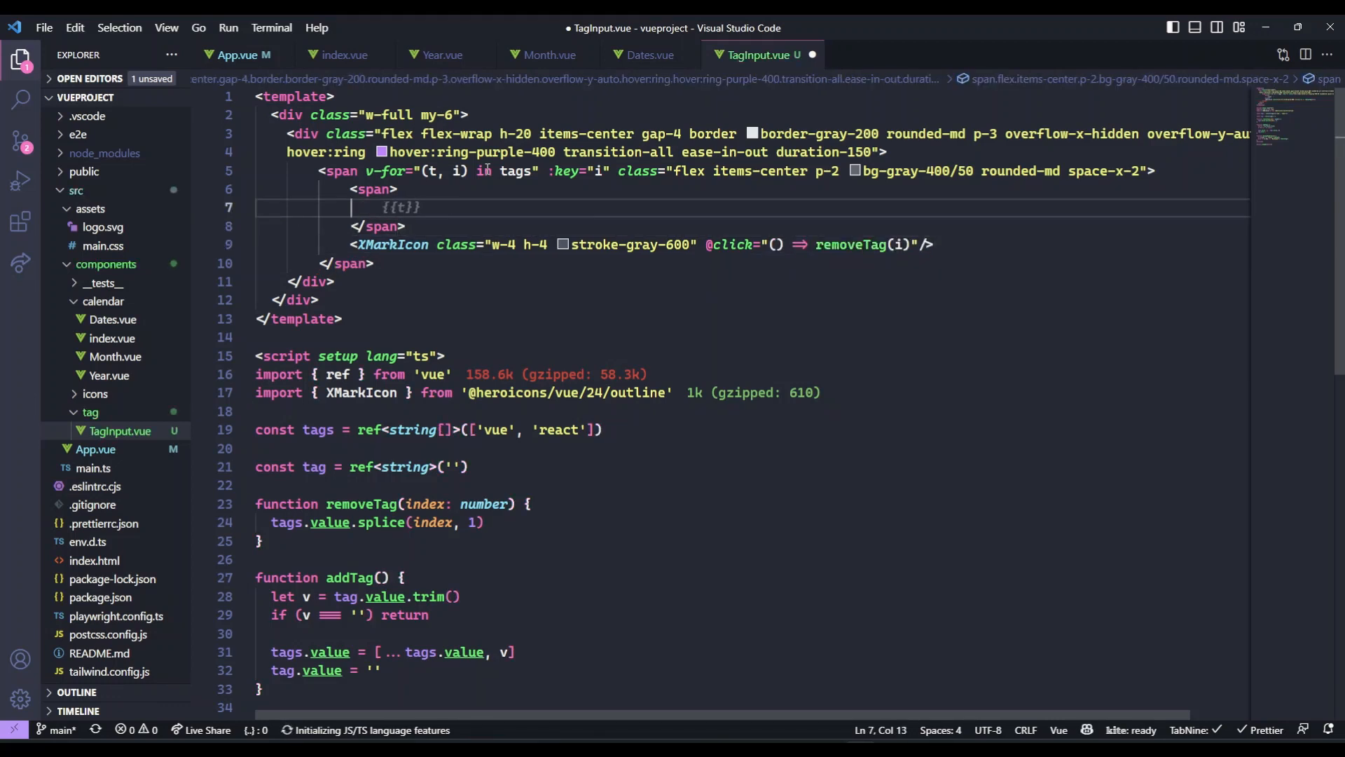
Step: Give the {{t}} label span a text-gray-800 class
{"action": "type", "text": "cla"}
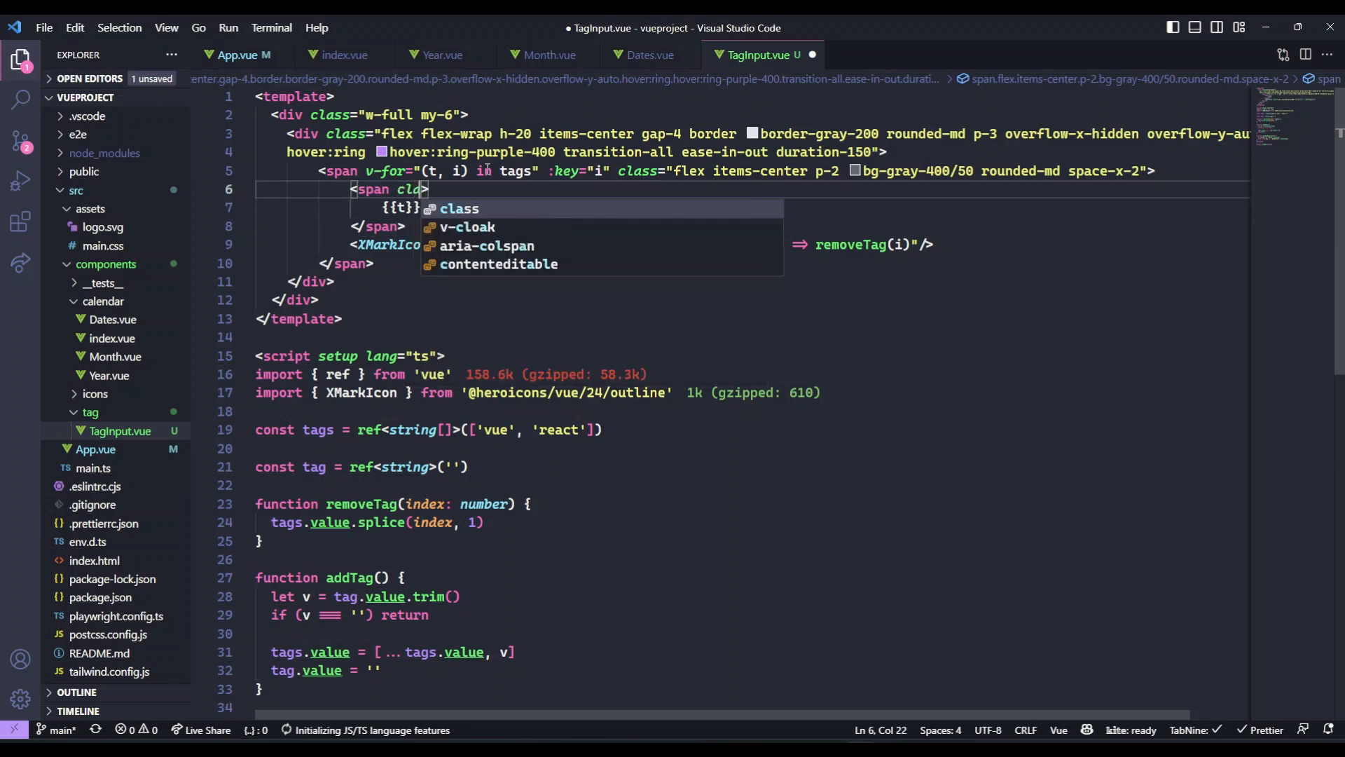
{"action": "type", "text": "lass=\"text\""}
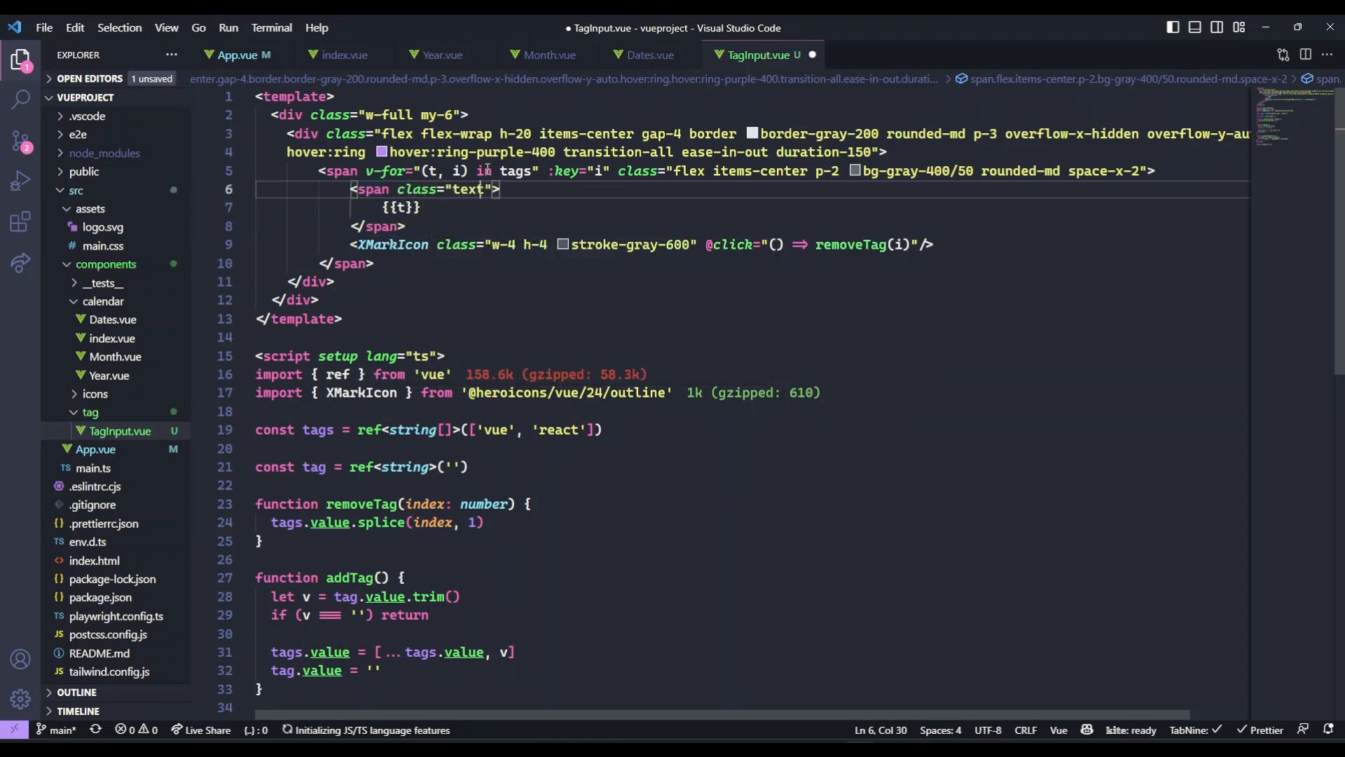
{"action": "type", "text": "-gray-800"}
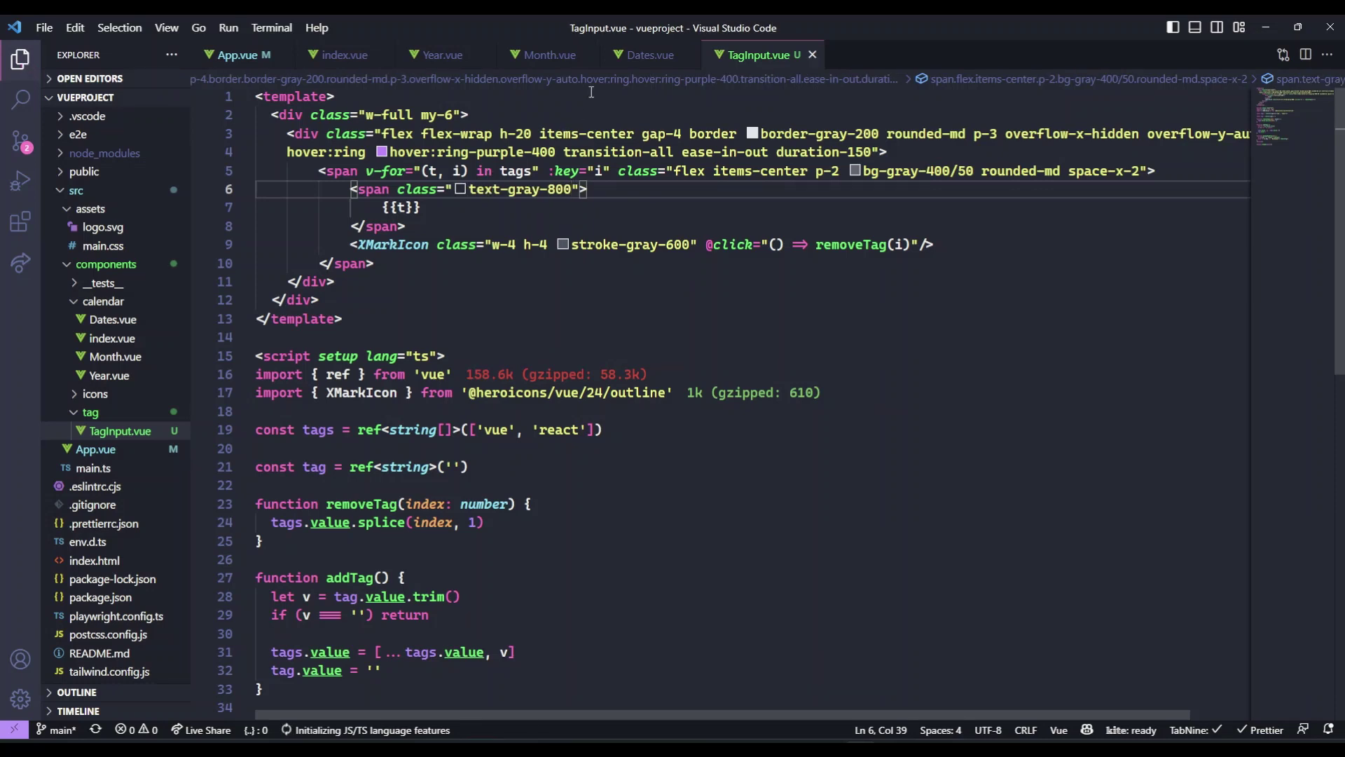
{"action": "left_click", "coordinate": [374, 264]}
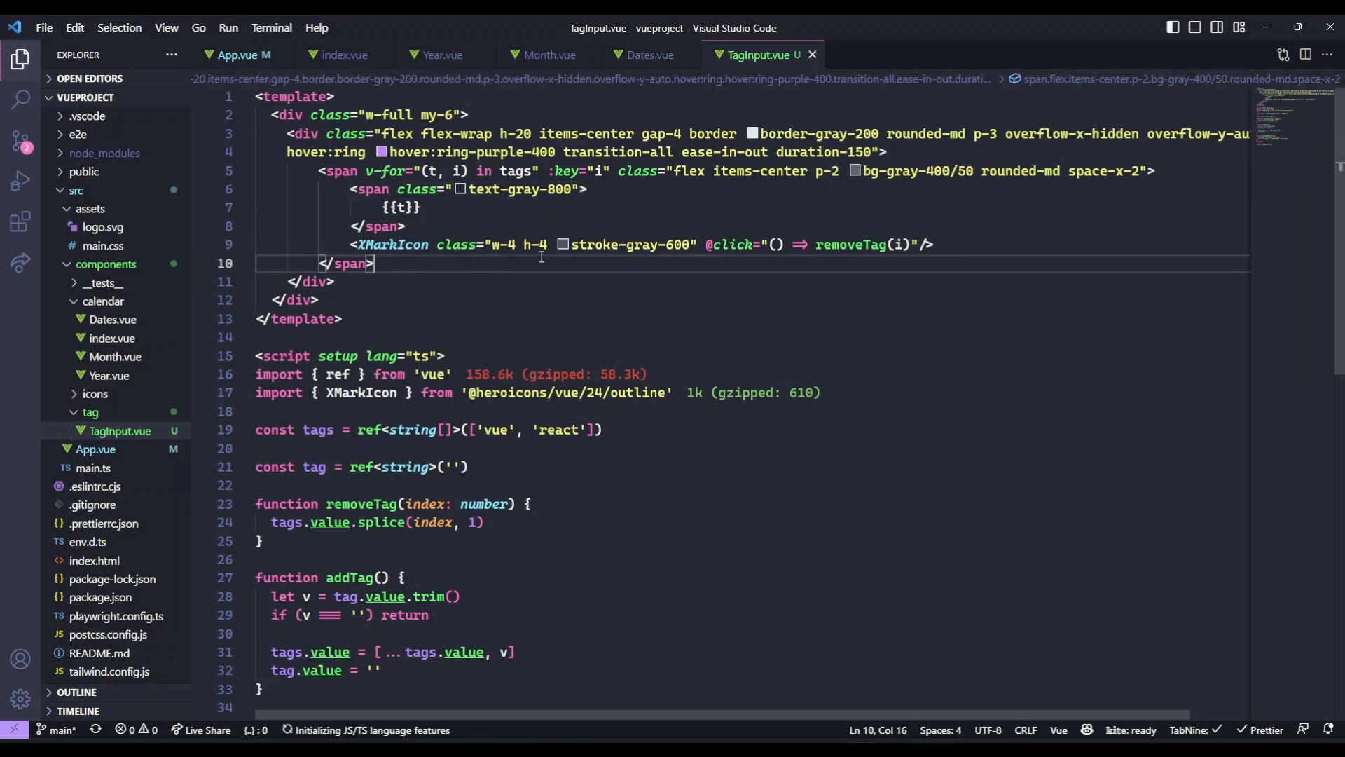
{"action": "key", "text": "Enter"}
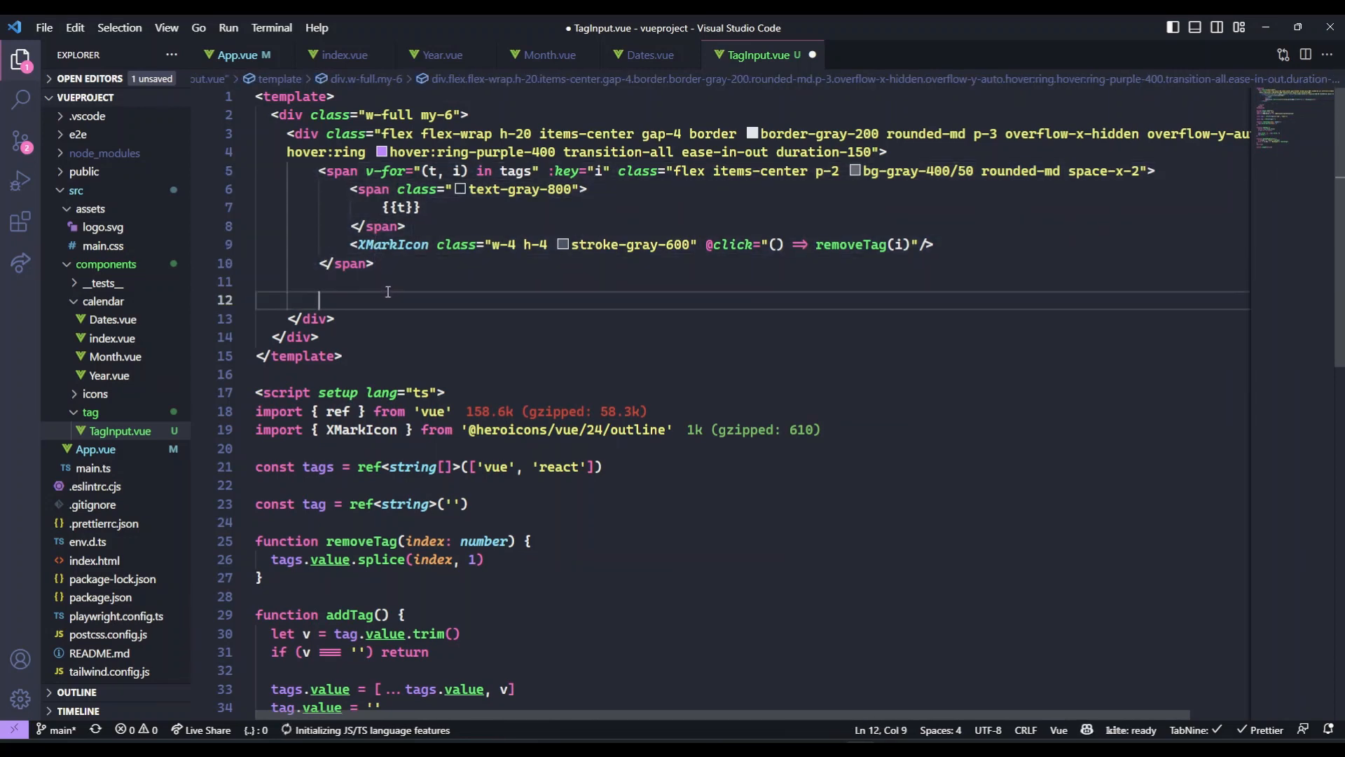
{"action": "type", "text": "<input"}
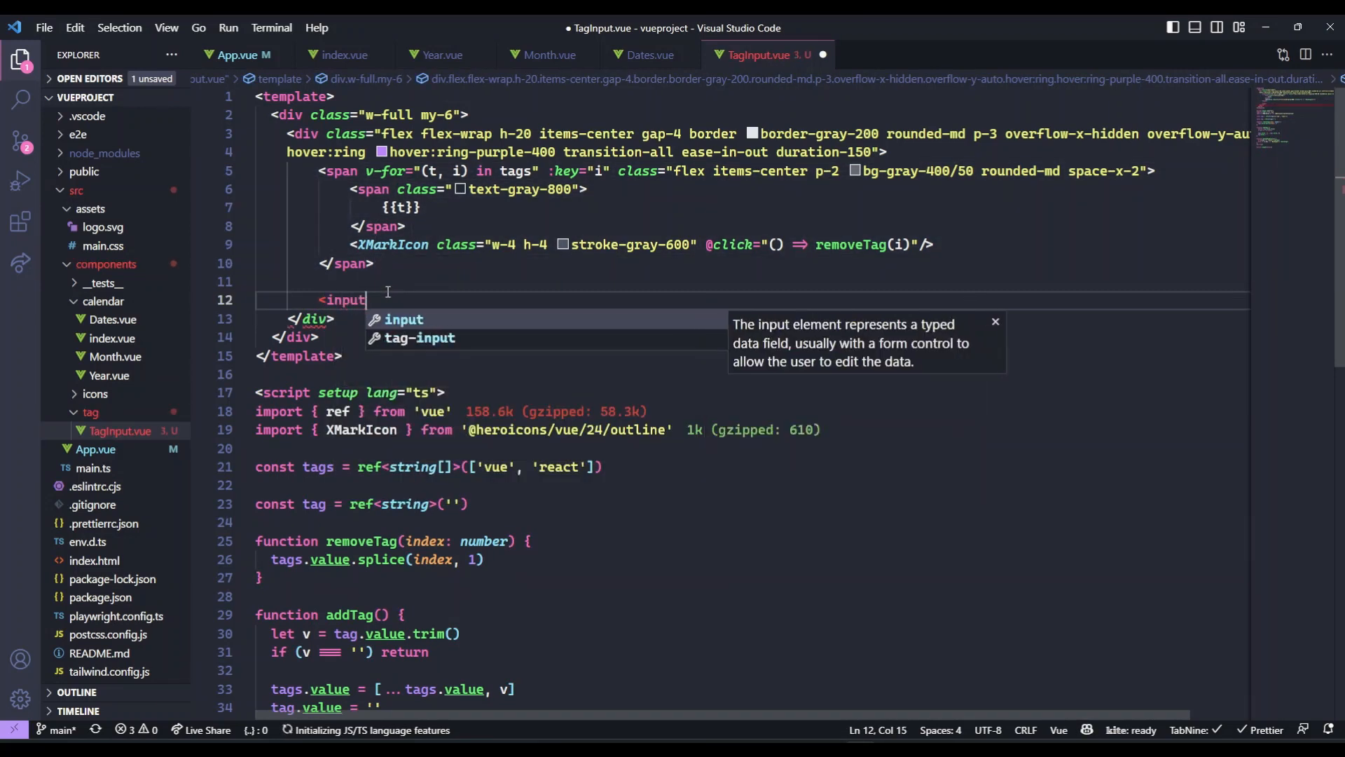
{"action": "type", "text": "type=\"text\" class=\""}
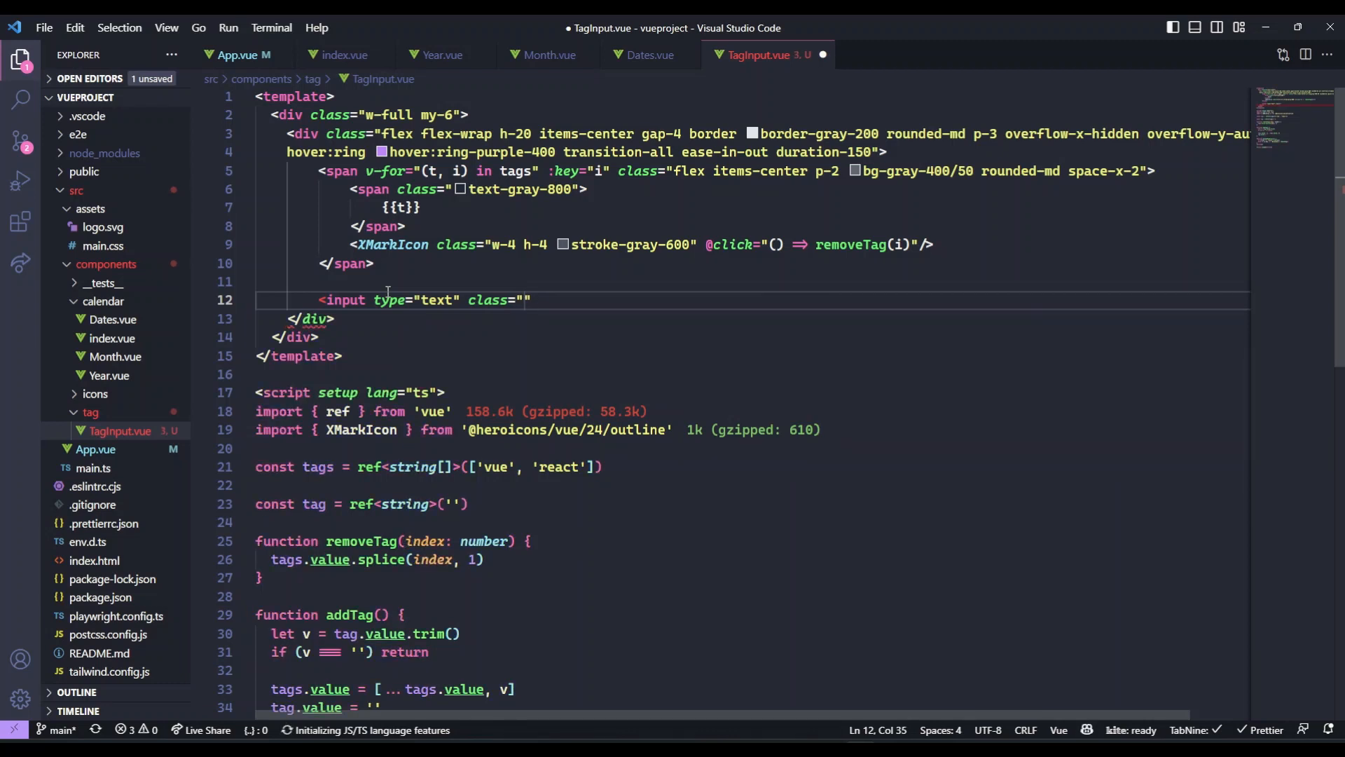
{"action": "type", "text": "flex-grow"}
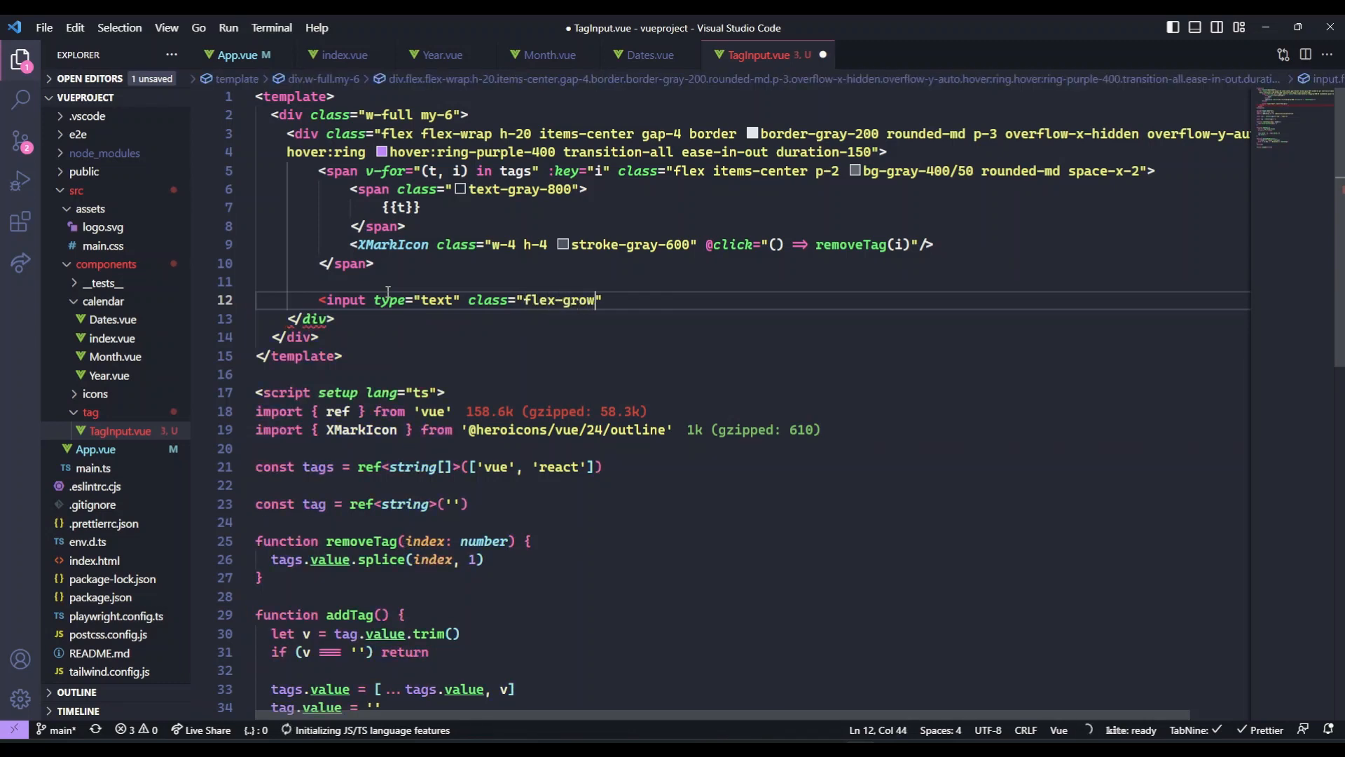
{"action": "type", "text": "h-full"}
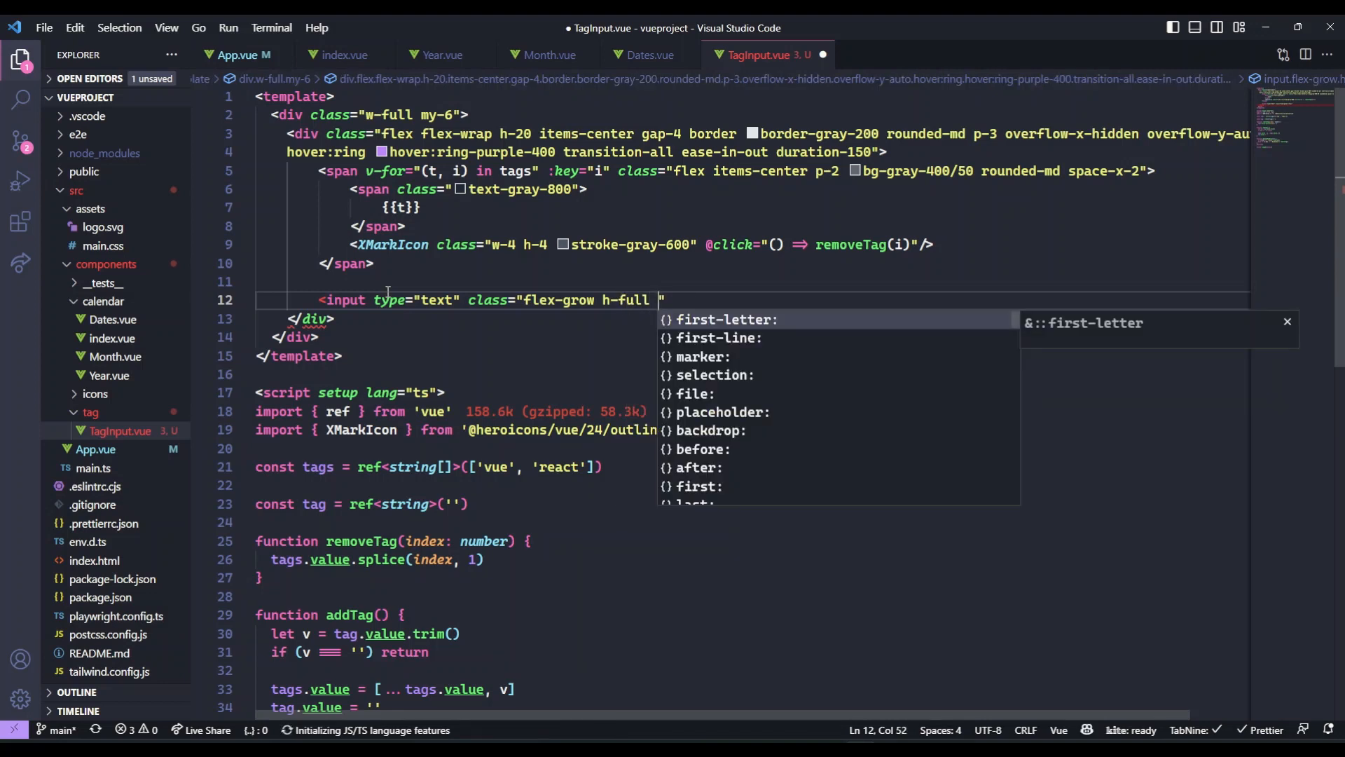
{"action": "type", "text": "outline-none"}
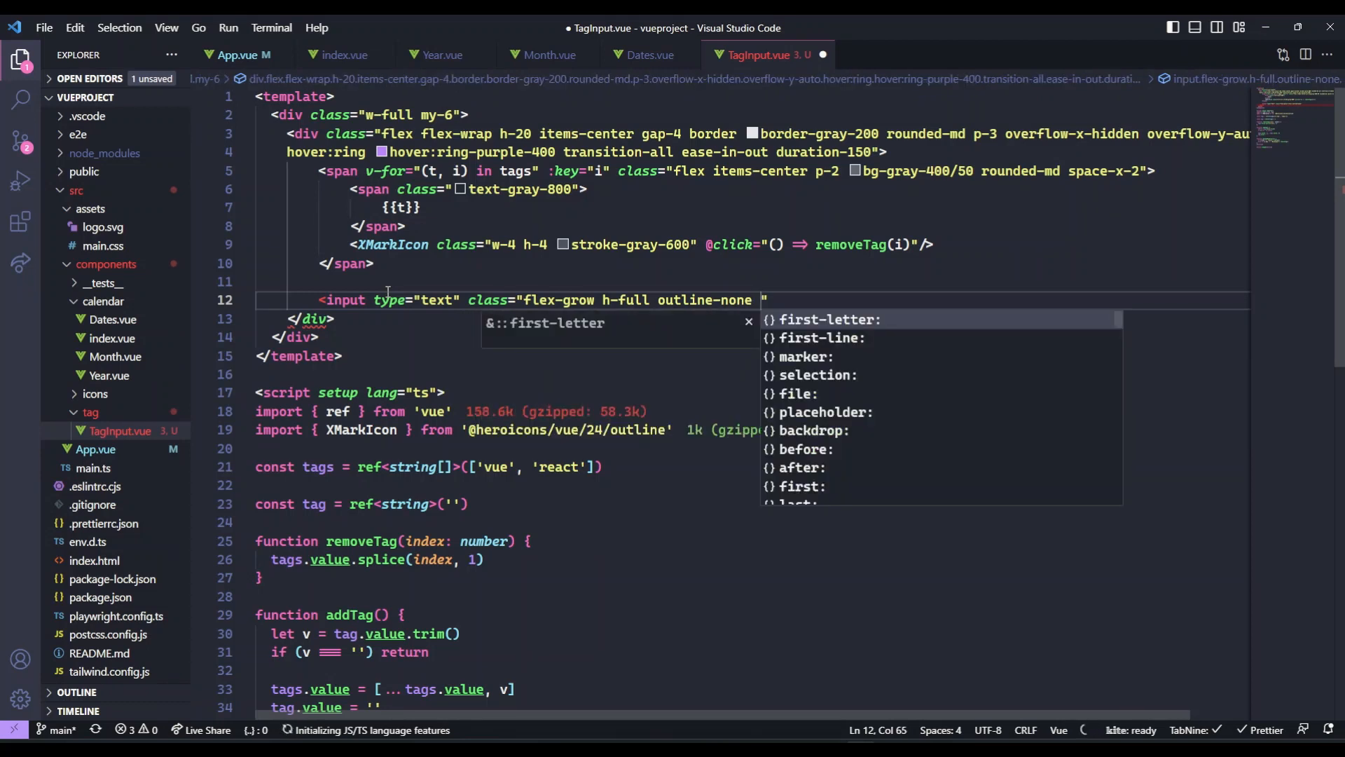
{"action": "type", "text": "border-none"}
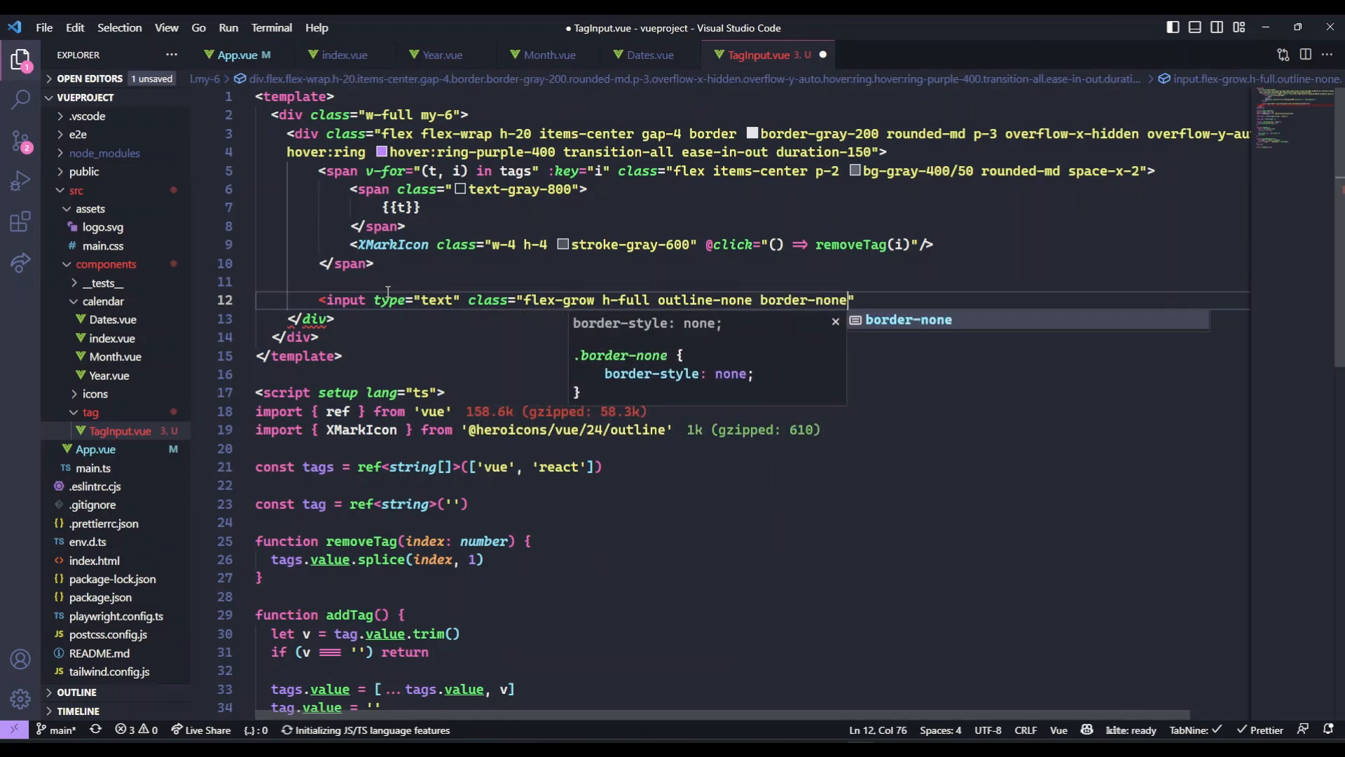
{"action": "type", "text": "v-model=\"tag\" @keypress="}
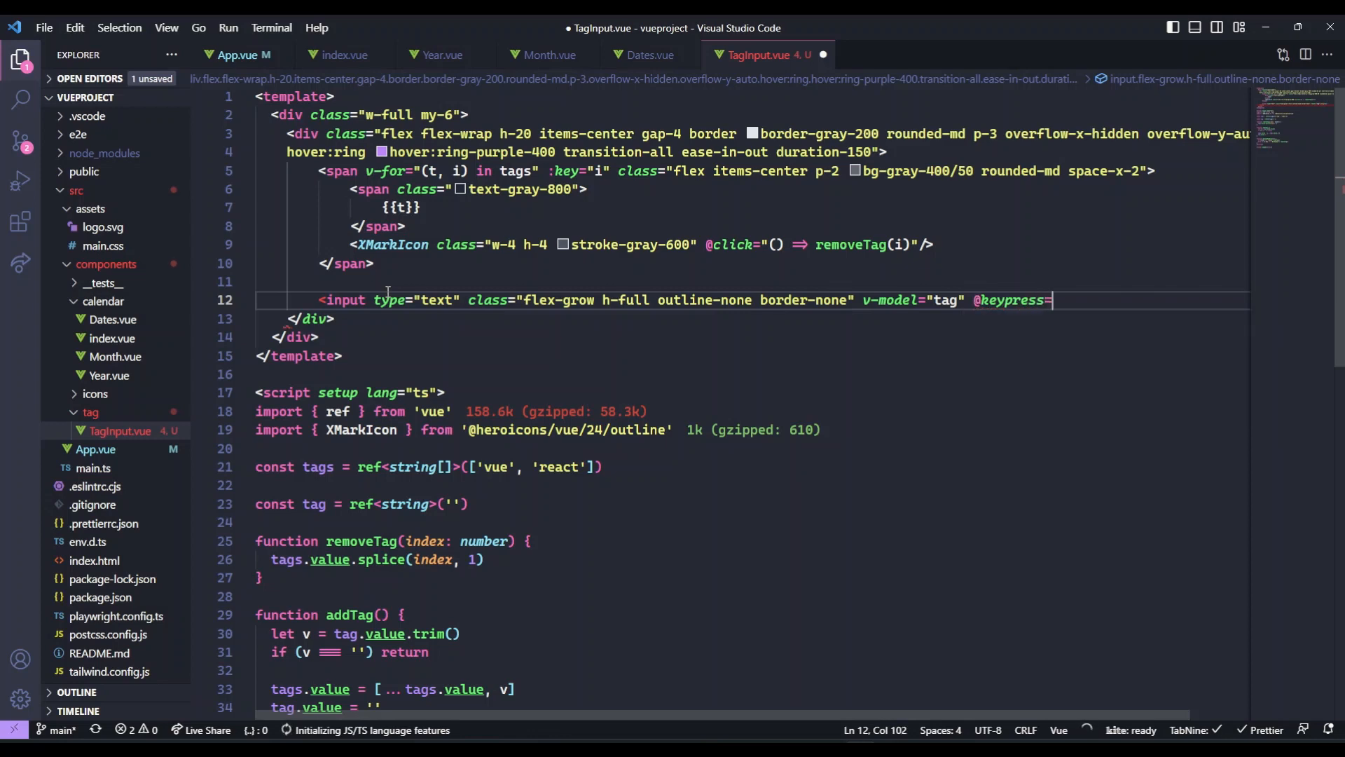
{"action": "type", "text": "\"manageKeyPress\" /"}
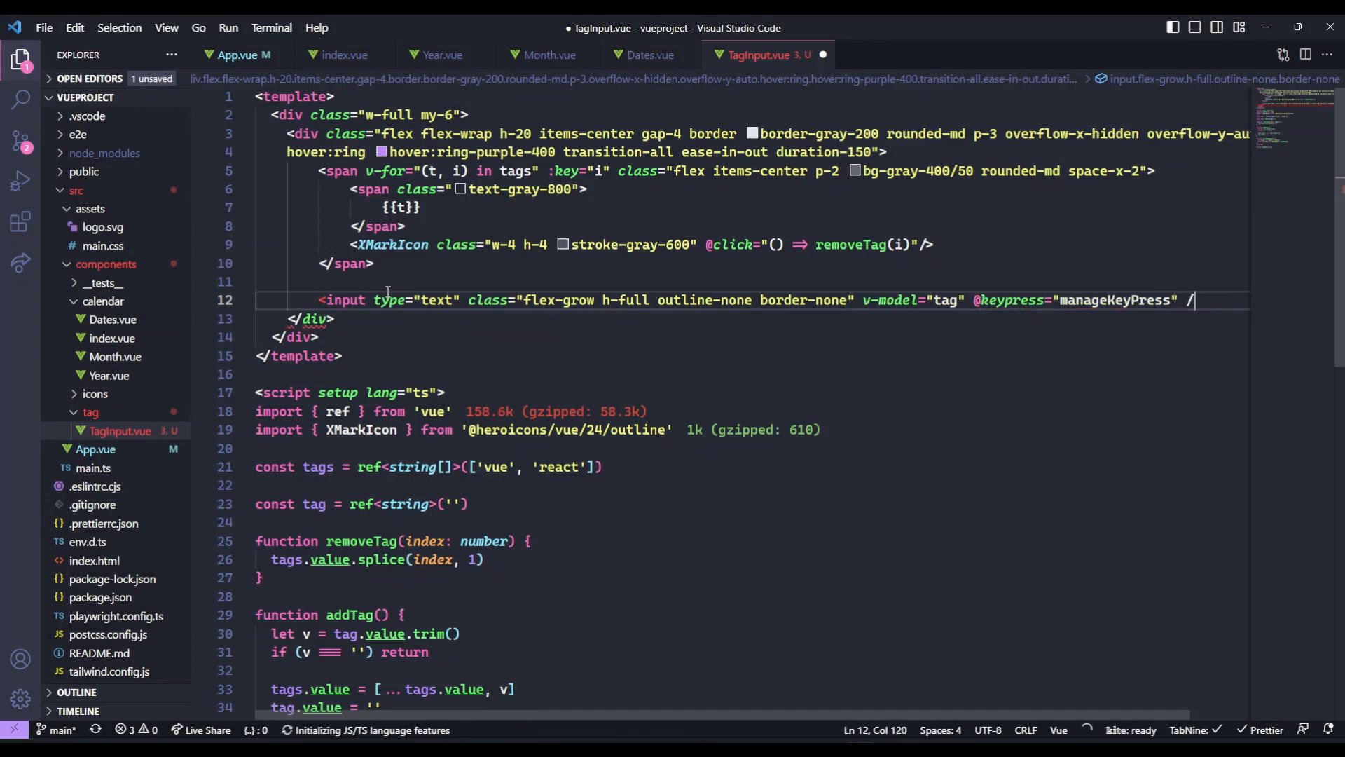
{"action": "key", "text": "ctrl+s"}
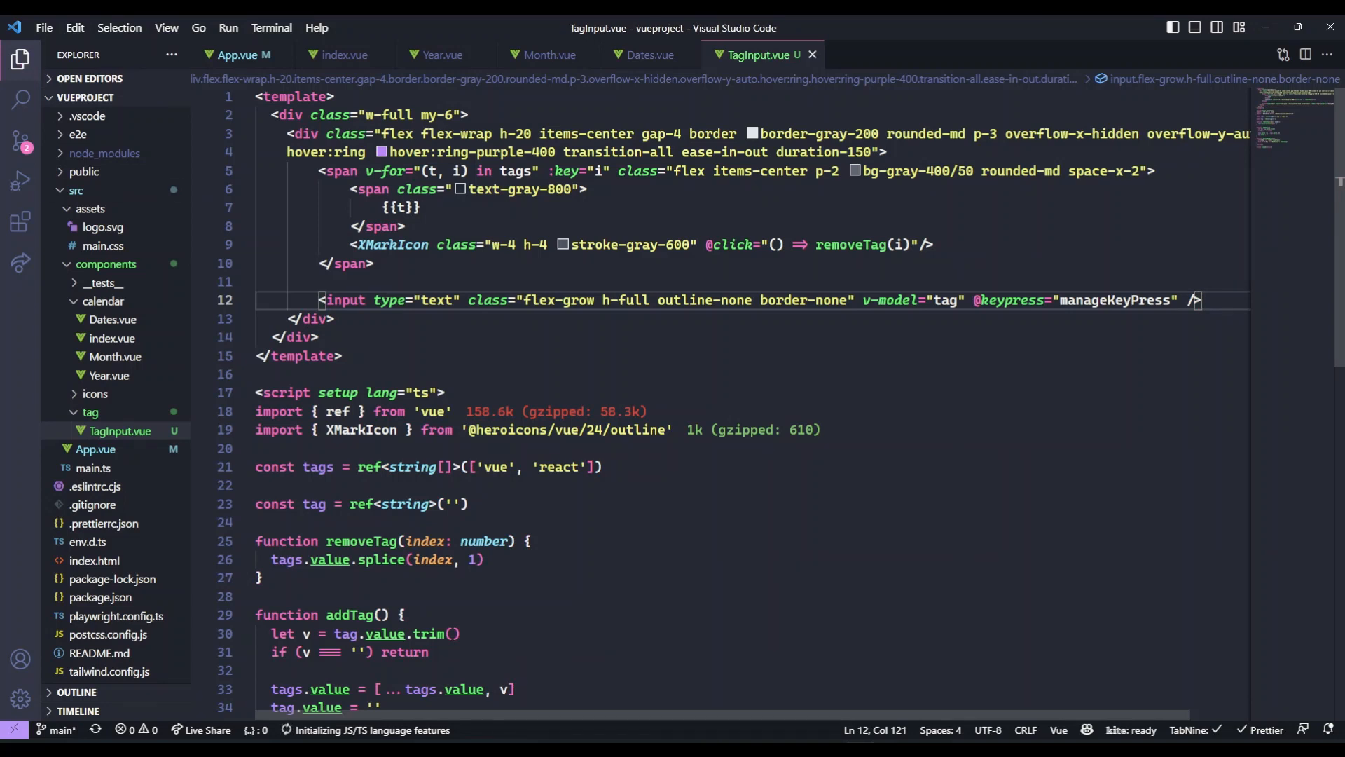
{"action": "mouse_move", "coordinate": [489, 339]}
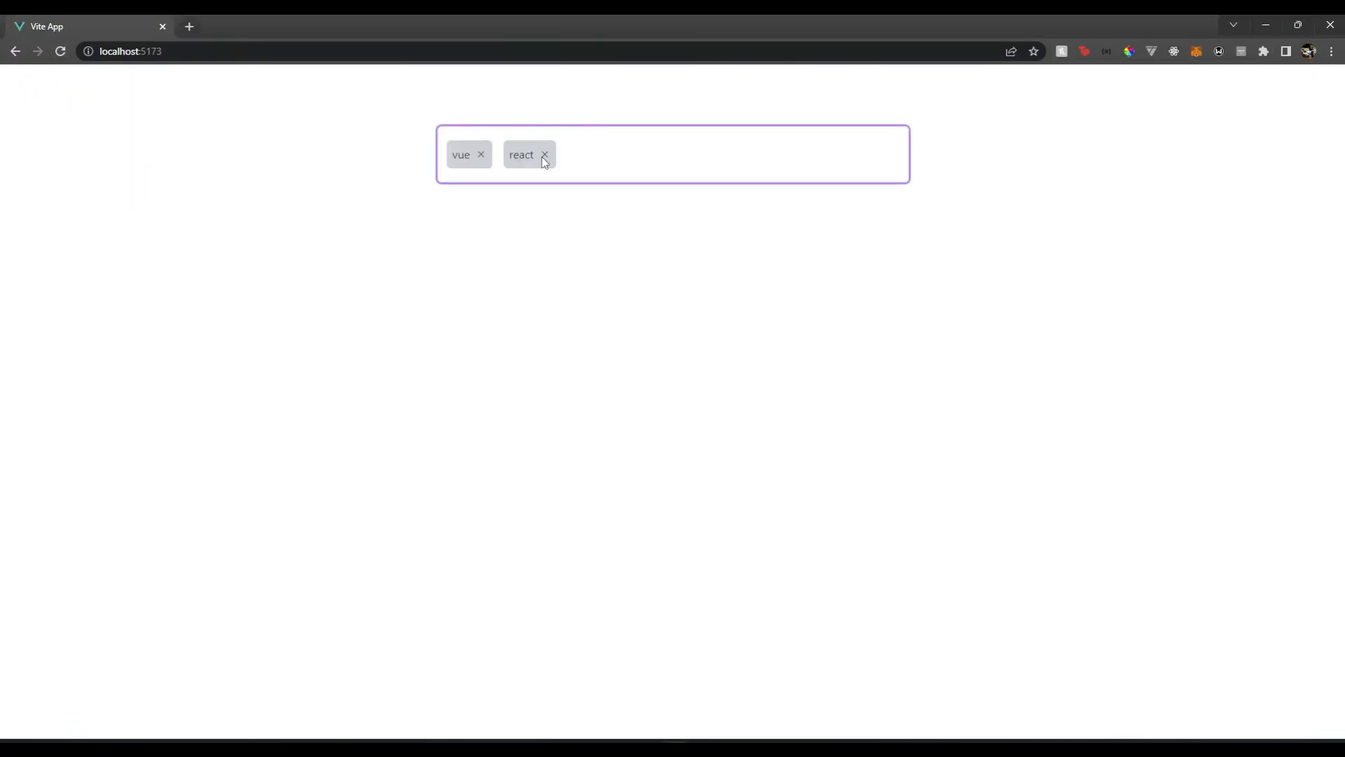
Step: Type next and nuxt 3 into the localhost:5173 tag input to add two chips
{"action": "type", "text": "next"}
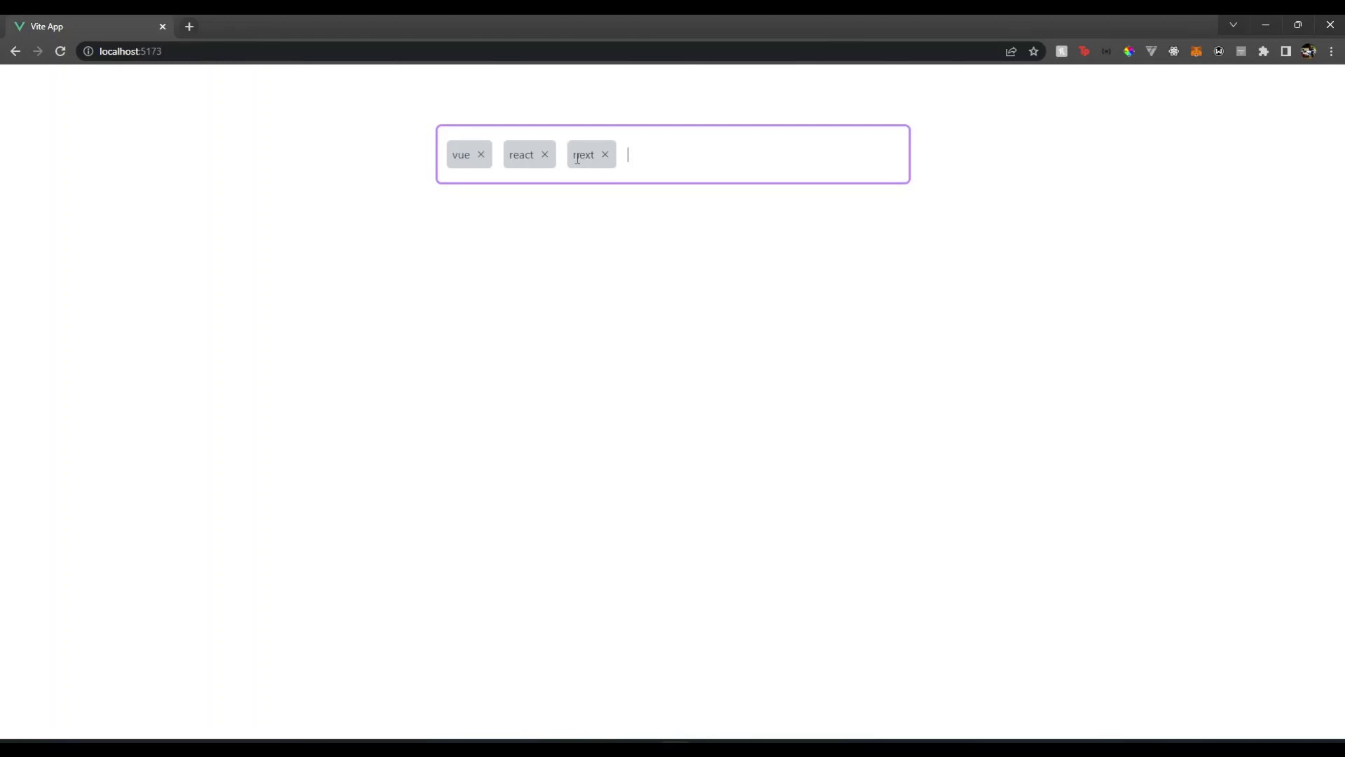
{"action": "type", "text": "nuxt 3"}
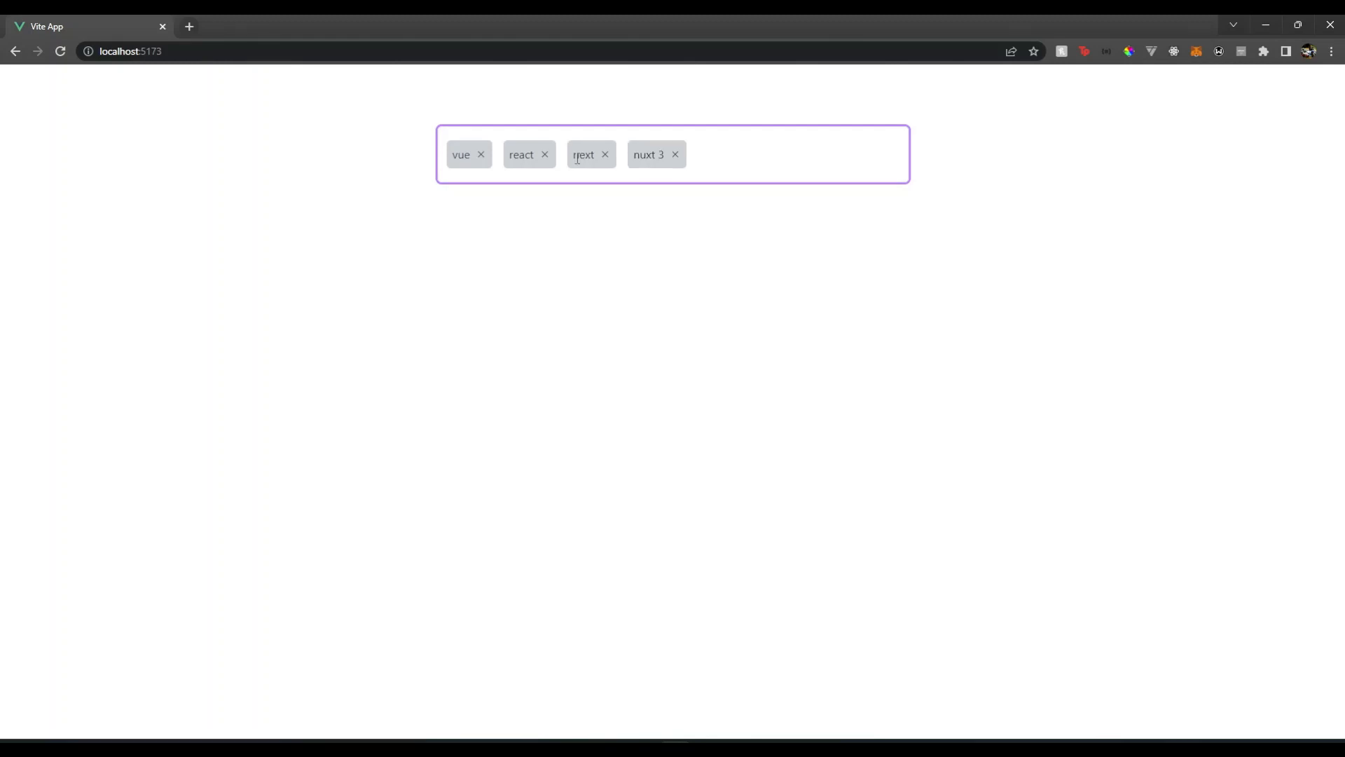
{"action": "left_click", "coordinate": [755, 154]}
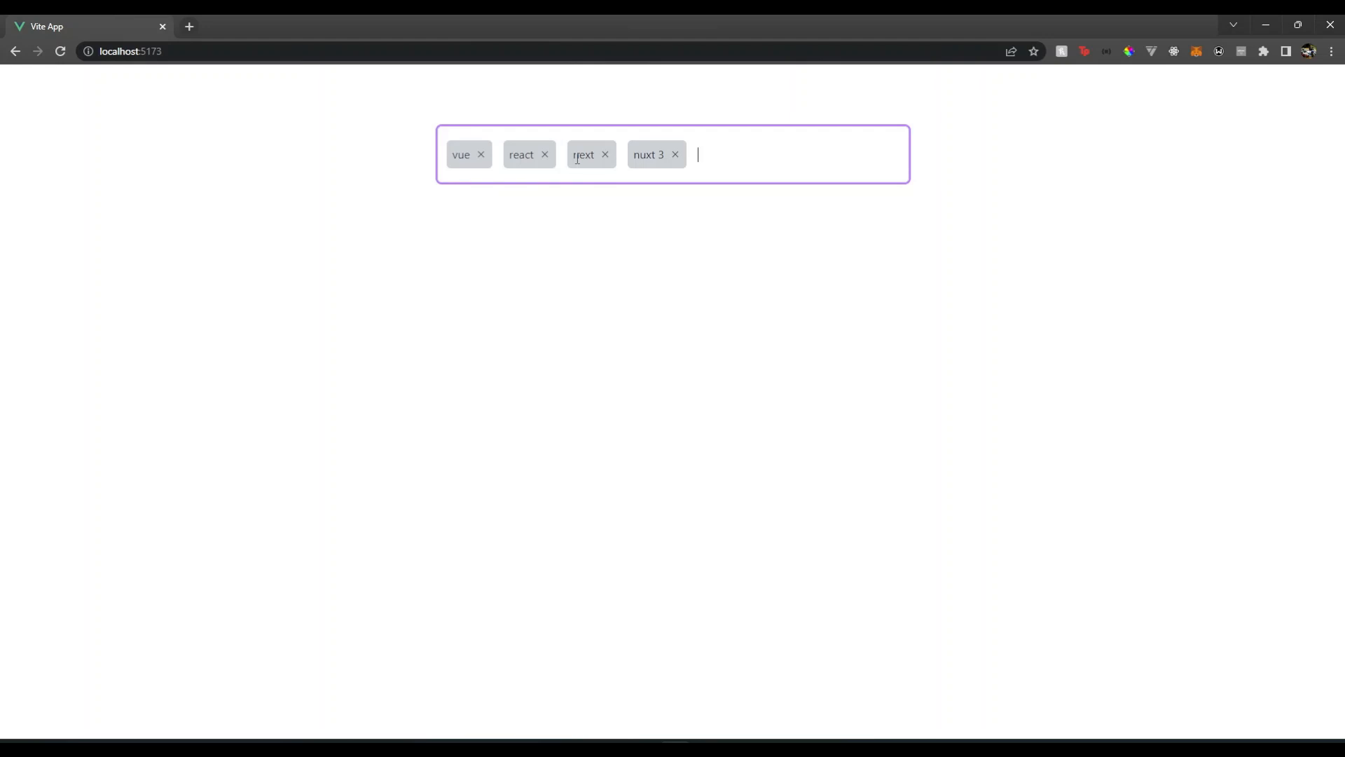
{"action": "left_click", "coordinate": [950, 367]}
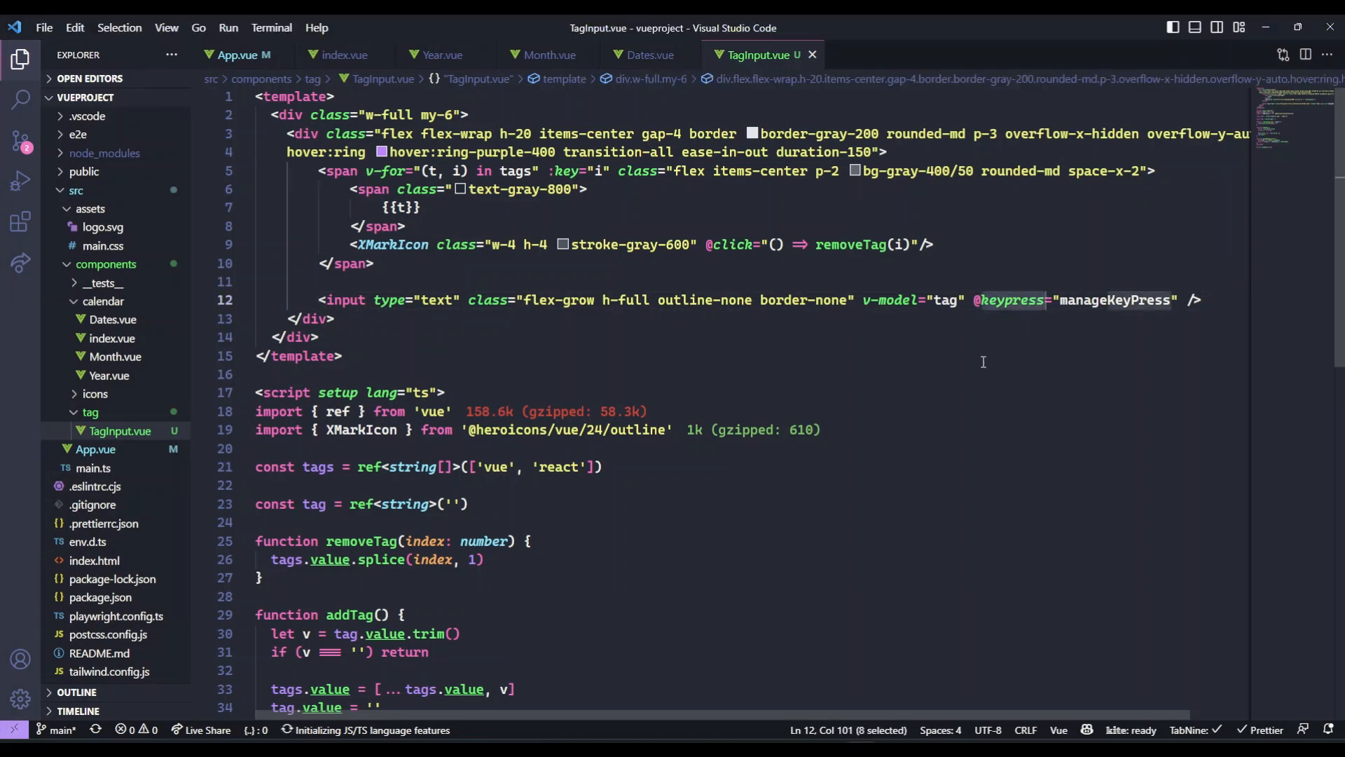
{"action": "mouse_move", "coordinate": [971, 374]}
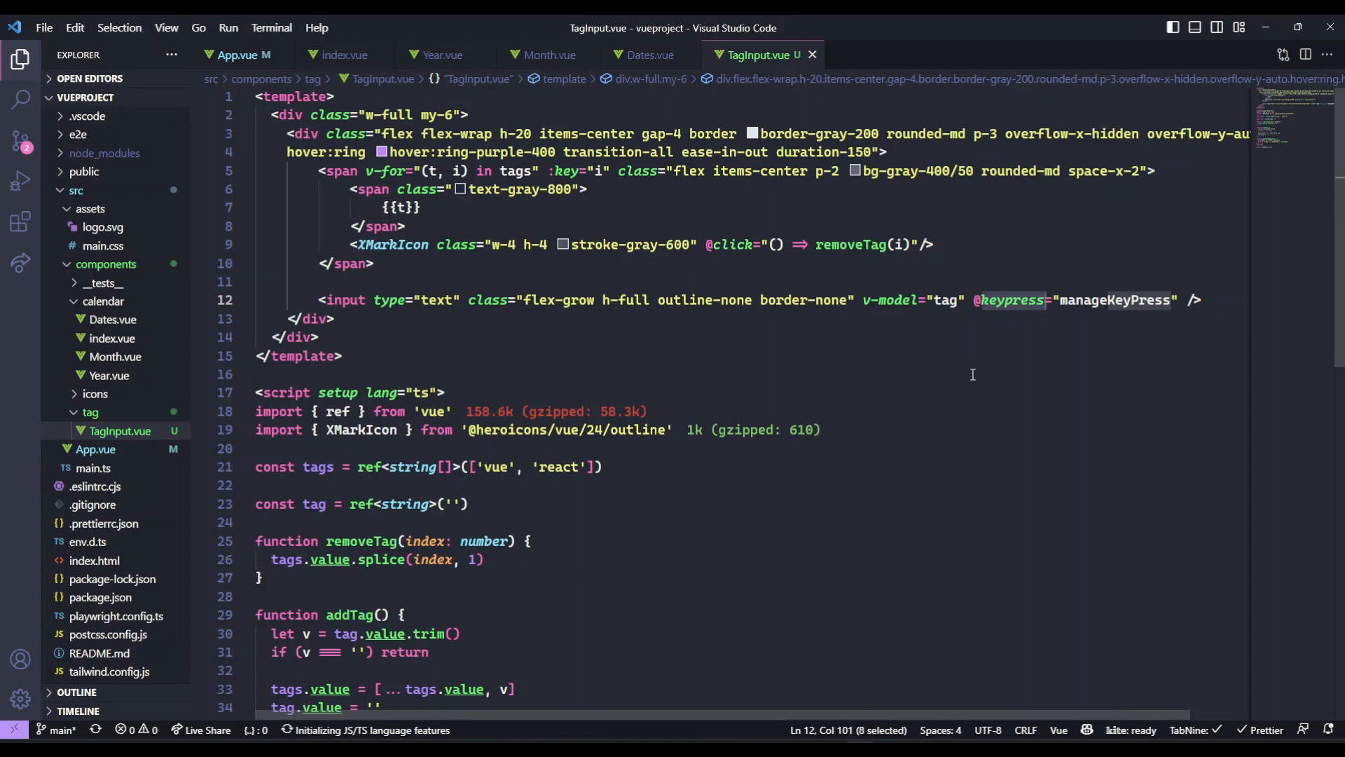
{"action": "type", "text": "@"}
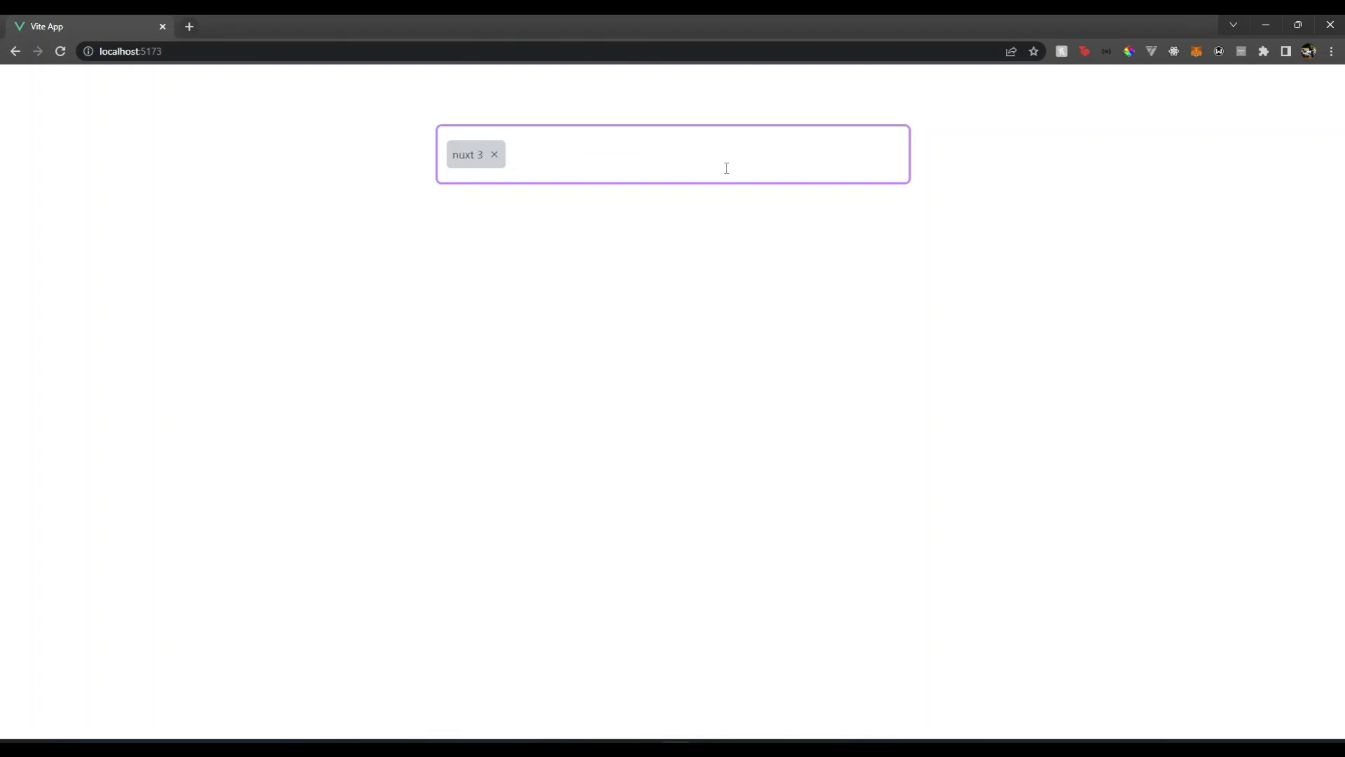
{"action": "left_click", "coordinate": [722, 287]}
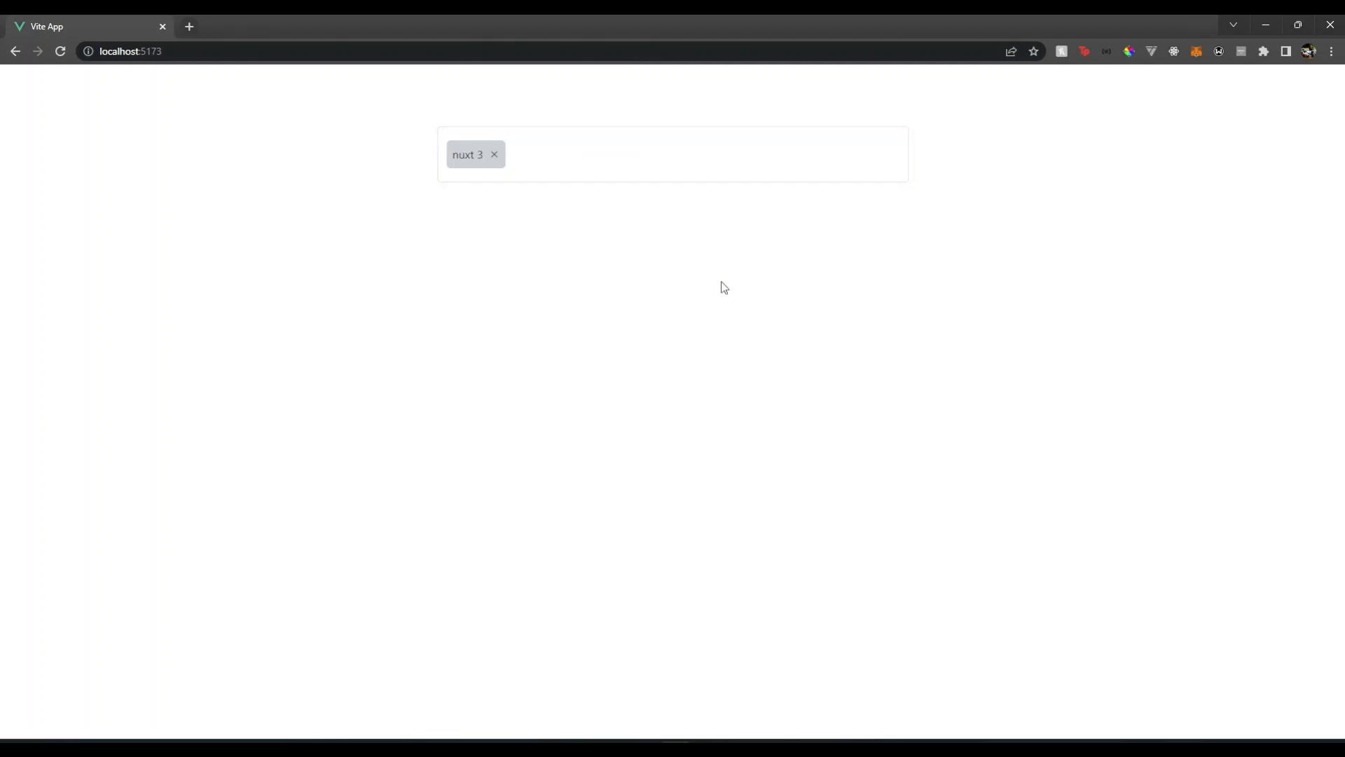
{"action": "key", "text": "alt+tab"}
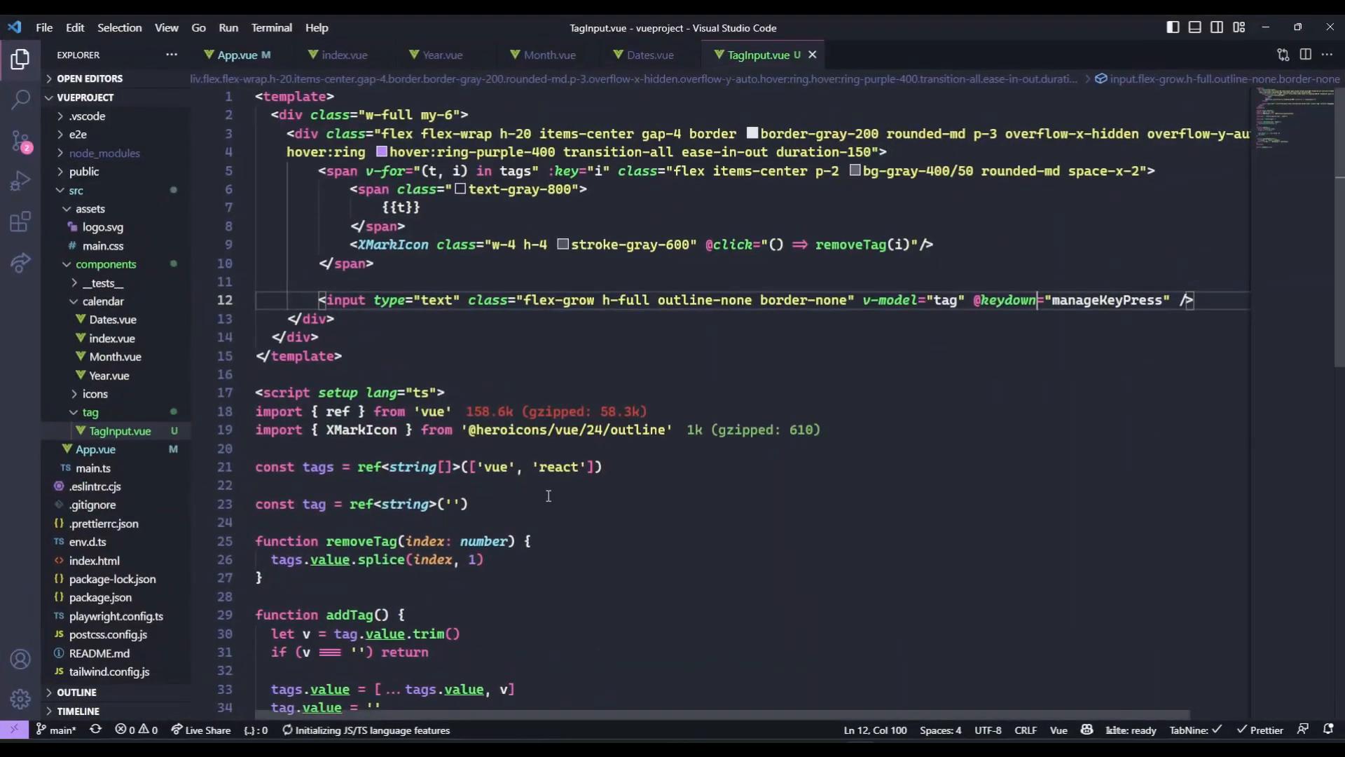
Step: Add an else-if Backspace branch that pops the last tag only when tag.value is ""
{"action": "scroll", "scroll_direction": "down", "scroll_amount": 3}
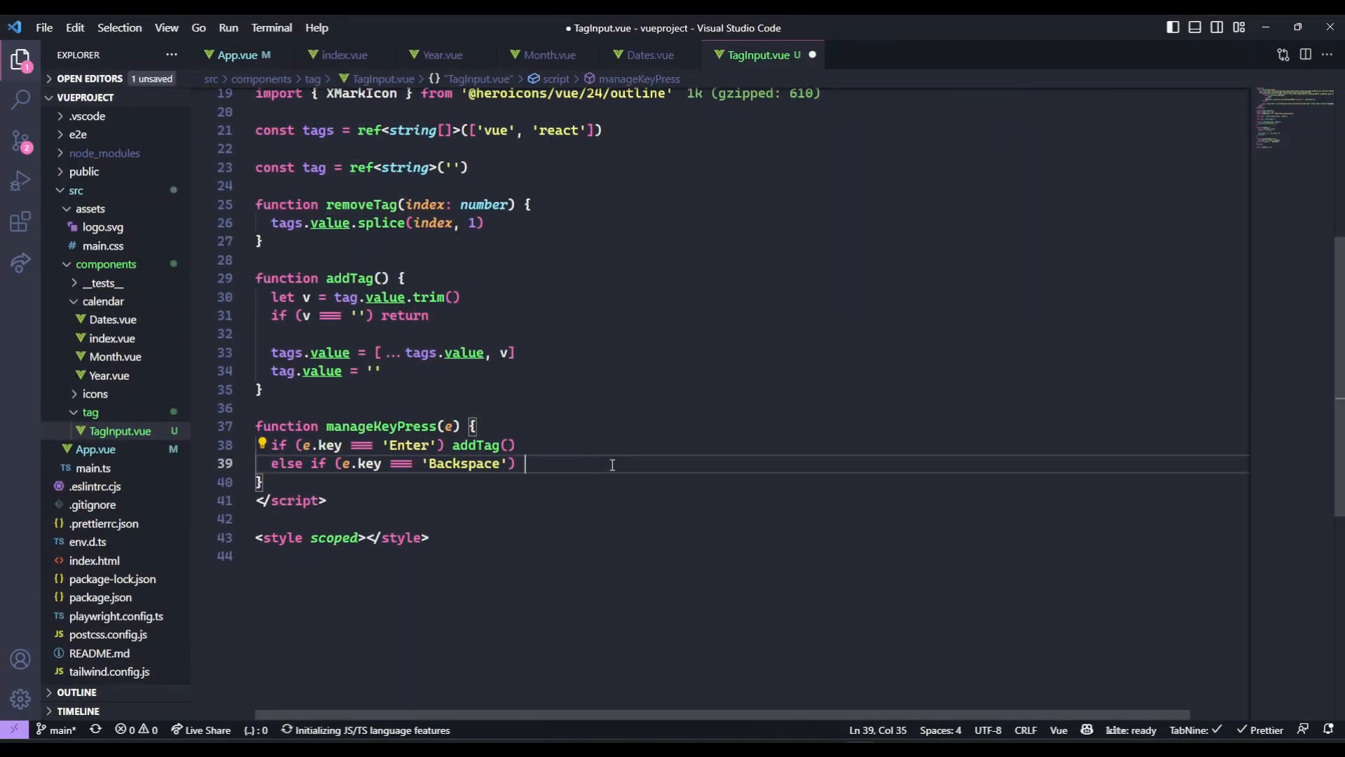
{"action": "type", "text": "tags.value.pop("}
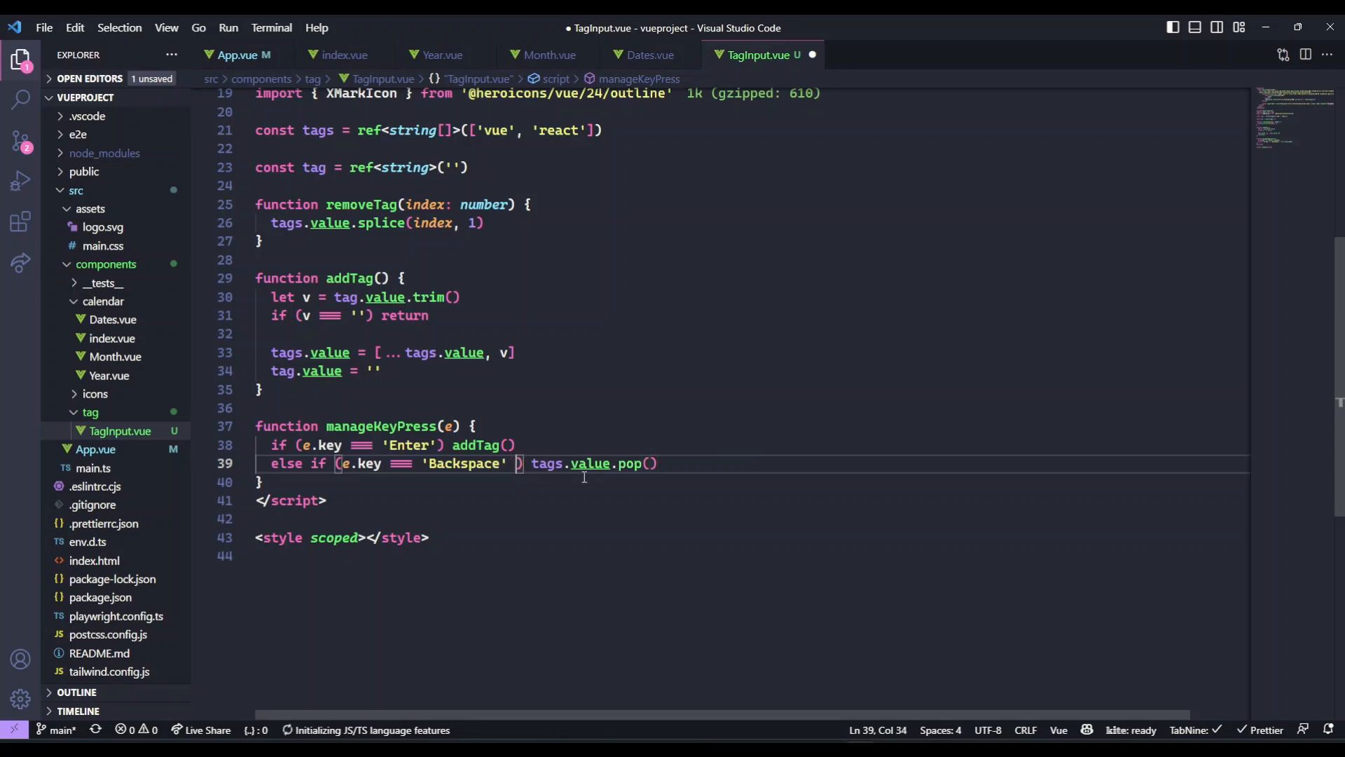
{"action": "type", "text": "&&"}
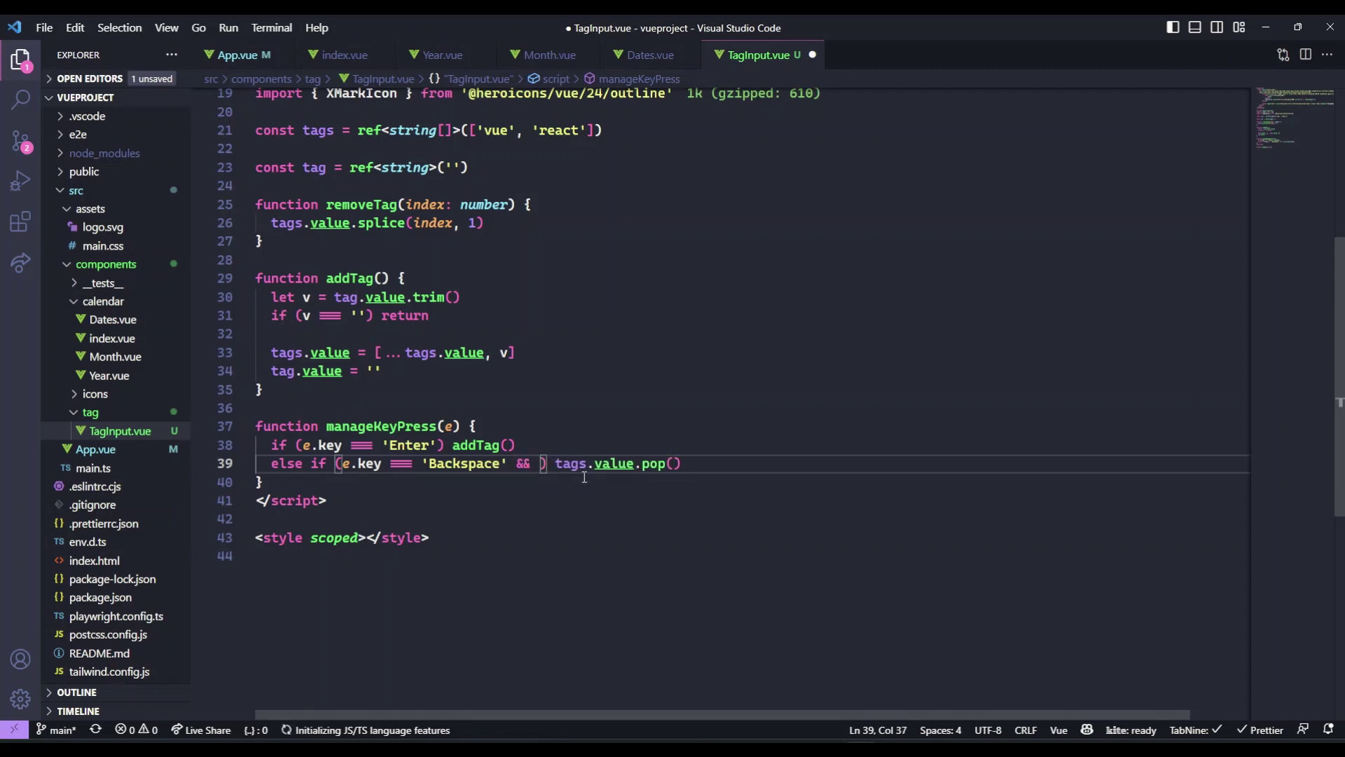
{"action": "type", "text": "tag.value"}
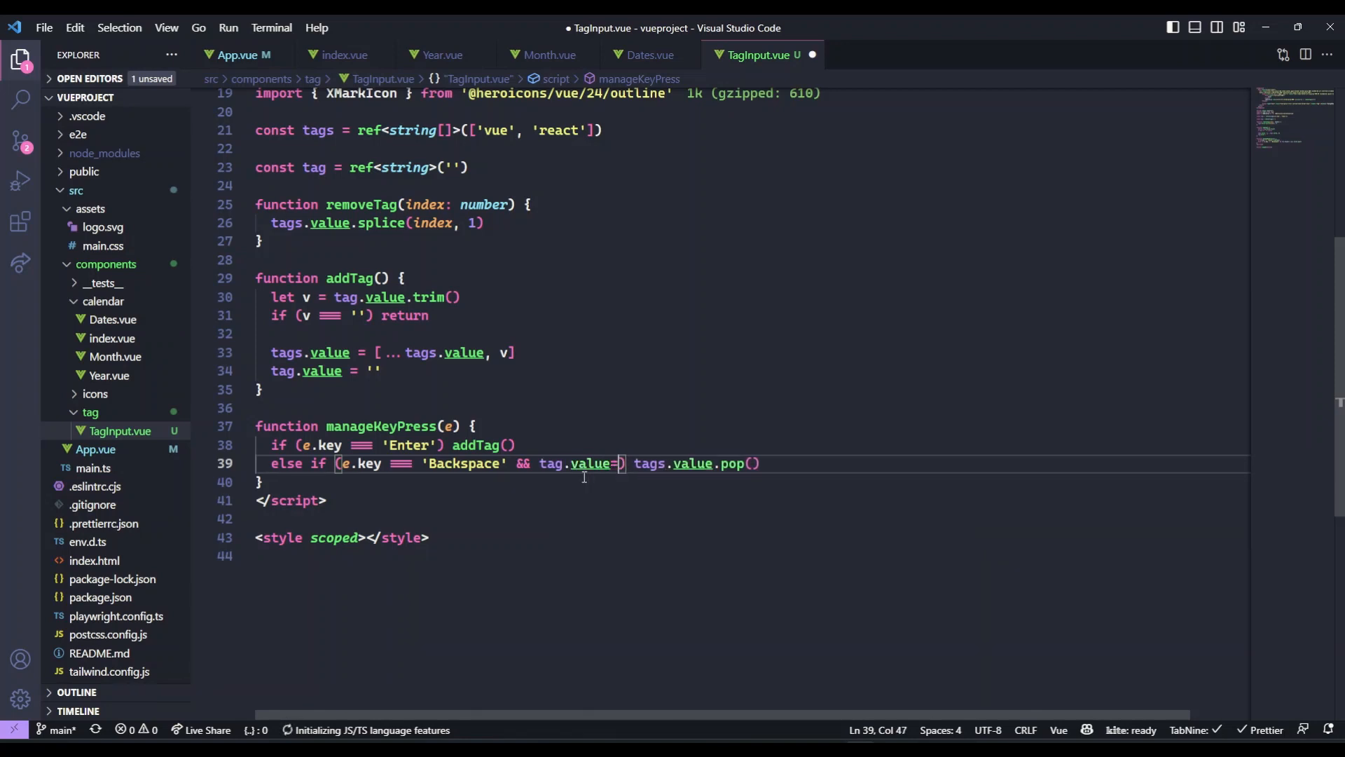
{"action": "type", "text": "=\"\""}
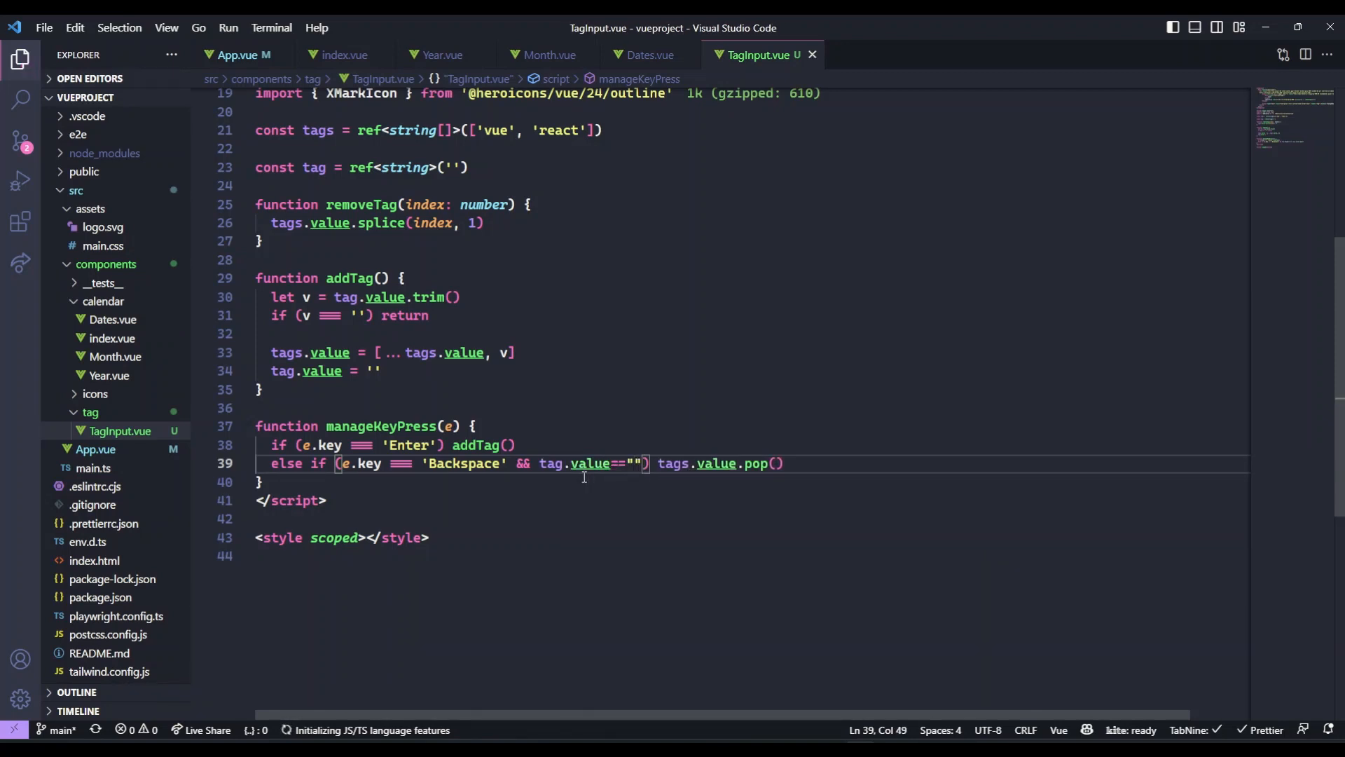
{"action": "mouse_move", "coordinate": [660, 517]}
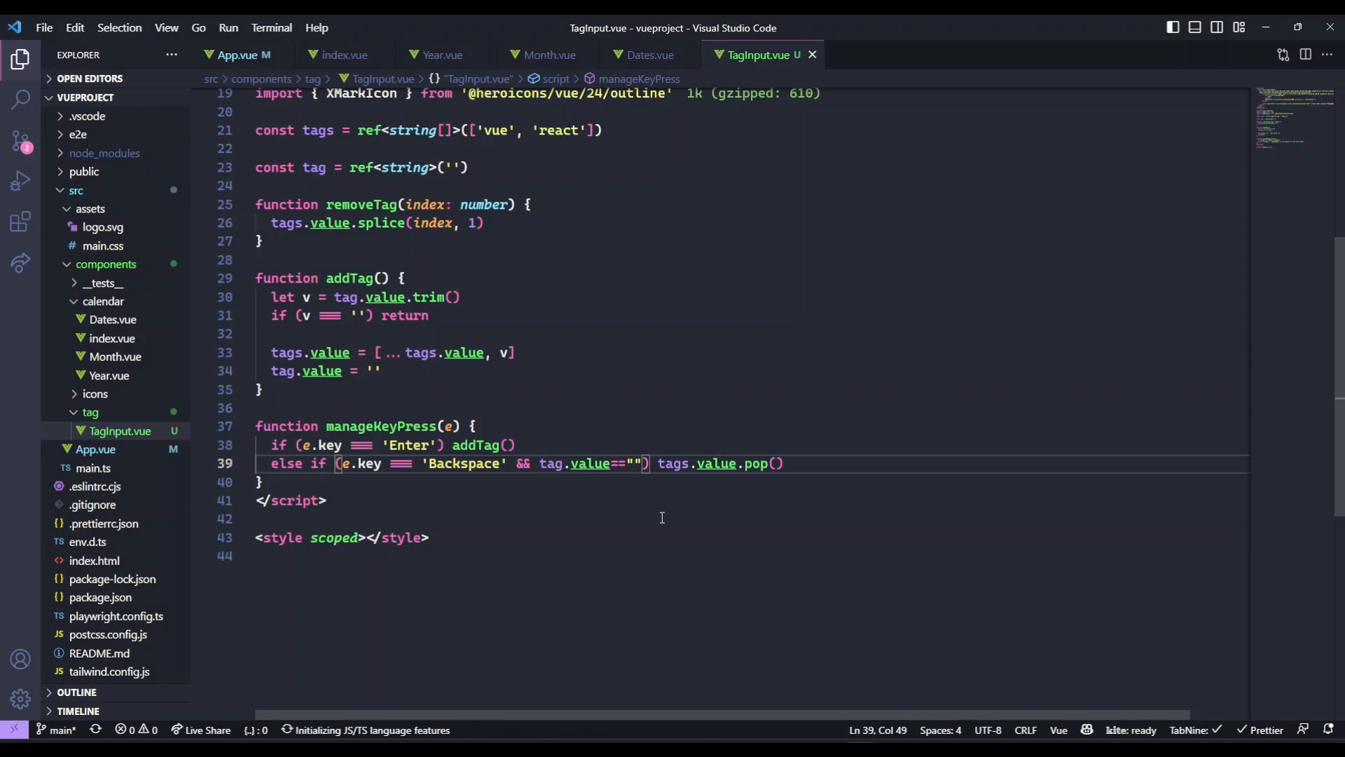
{"action": "mouse_move", "coordinate": [682, 524]}
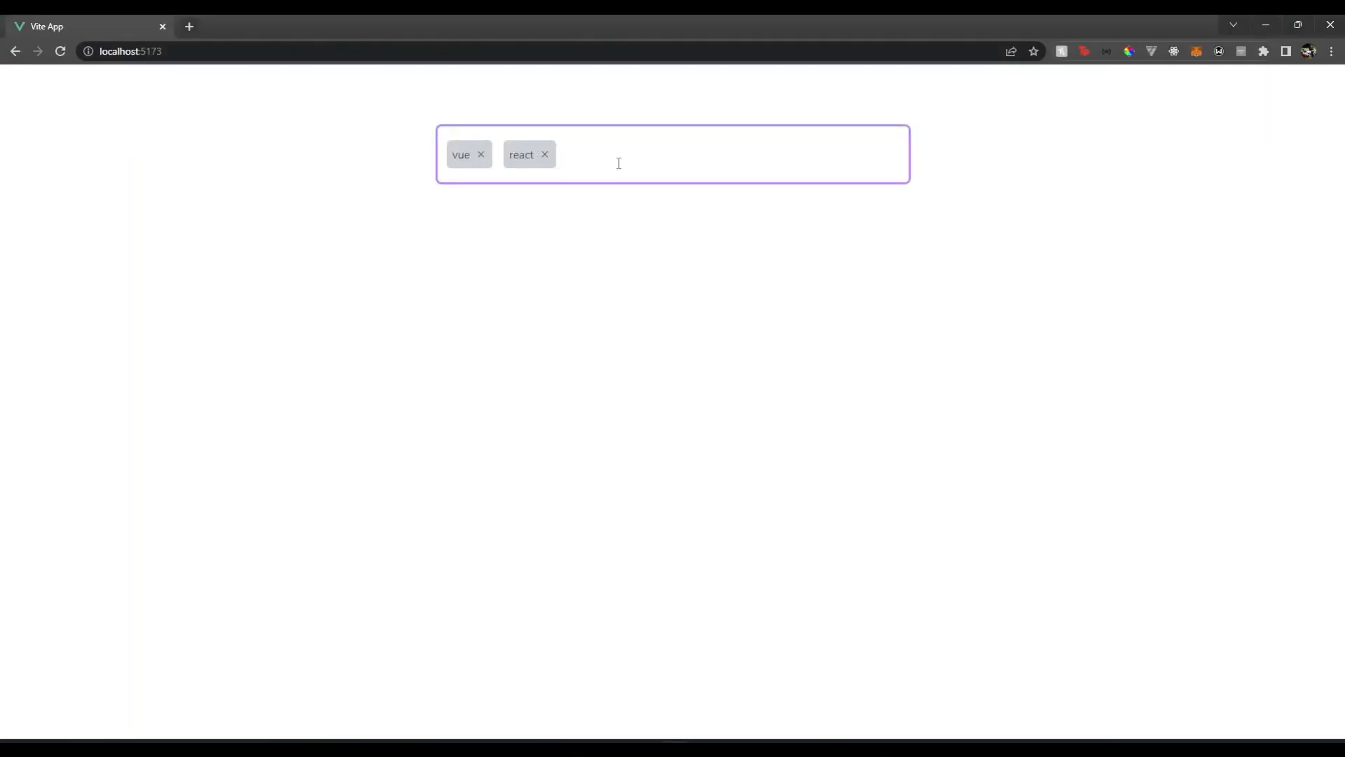
Step: Type 'next' in the tag input and remove the last remaining vue tag
{"action": "type", "text": "next"}
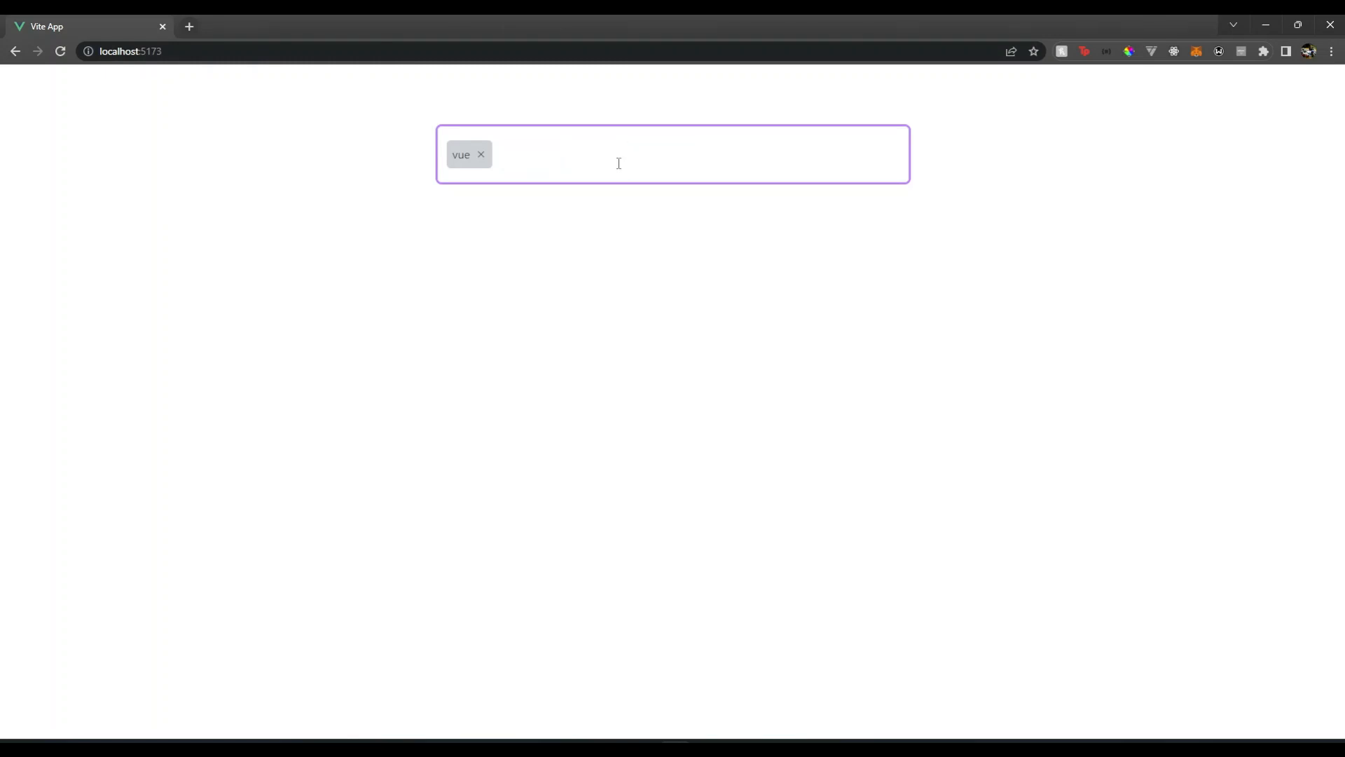
{"action": "left_click", "coordinate": [481, 154]}
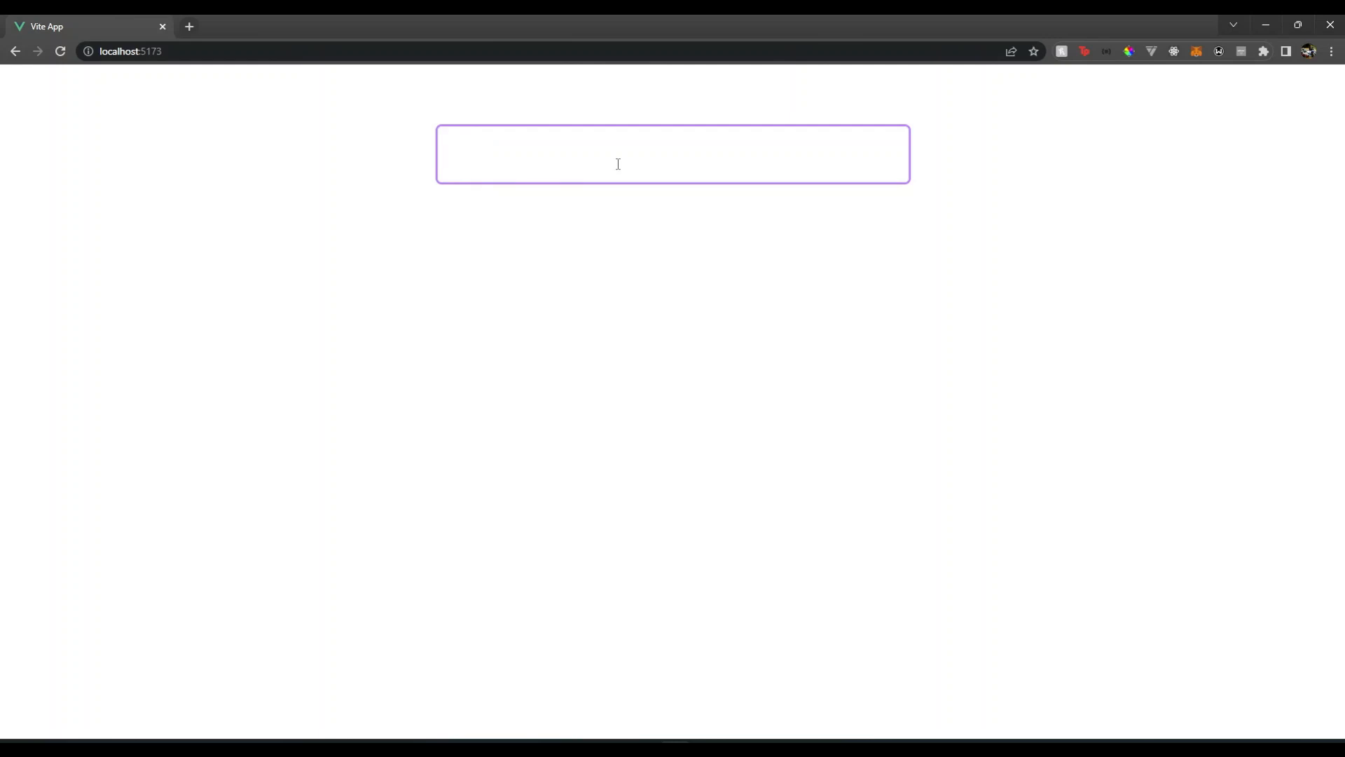